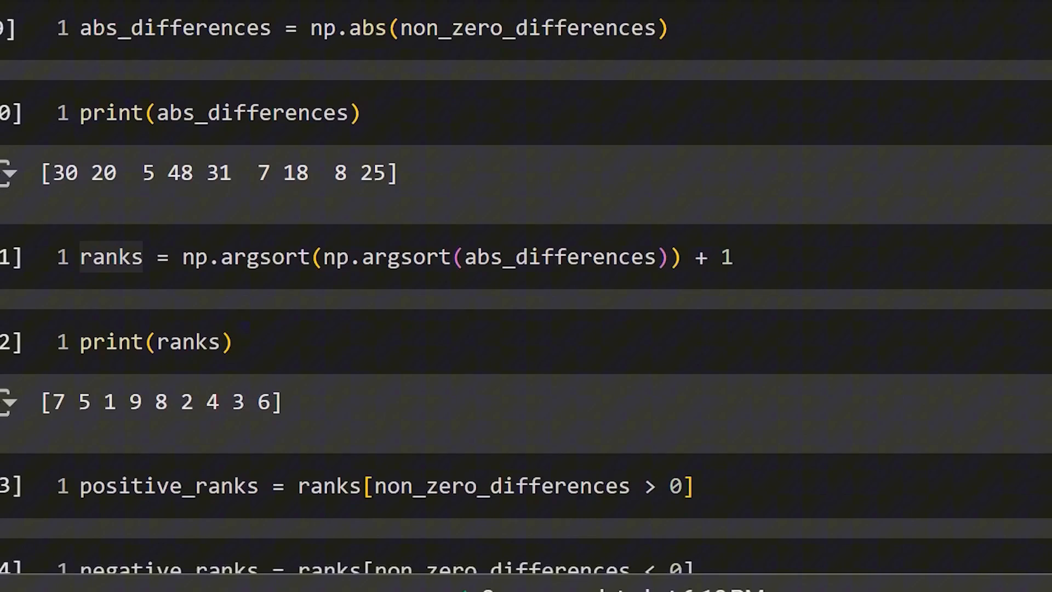
- Import wilcoxon and shapiro from scipy.stats, and numpy as np
scroll("down", 3)
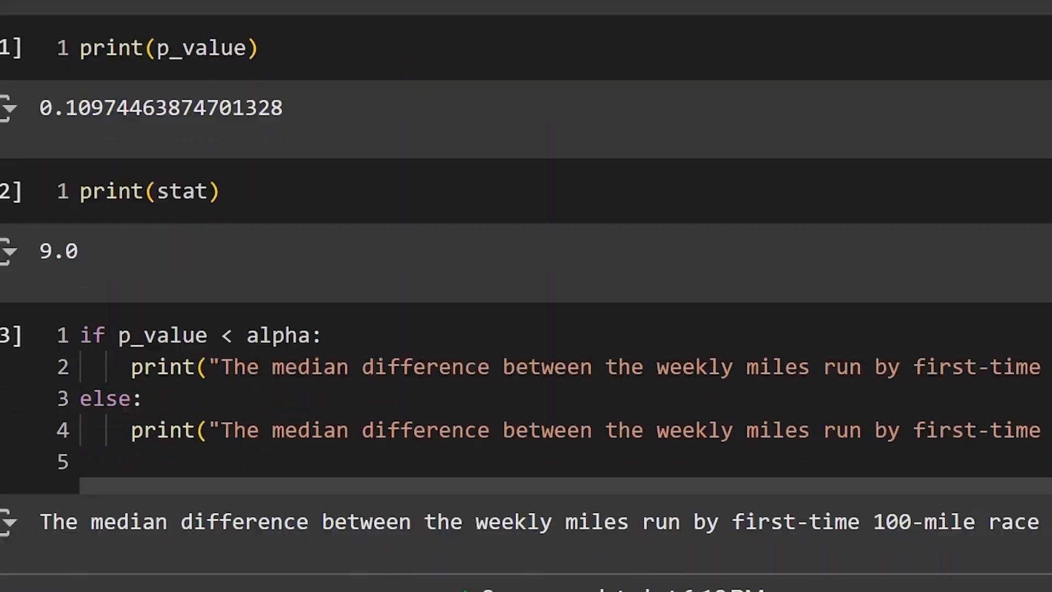
scroll("up", 3)
type("from scipy.stat")
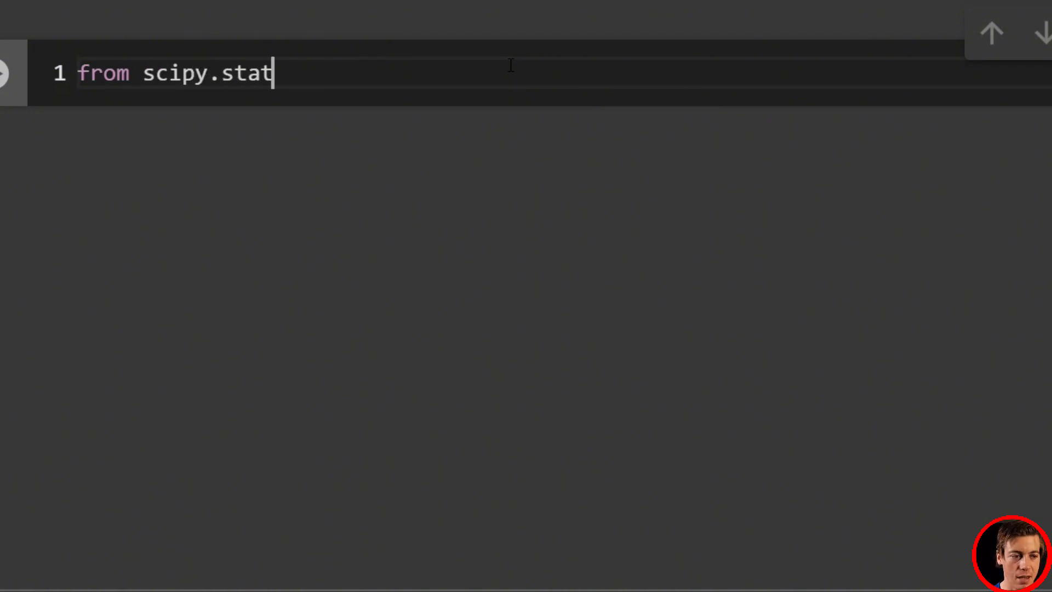
type("s import")
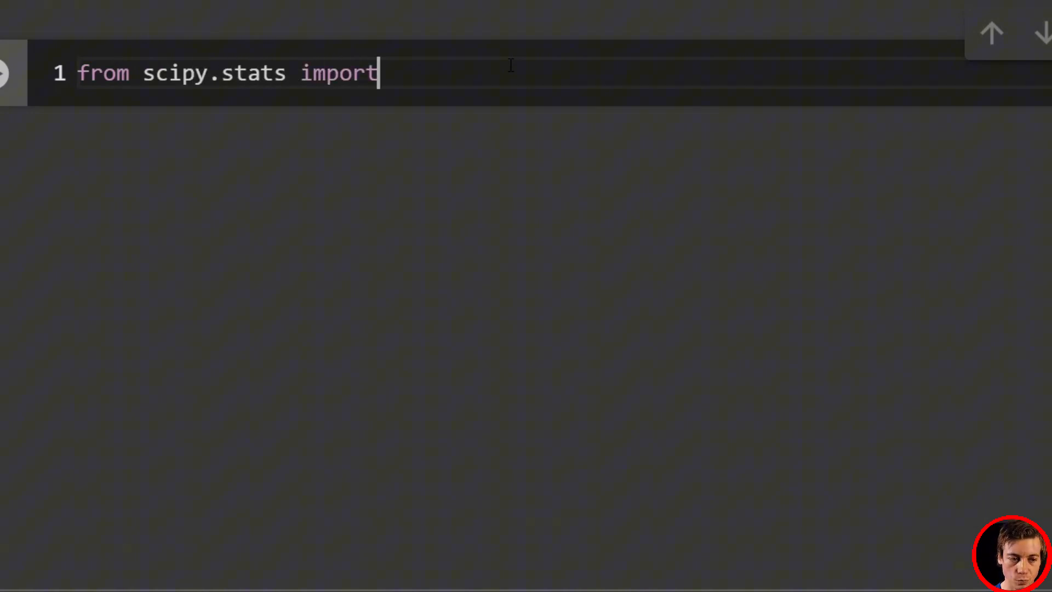
type("wilcoxon")
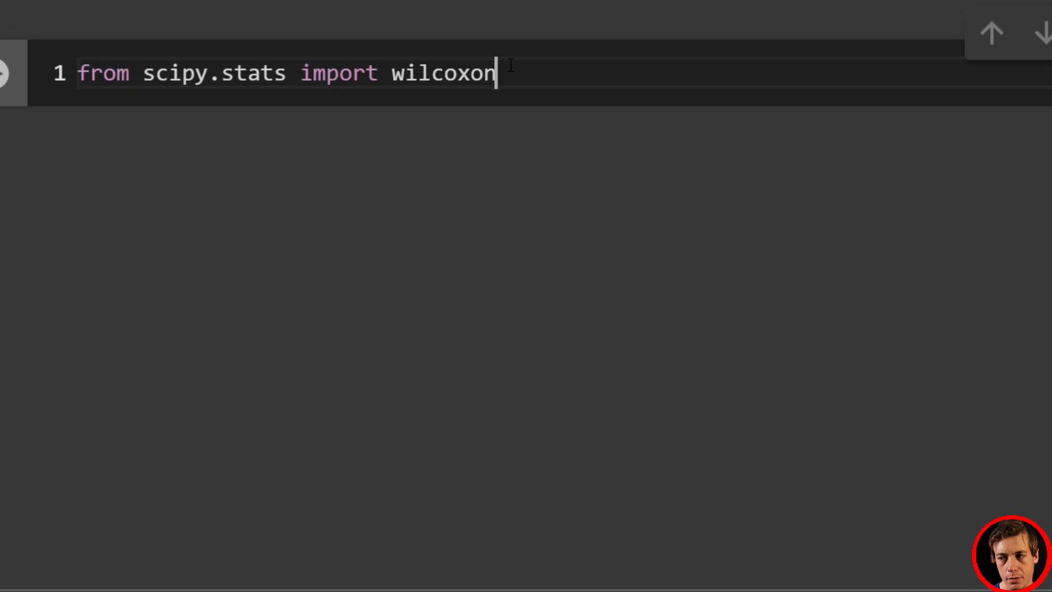
type(", shapi")
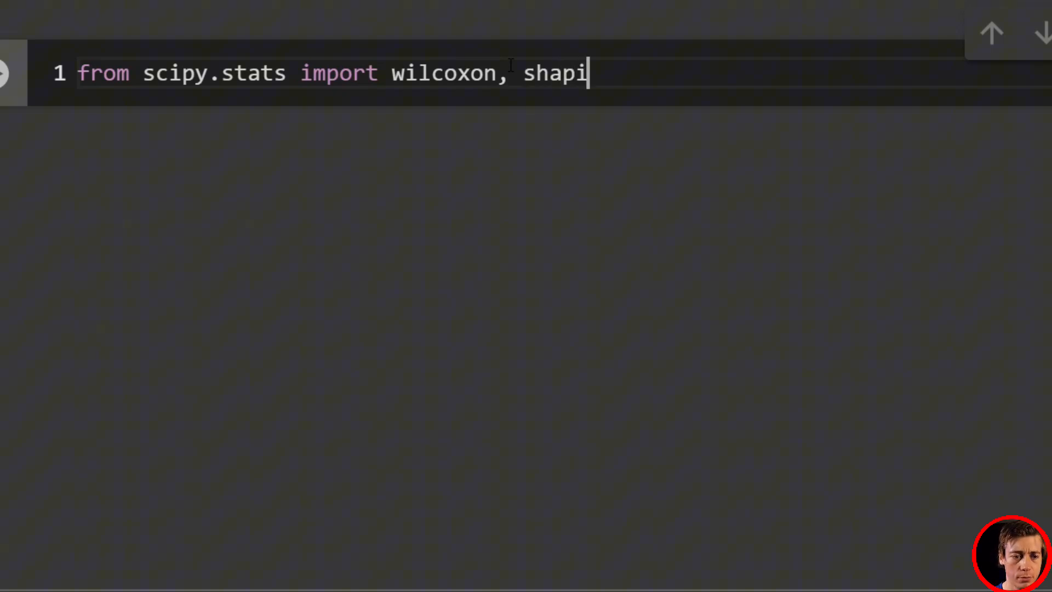
type("ro")
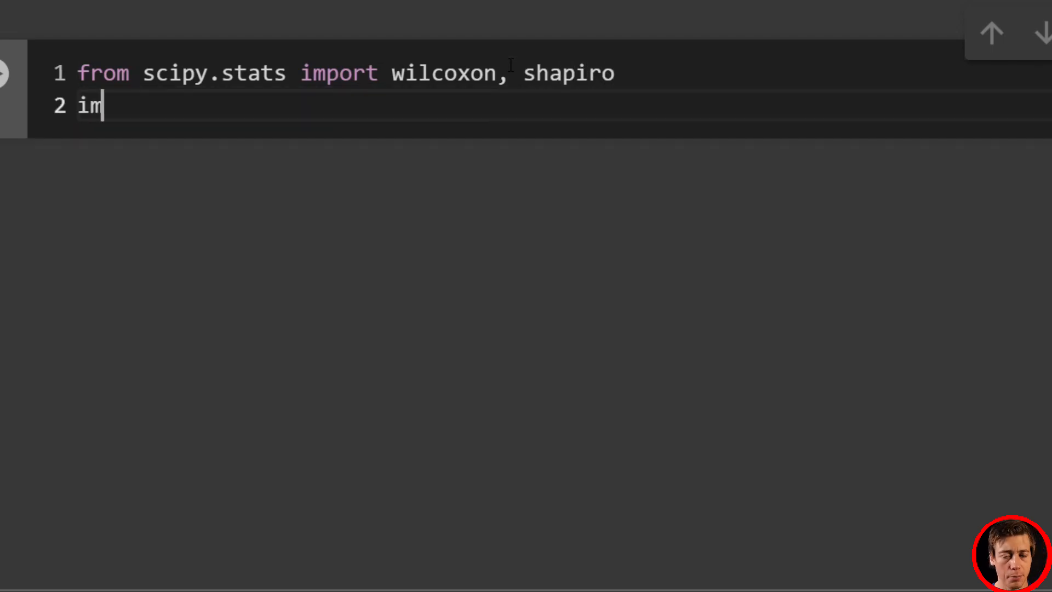
type("port numpy as")
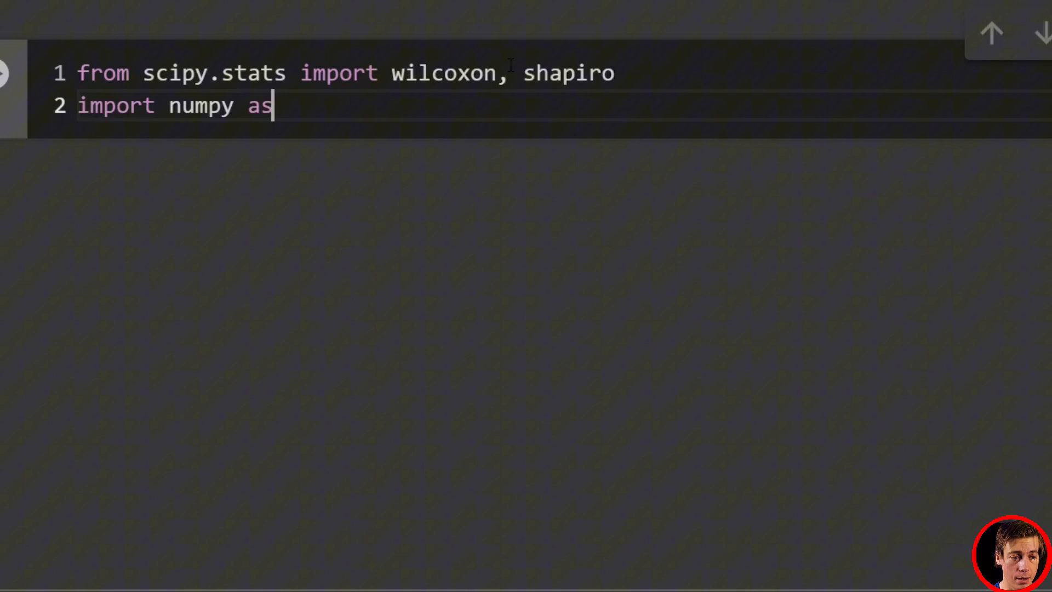
type("np")
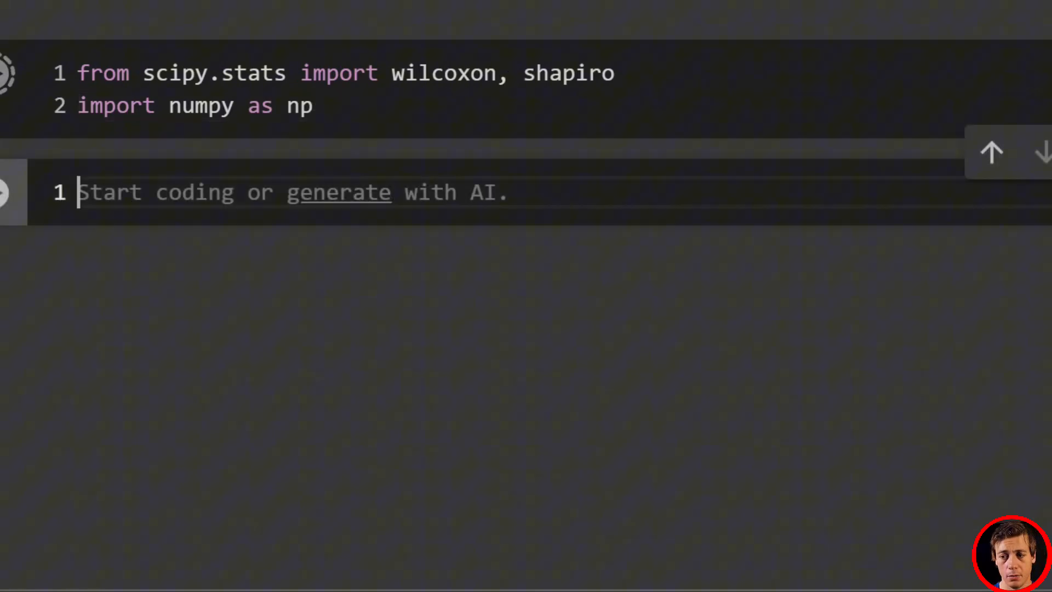
- Set alpha = 0.05, add an '#Example 1' comment, and define the Week3 scores array
type("a")
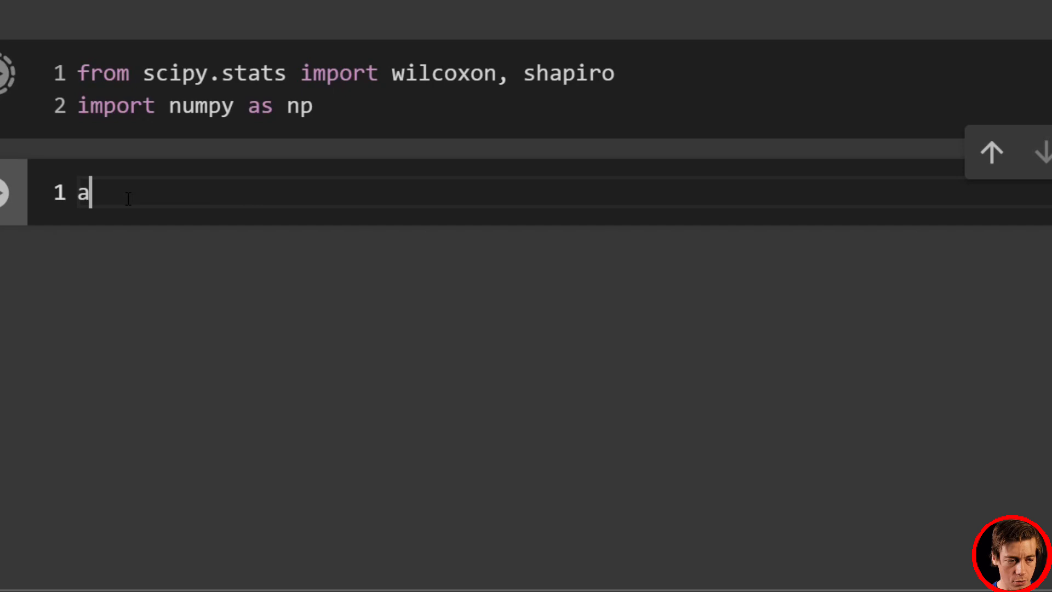
type("lpha")
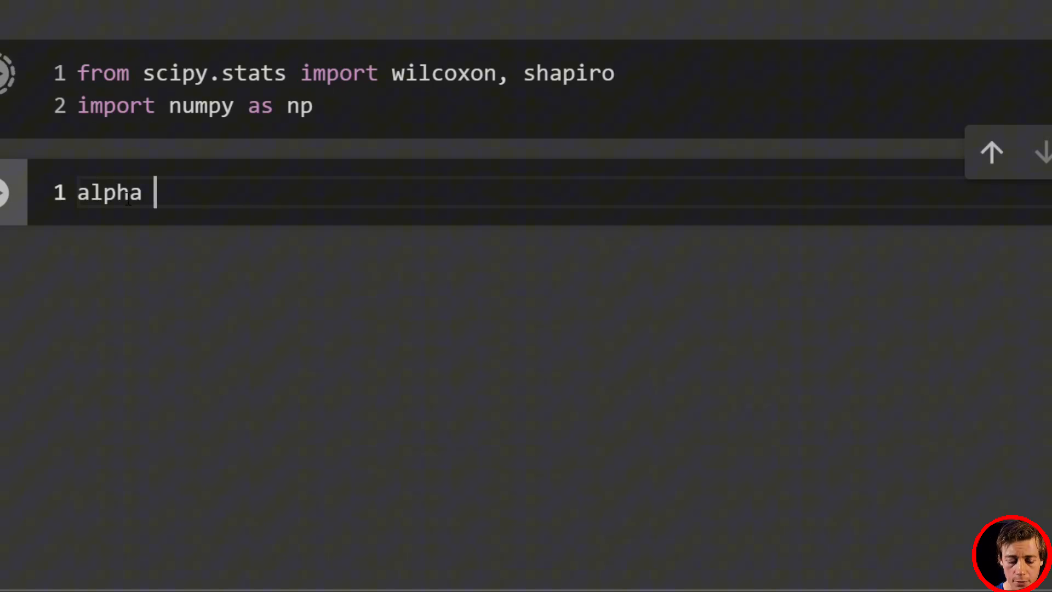
type("= 0.0")
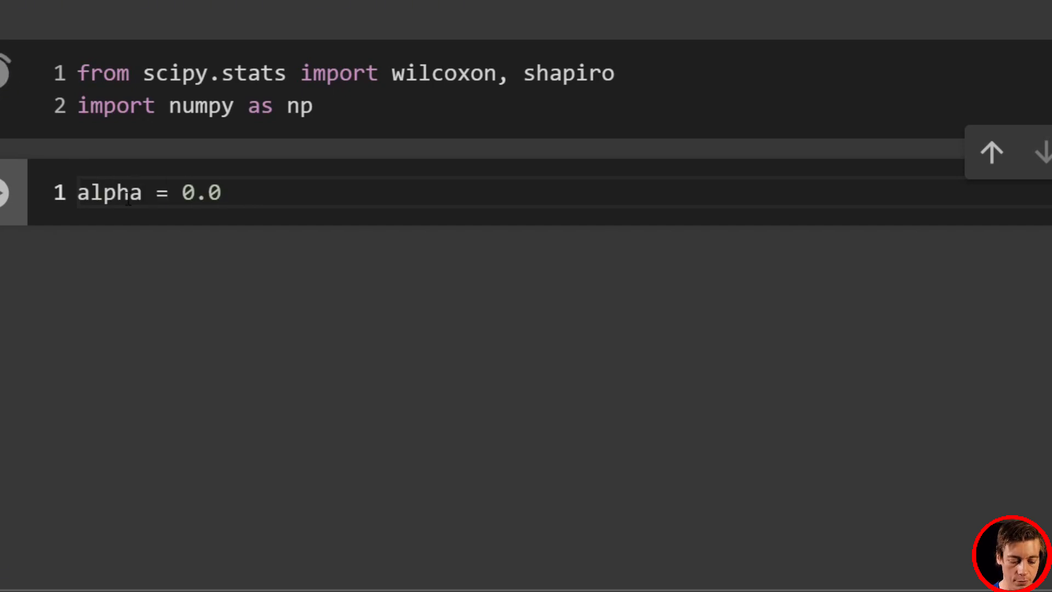
type("5")
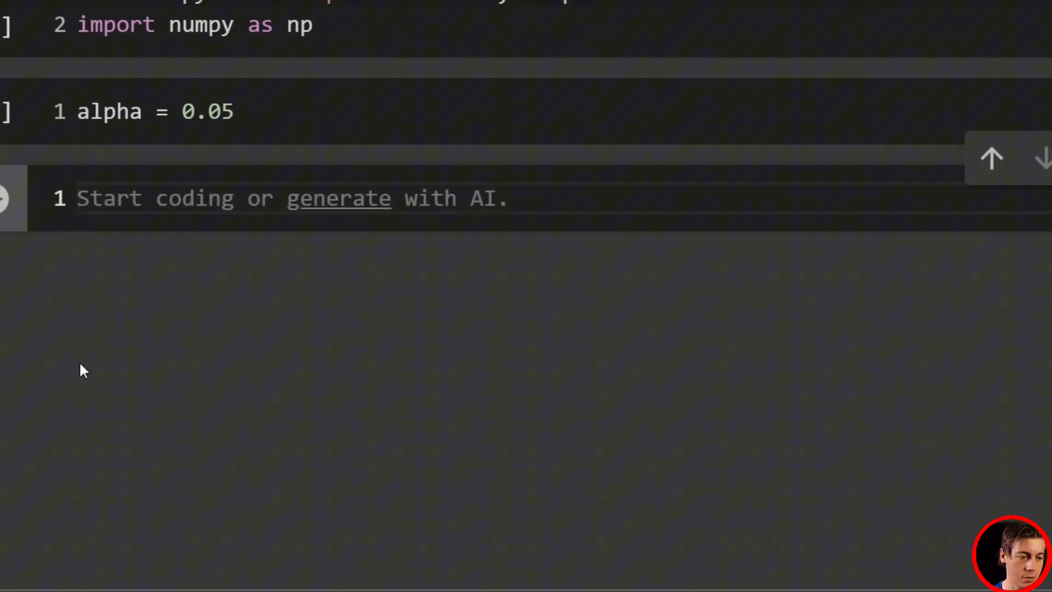
type("#Ex")
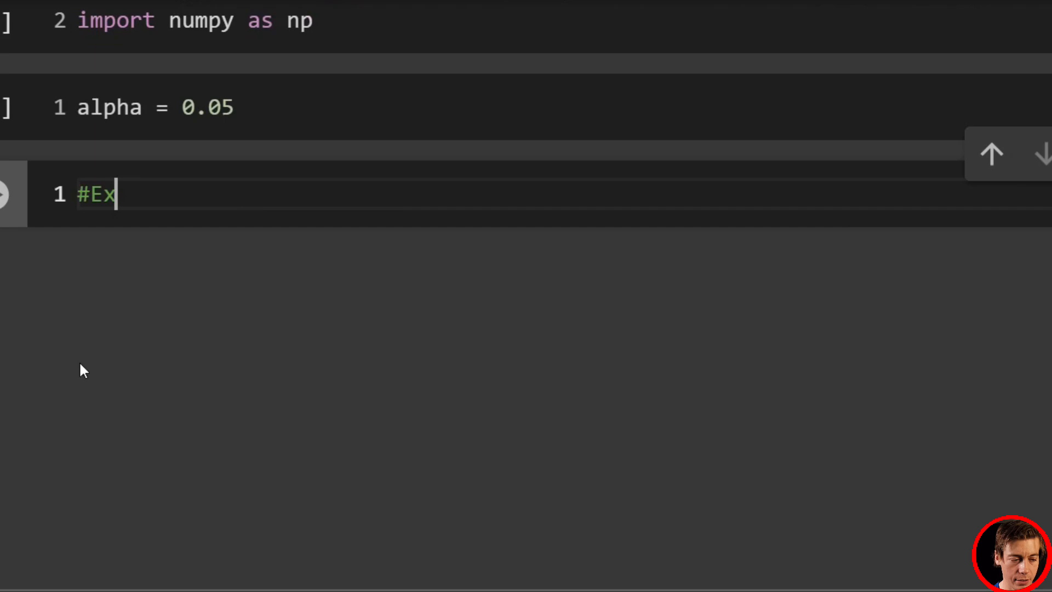
type("ample 1")
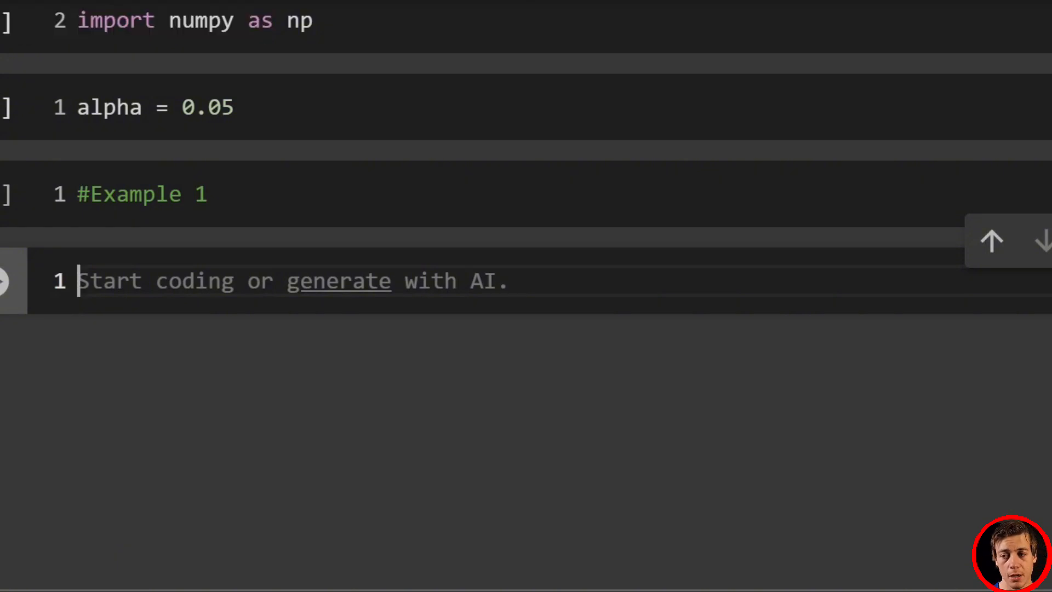
type("Week3 = np.array([90, 55, 60, 80, 52, 45, 58, 52, 47, 72])")
type("Week2 = np.array([60, 35, 55, 32, 21, 38, 40, 60, 72, 72])")
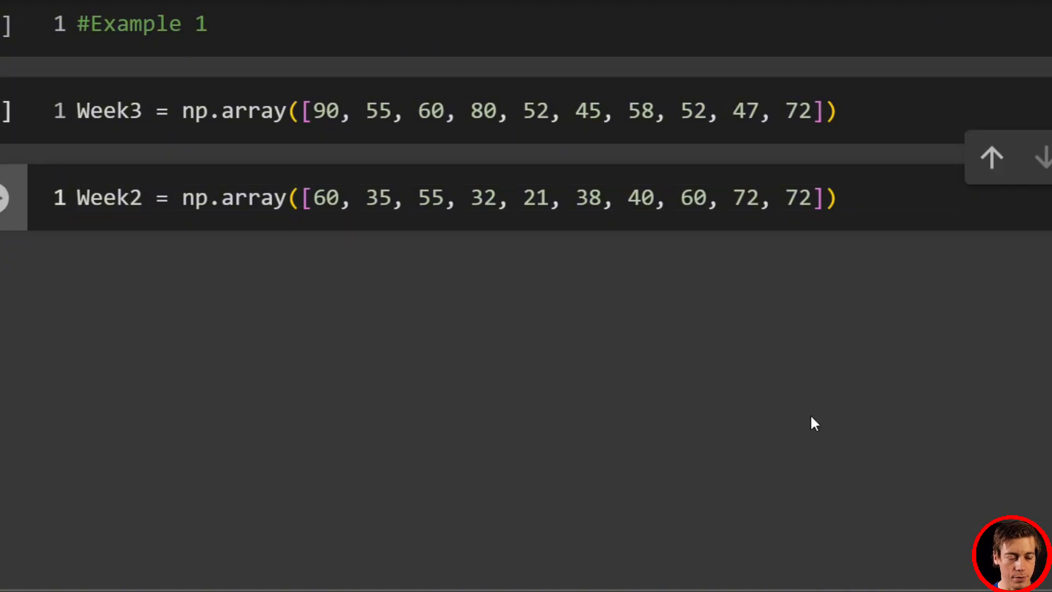
- Run the Week2 scores cell so a blank code cell appears below
left_click(835, 197)
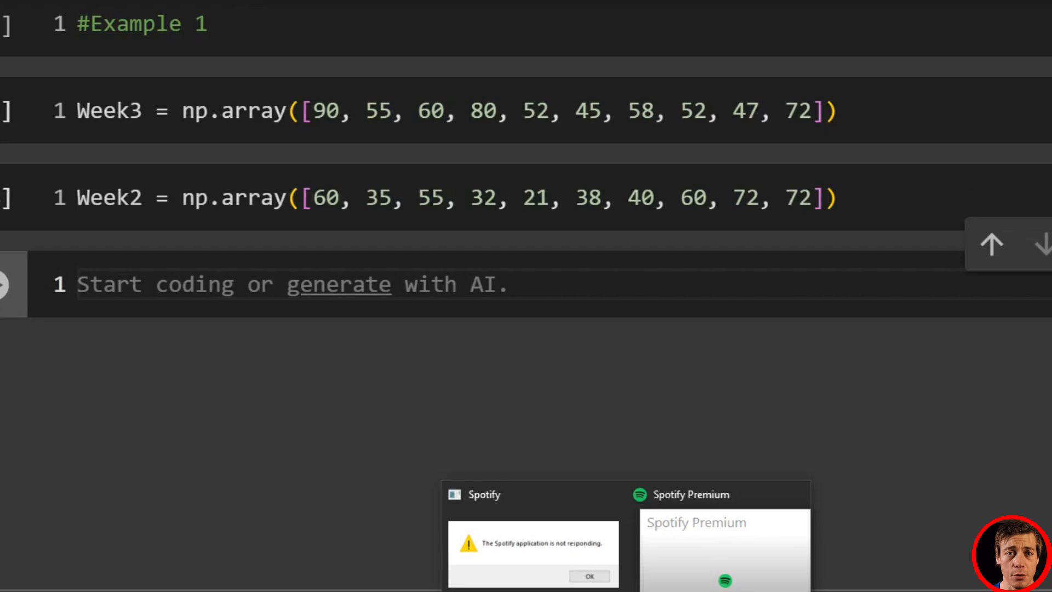
left_click(588, 576)
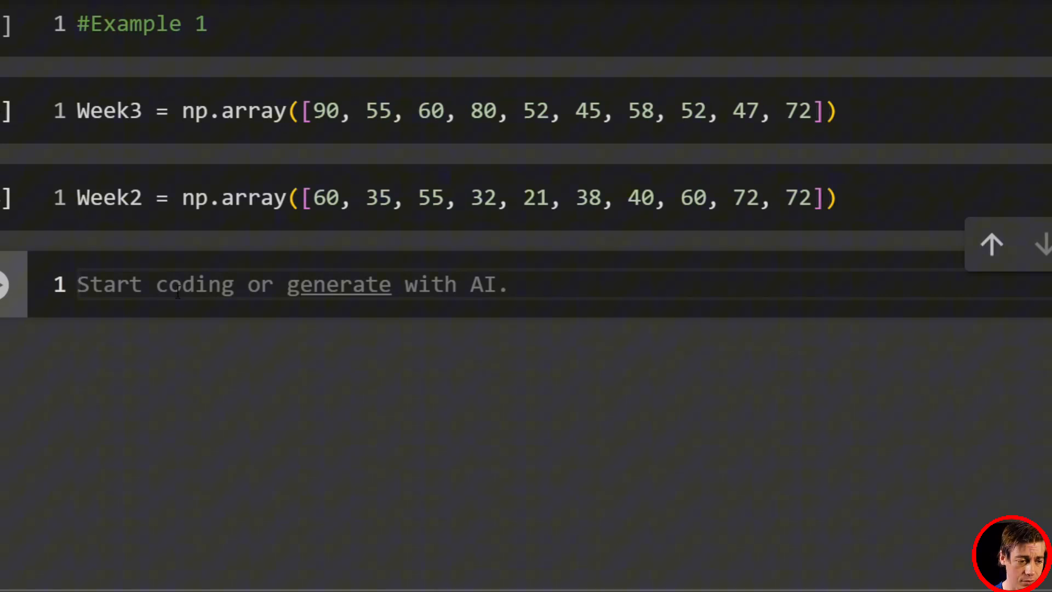
type("differe")
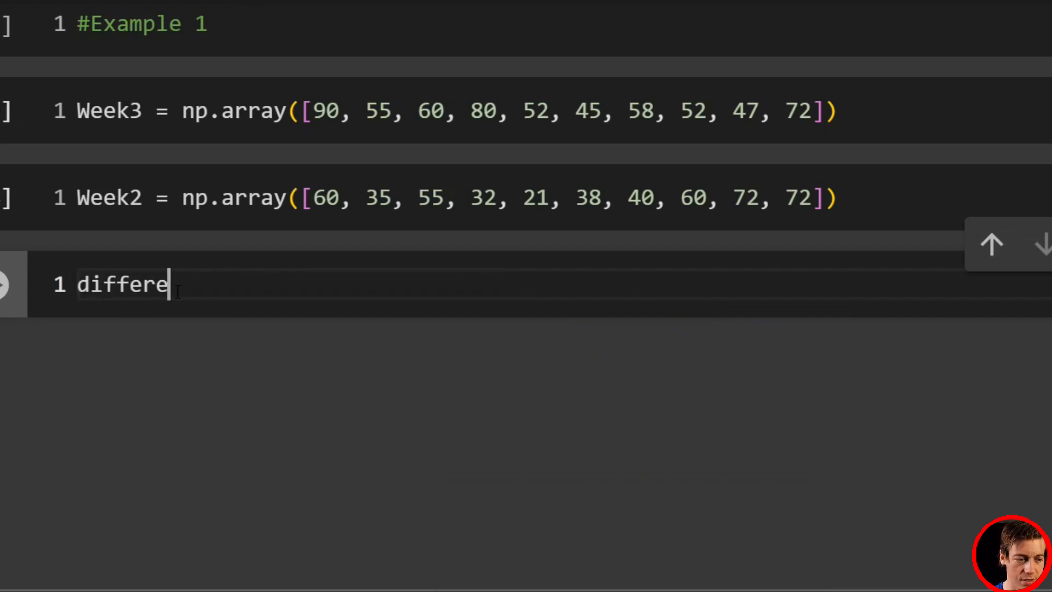
type("nces =")
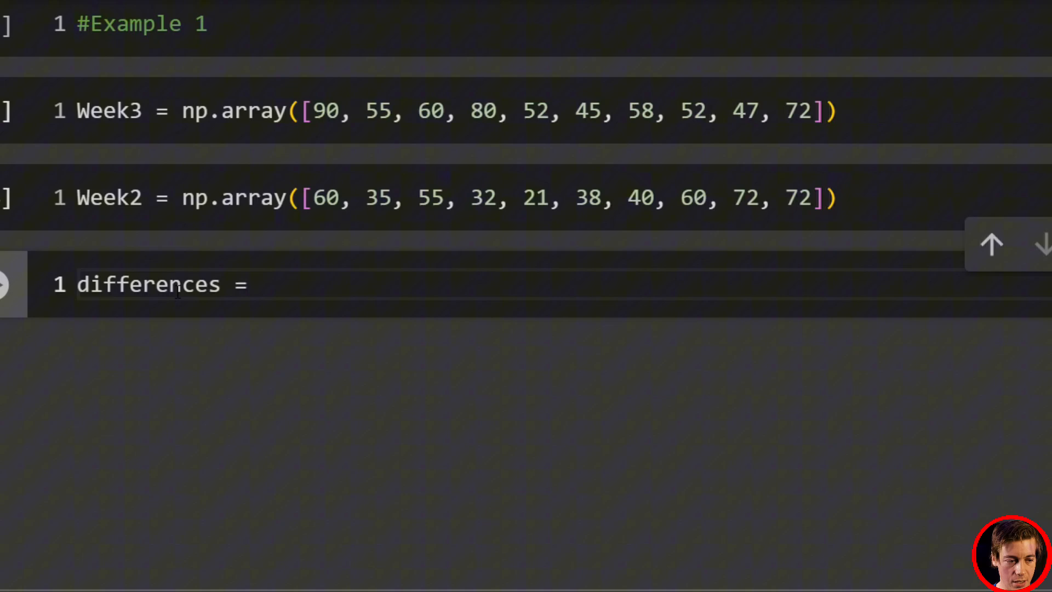
type("Week")
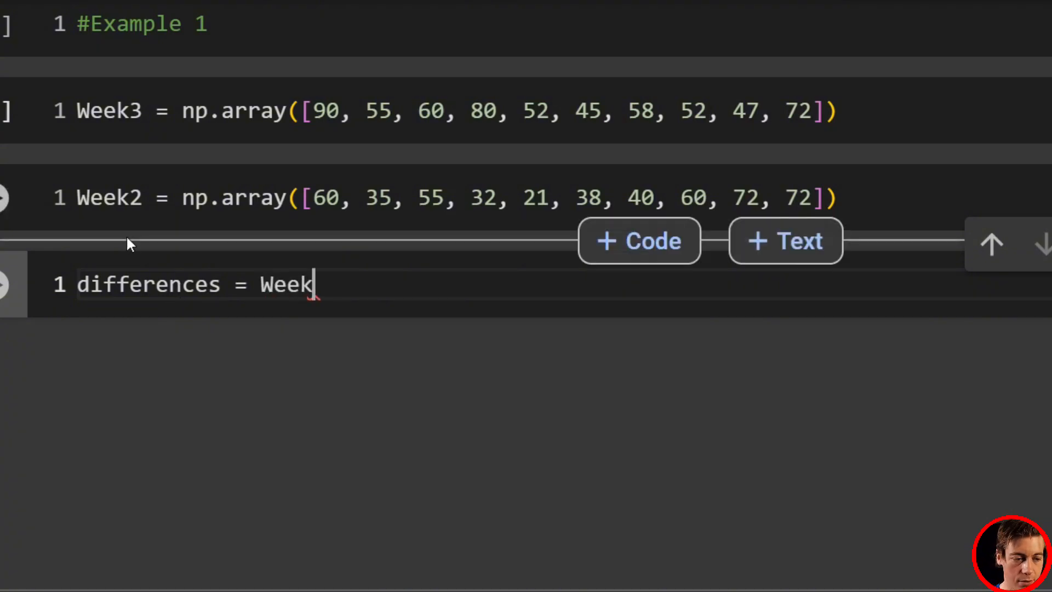
type("3 - Week")
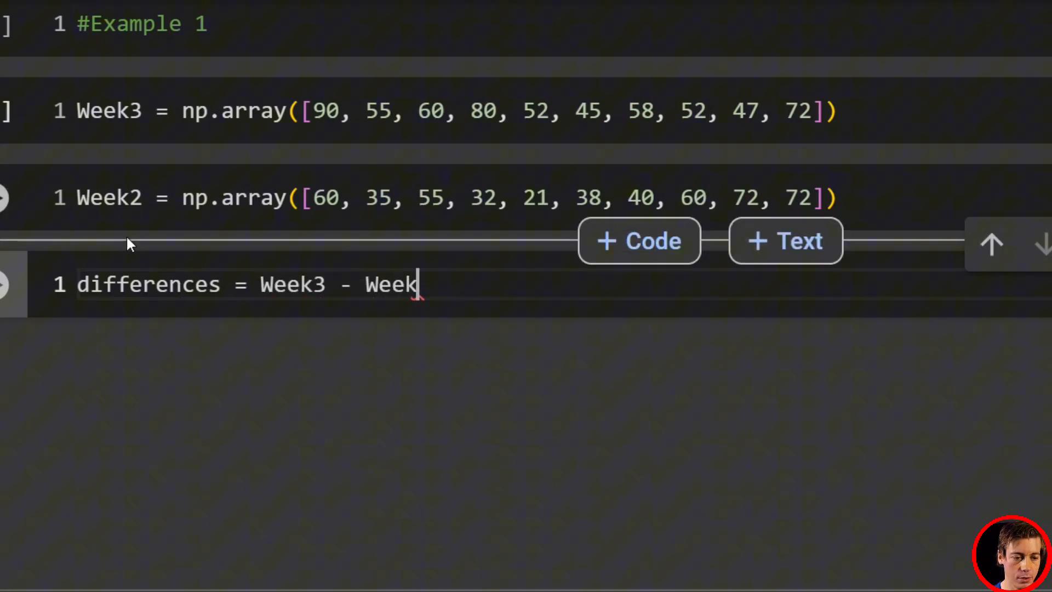
type("2")
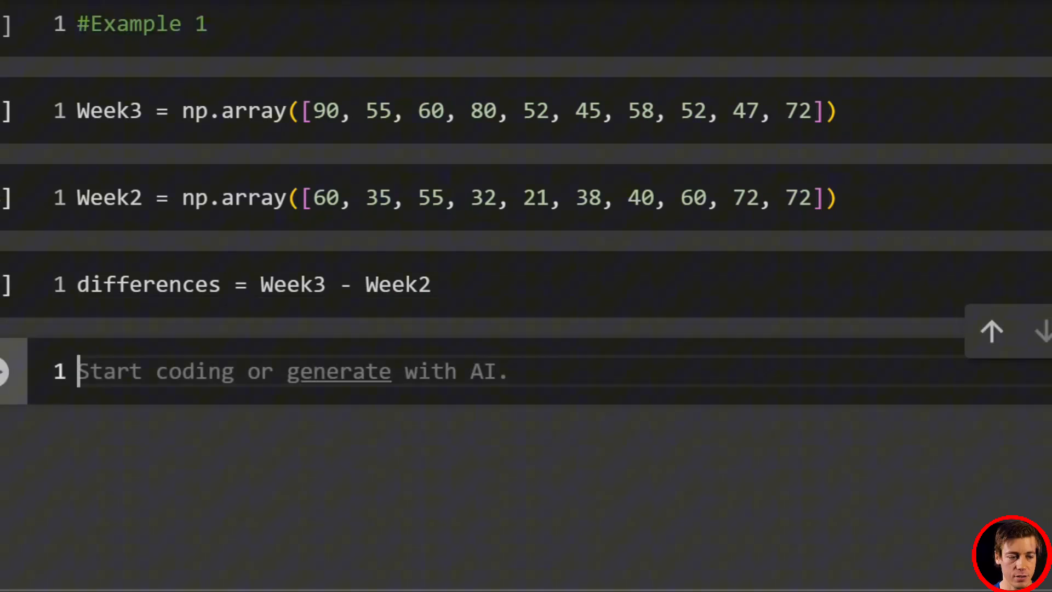
type("print()")
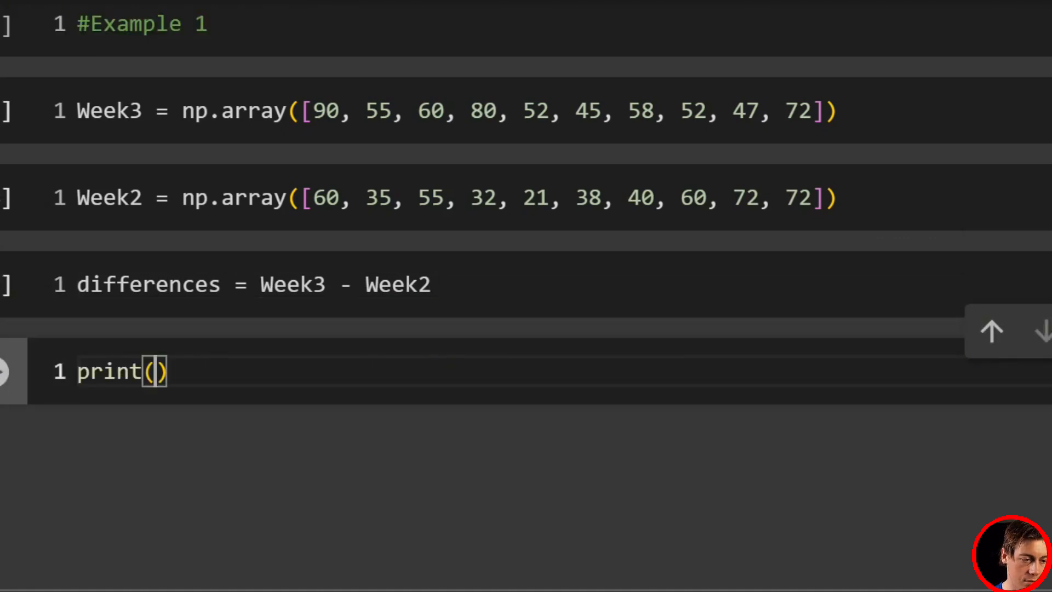
double_click(149, 283)
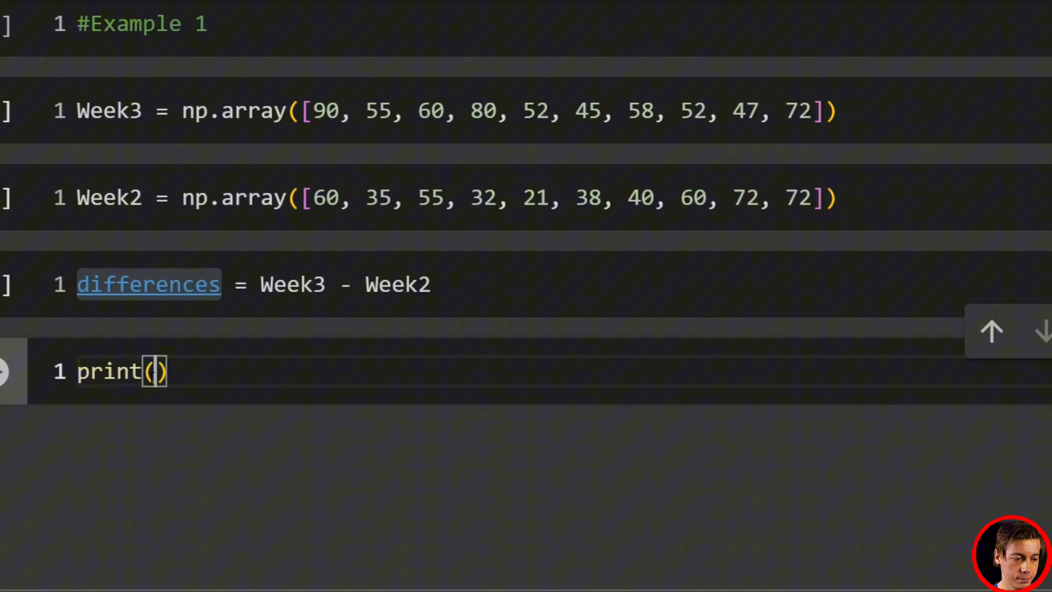
type("differences")
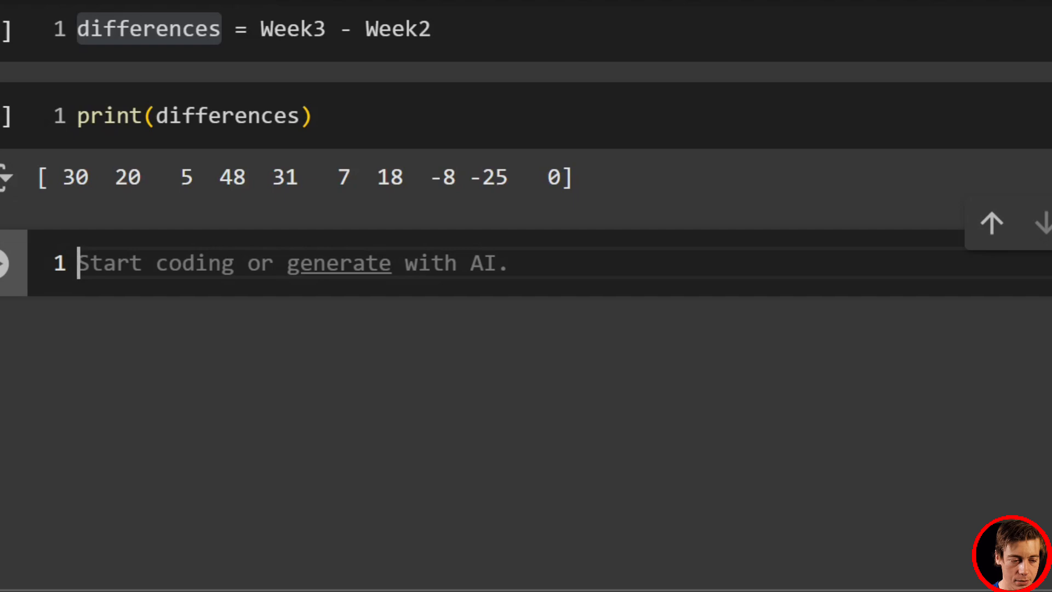
- Define non_zero_differences = differences[differences != 0] and print the nine non-zero values
type("no")
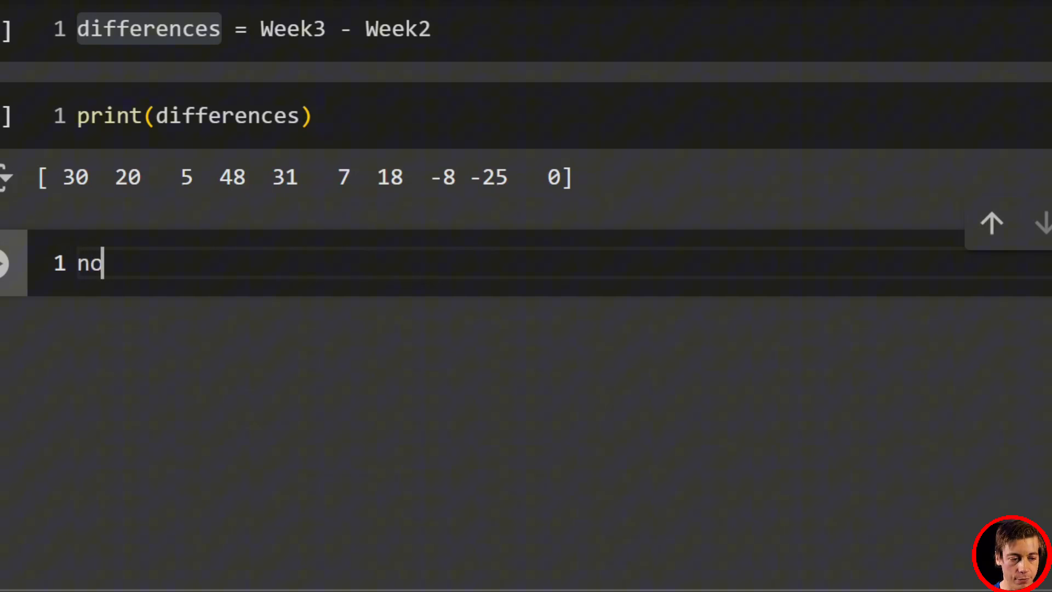
type("n_")
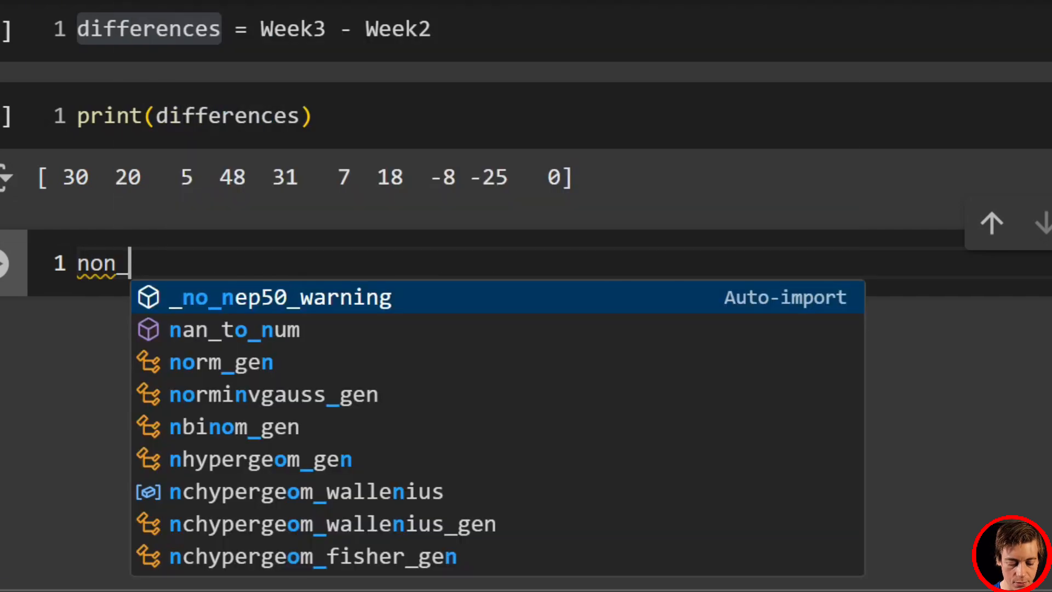
type("zero_")
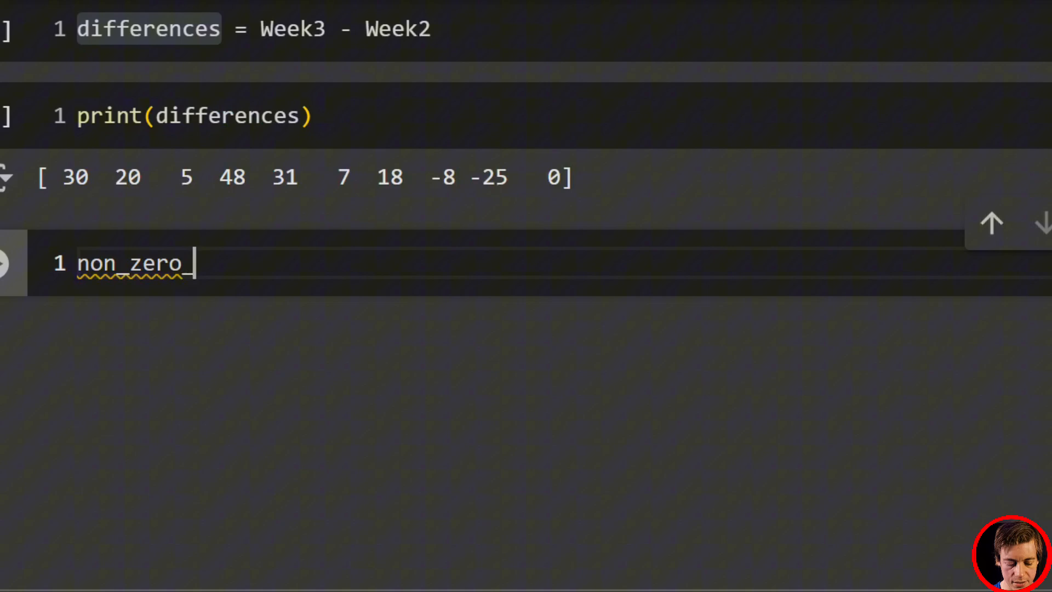
type("differenc")
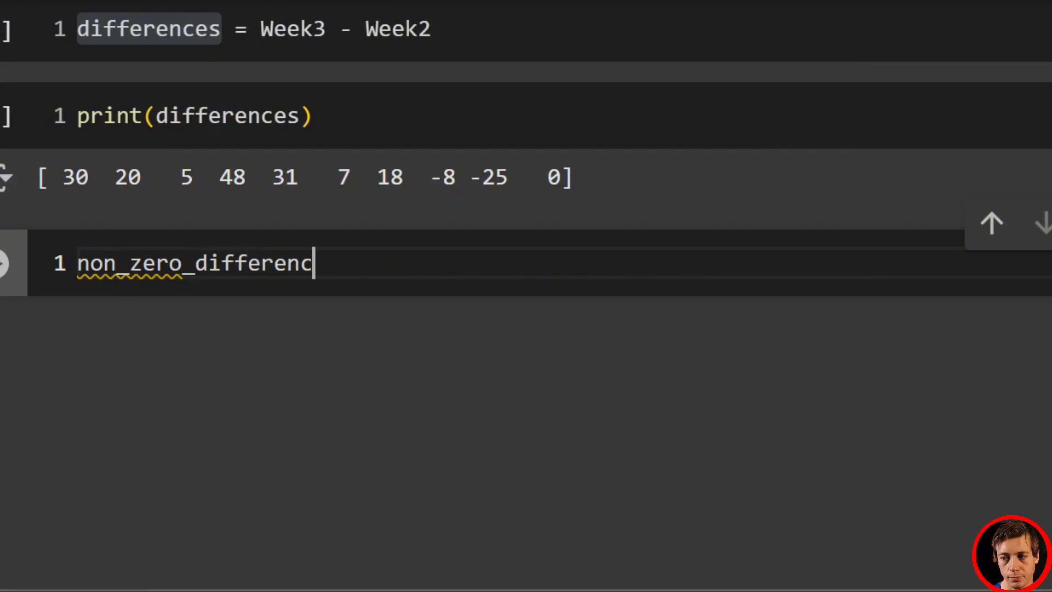
type("es =")
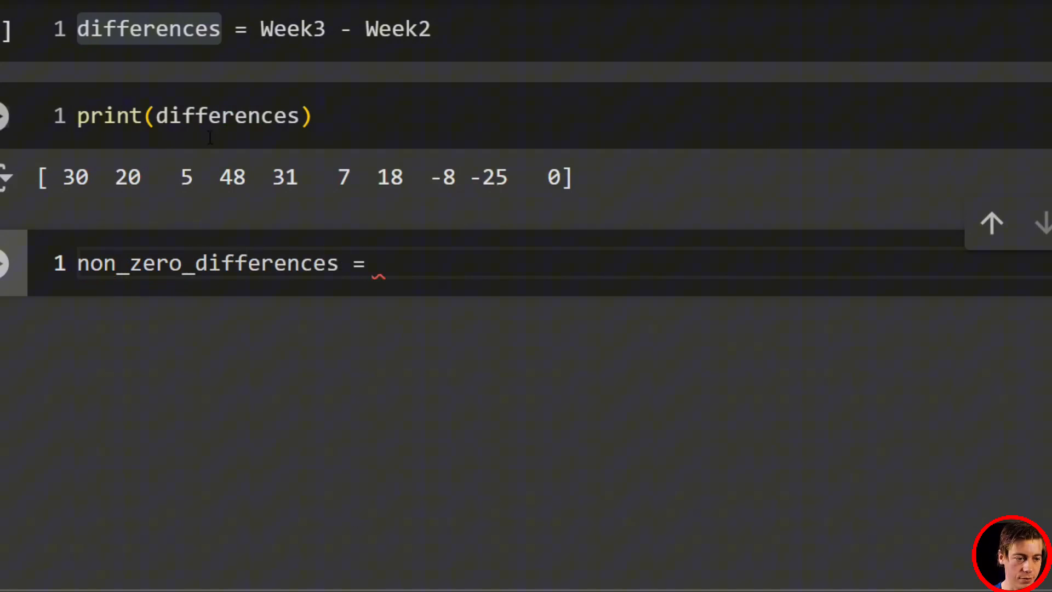
double_click(227, 116)
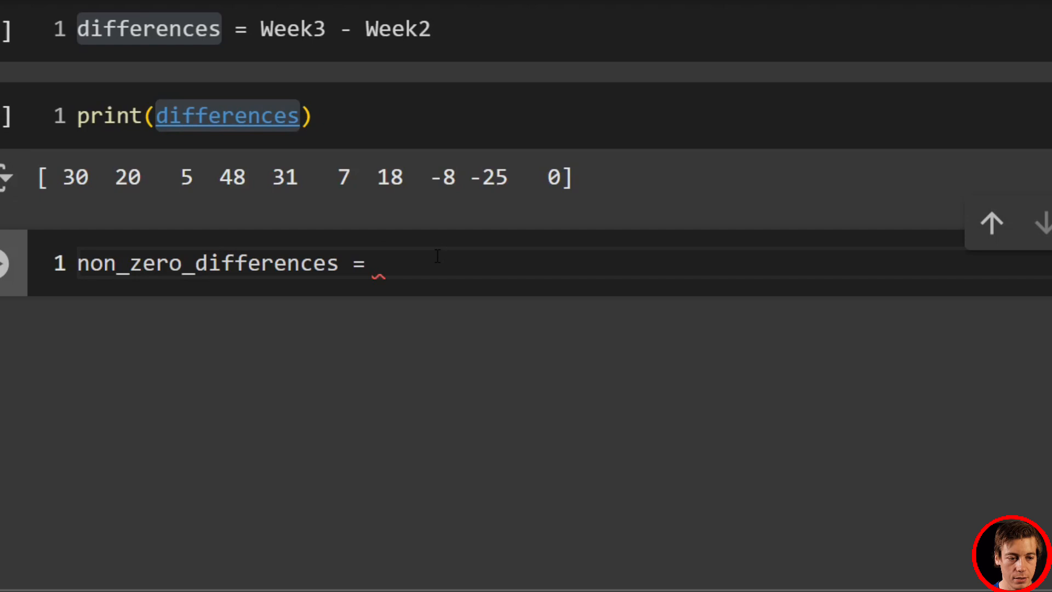
type("differences[differences]")
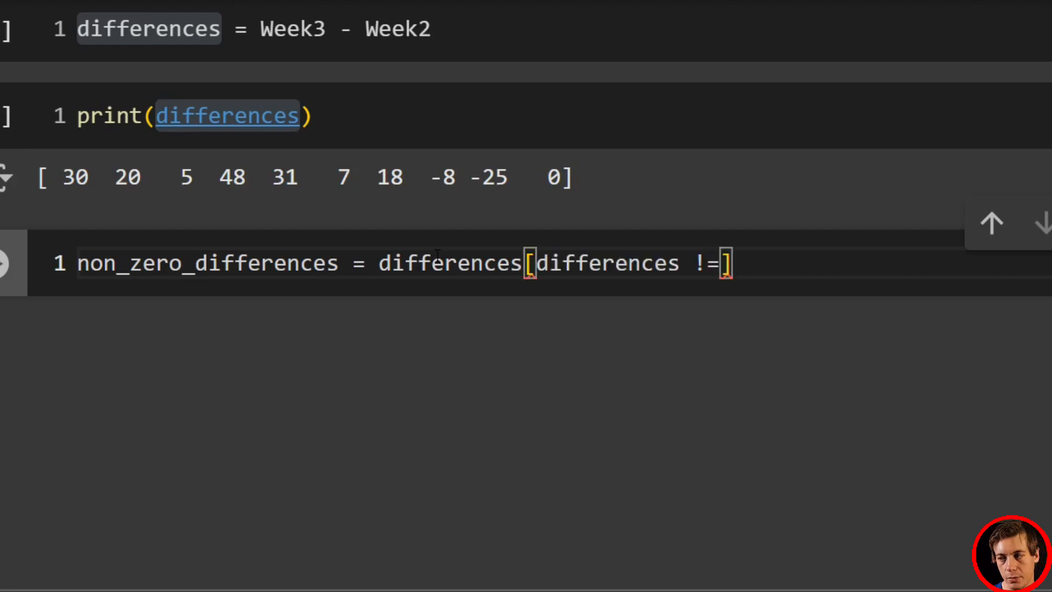
type("0")
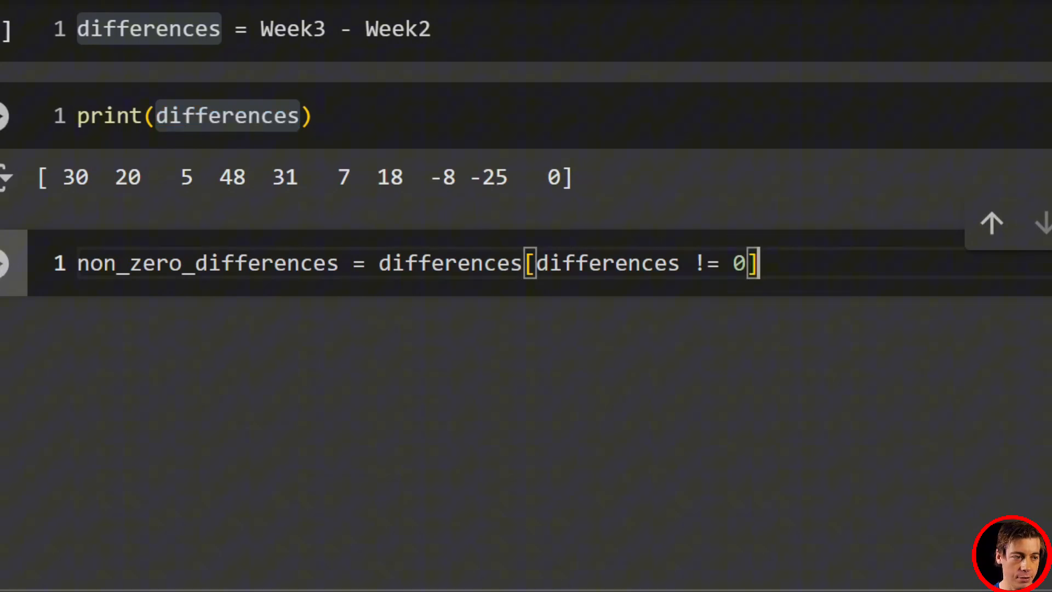
type("p")
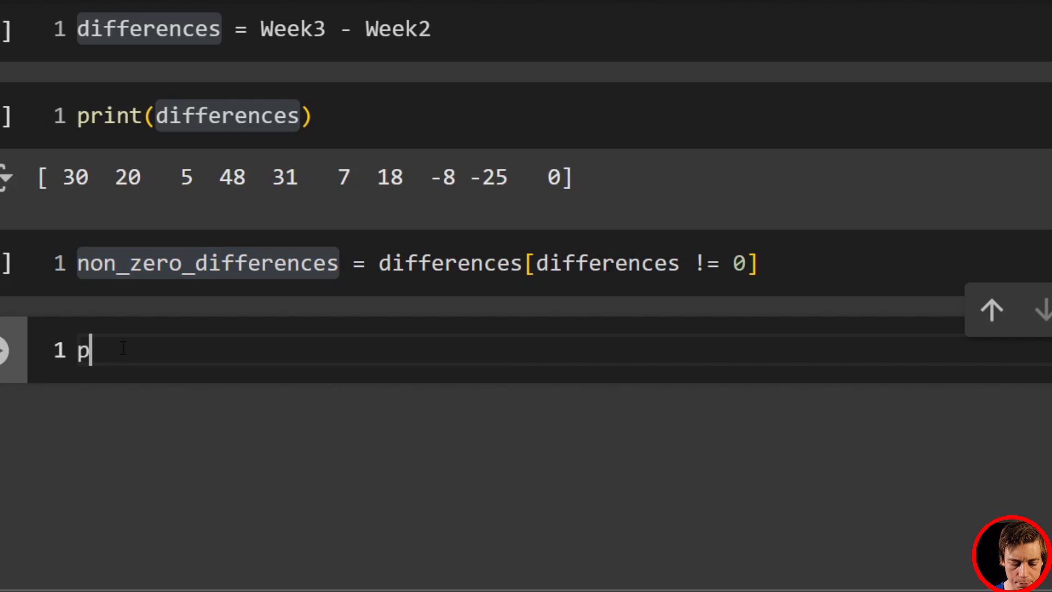
type("rint(non_zero_differences)")
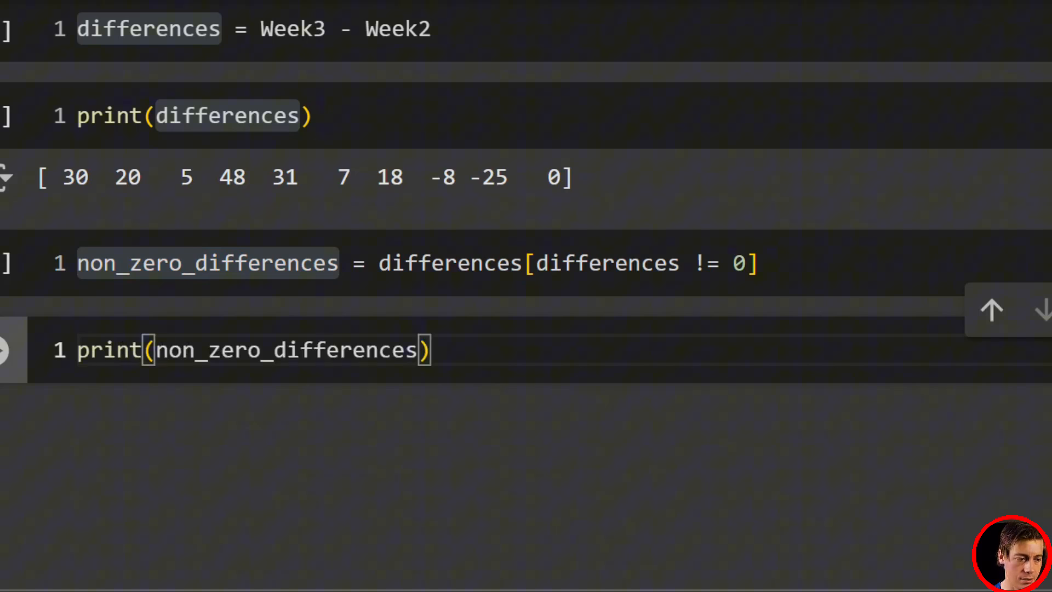
scroll("down", 3)
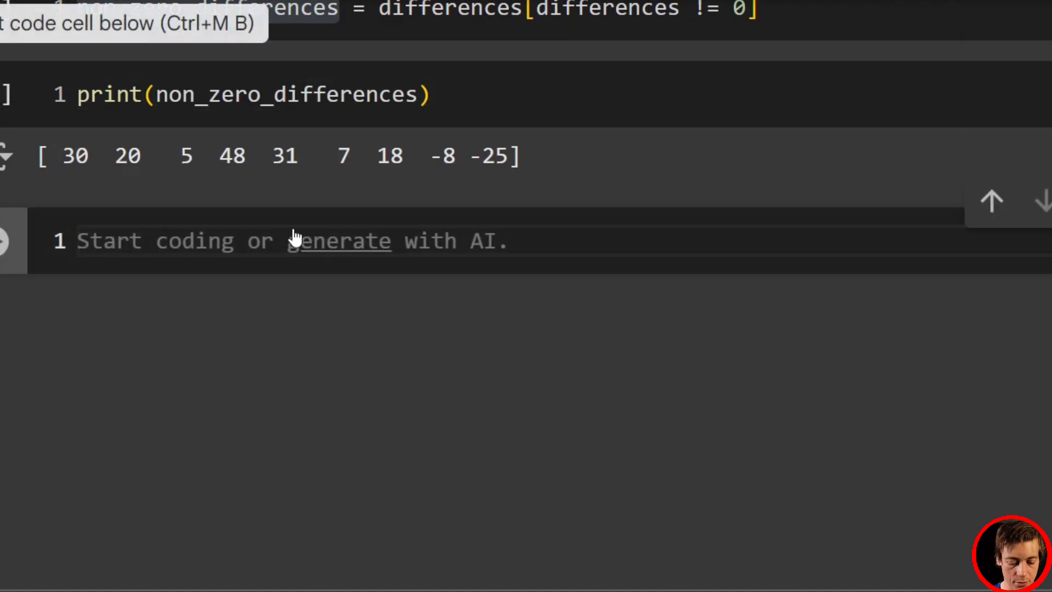
type("abs_dif")
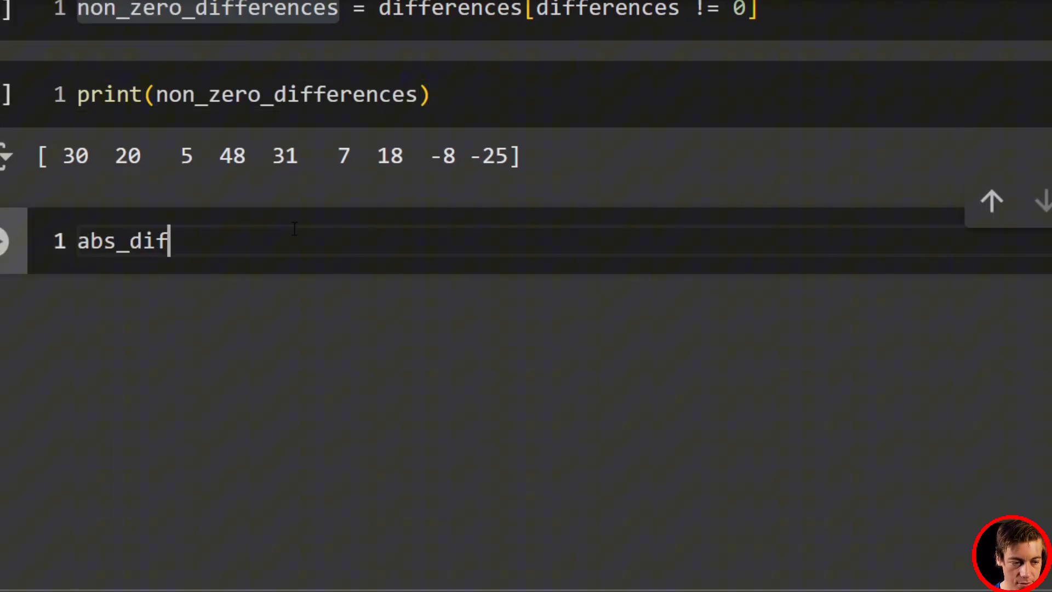
type("ferenc")
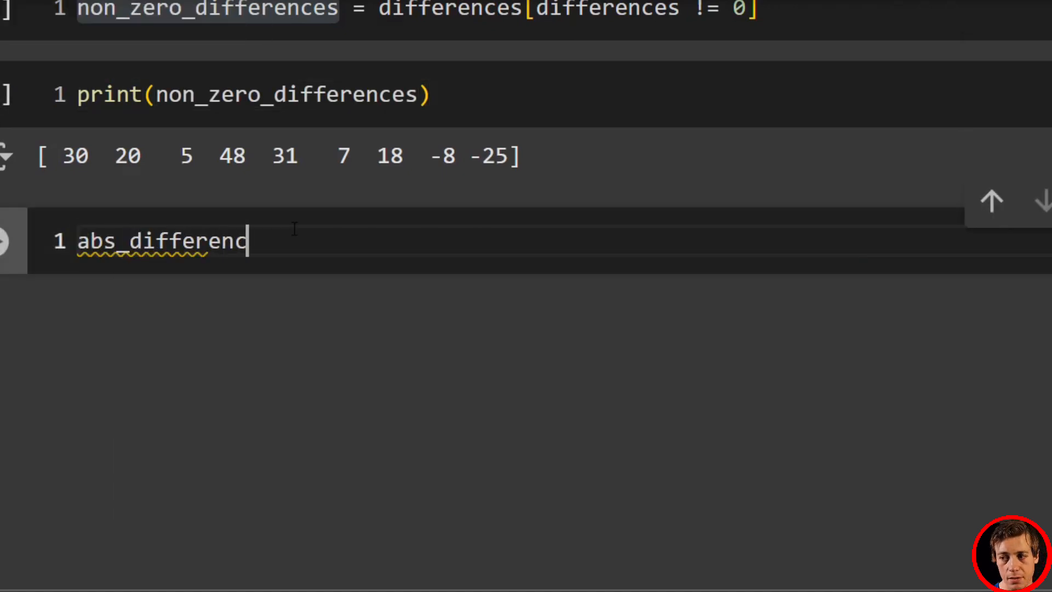
type("es =")
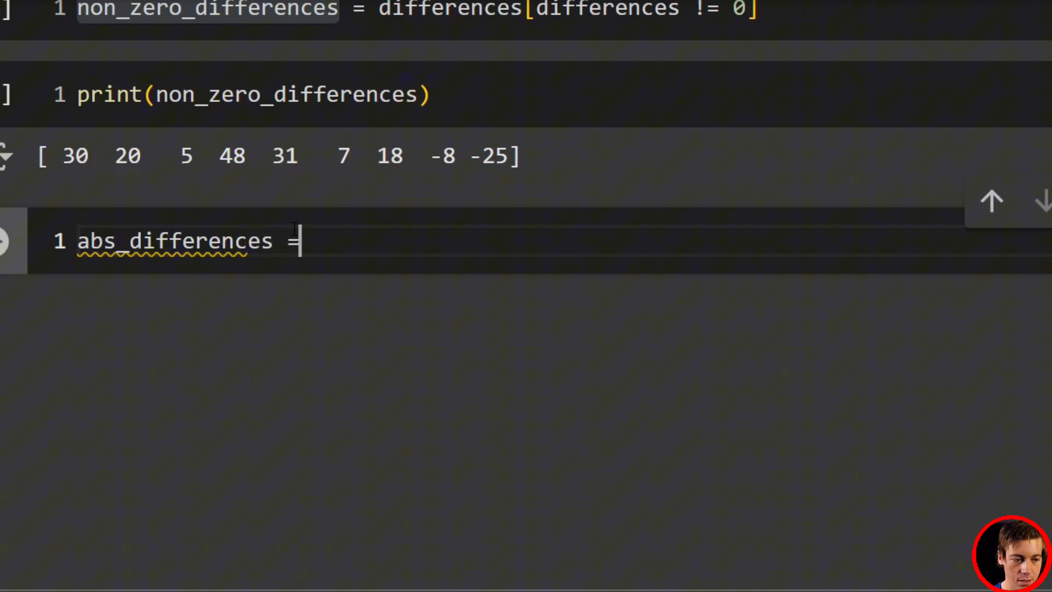
type("np")
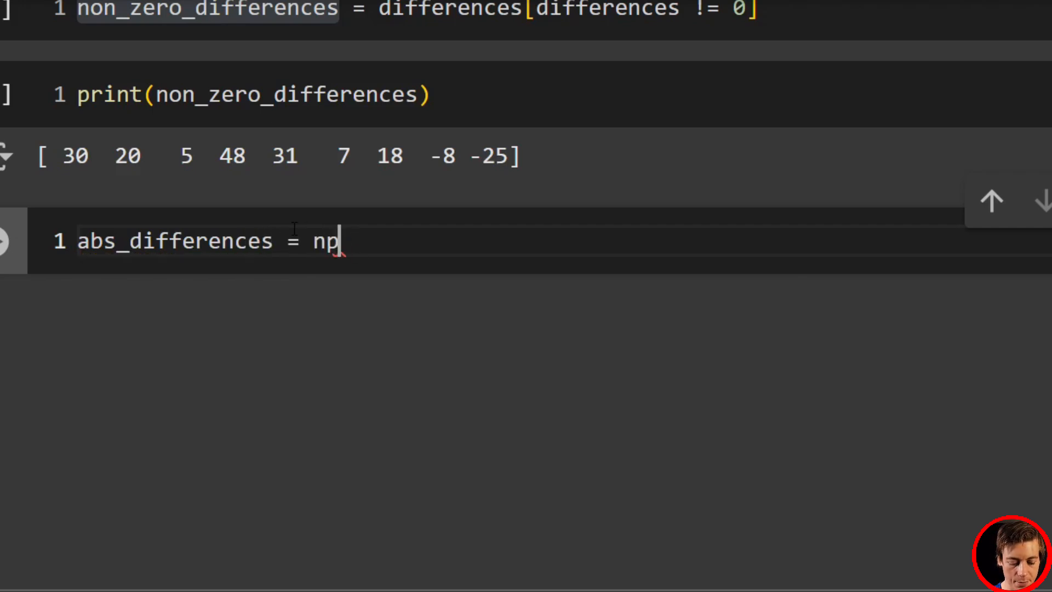
type(".abs(")
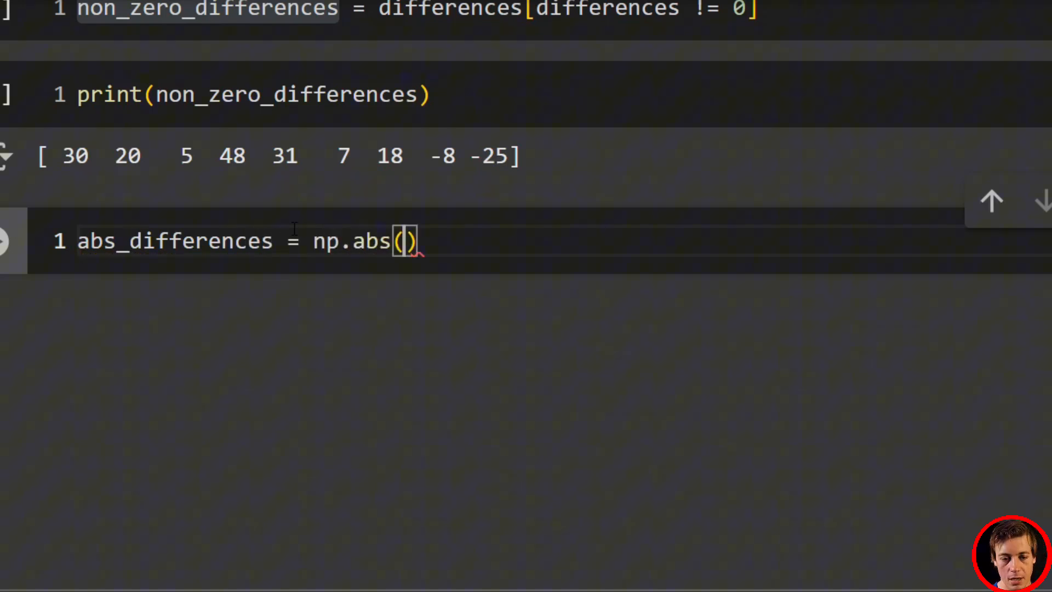
double_click(282, 94)
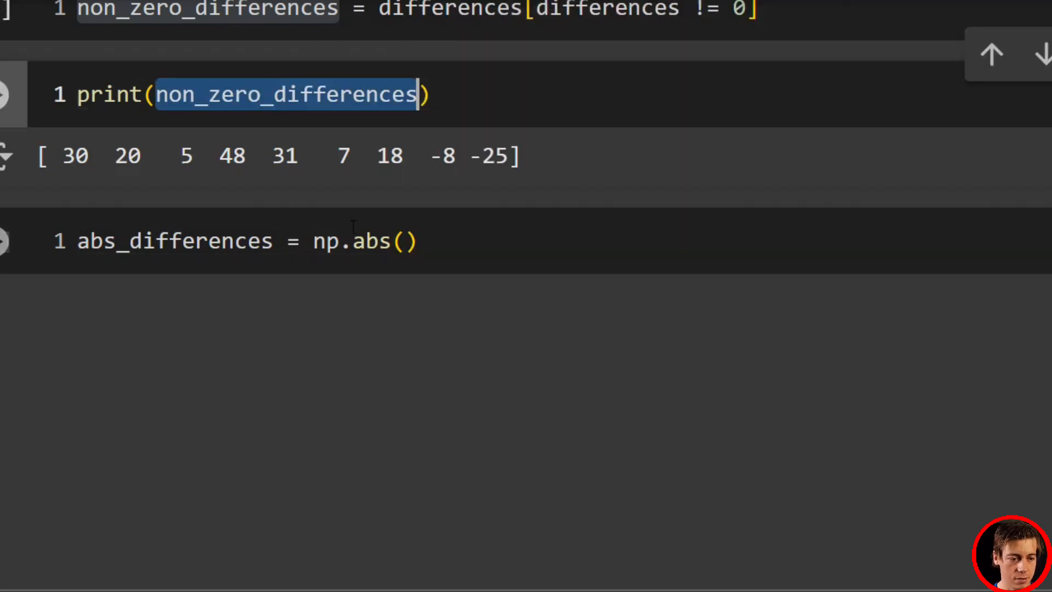
type("non_zero_differences")
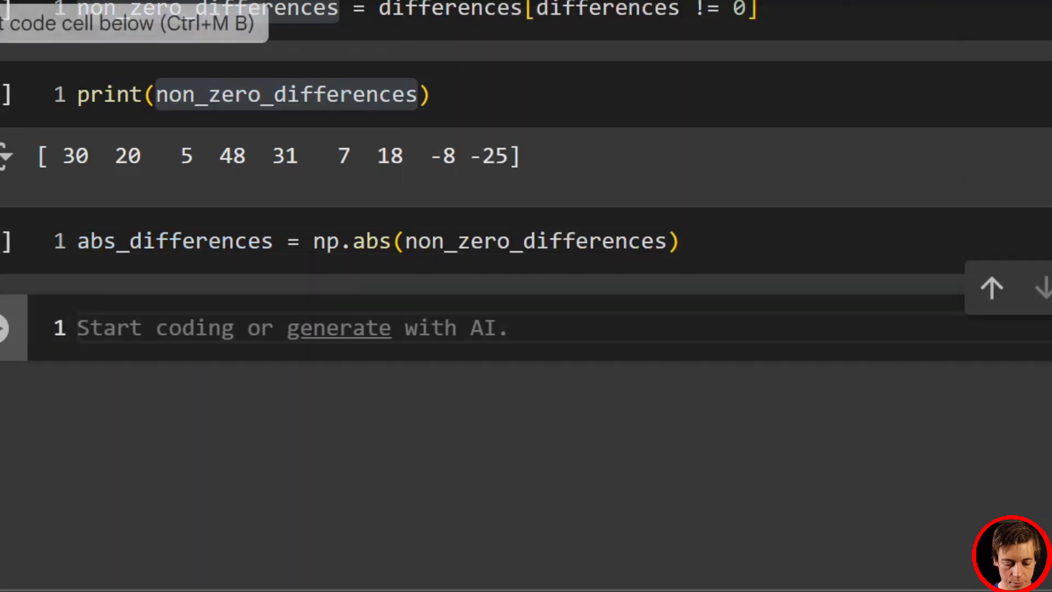
type("print(abs_differences")
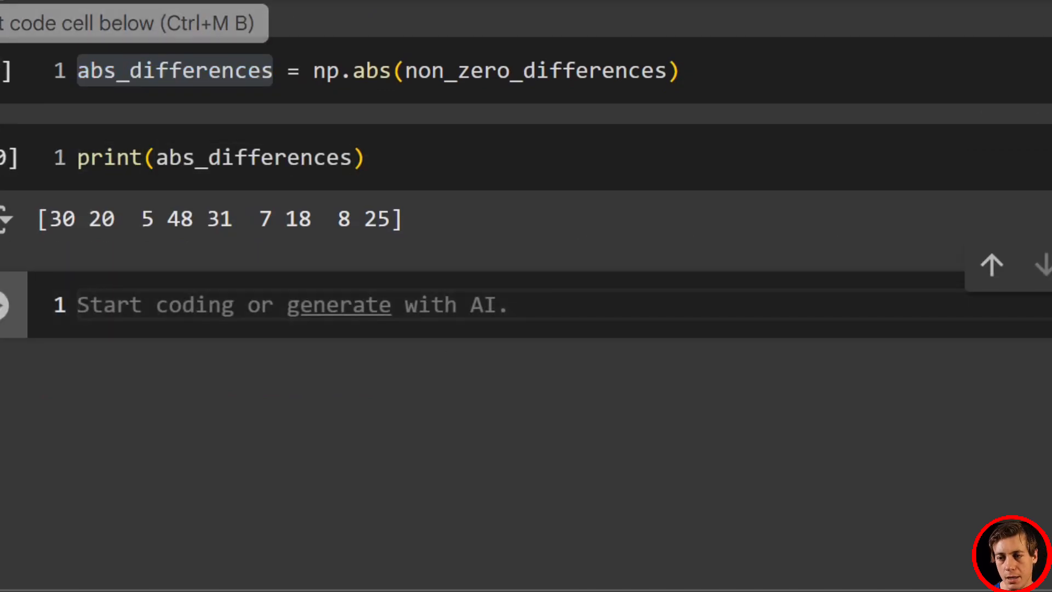
- Set ranks = np.argsort(np.argsort(abs_differences)) + 1 and print: 7 5 1 9 8 2 4 3 6
type("n")
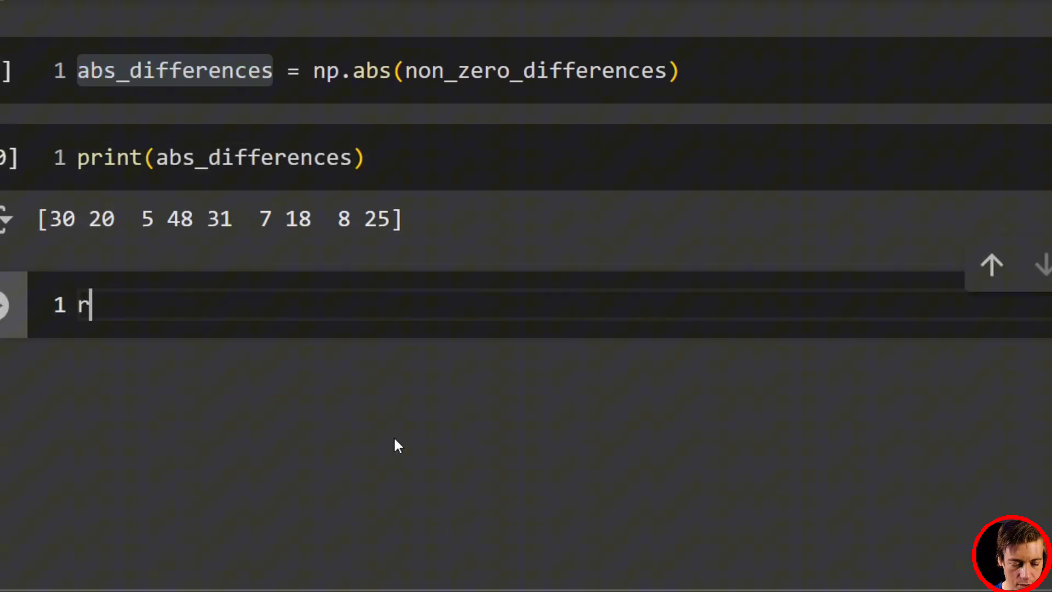
type("anks =")
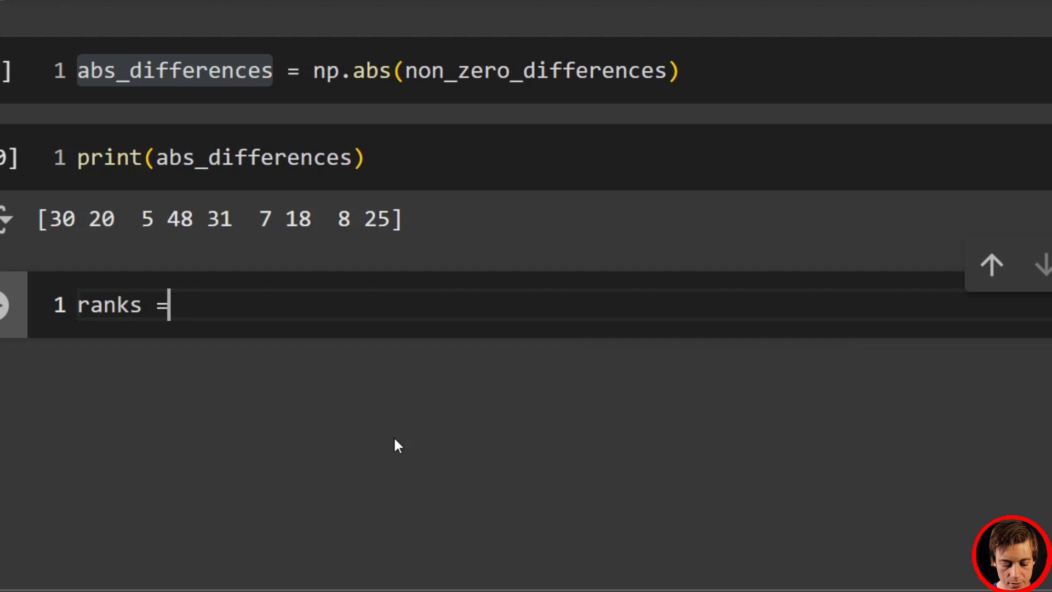
type("np.a")
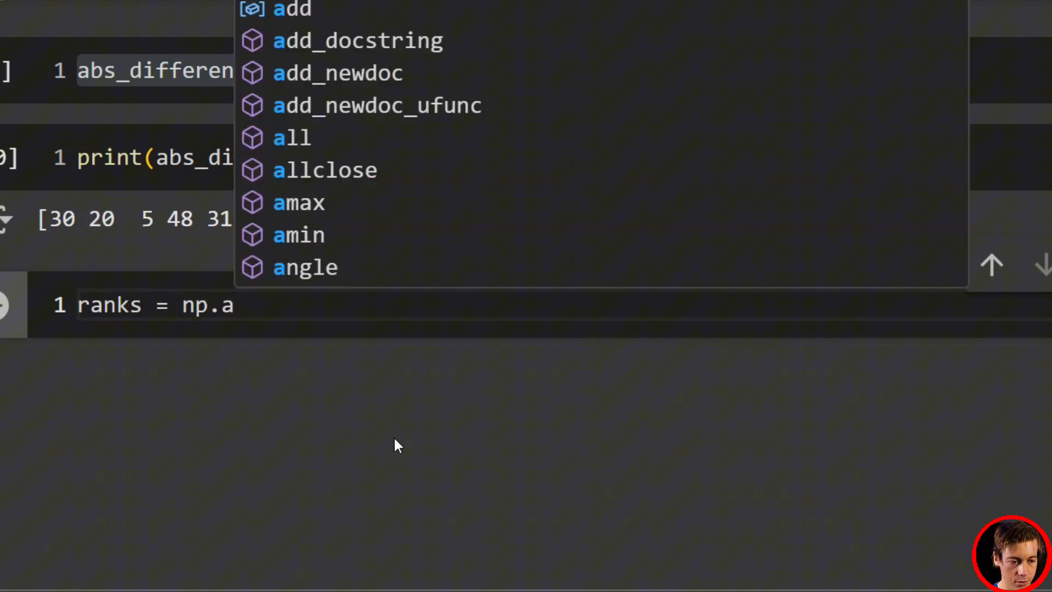
type("rgsor")
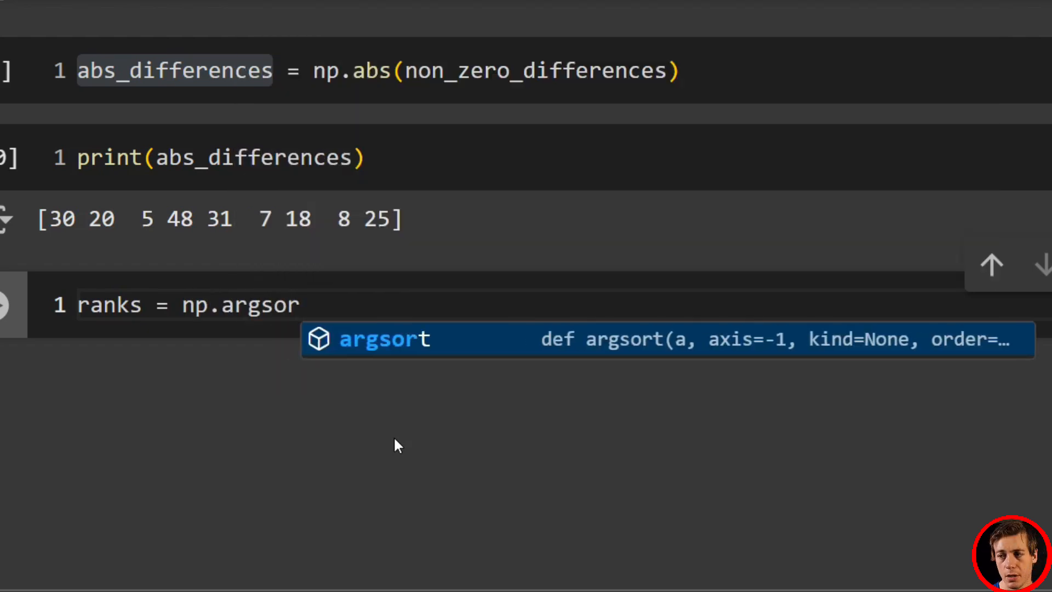
type("t(np.")
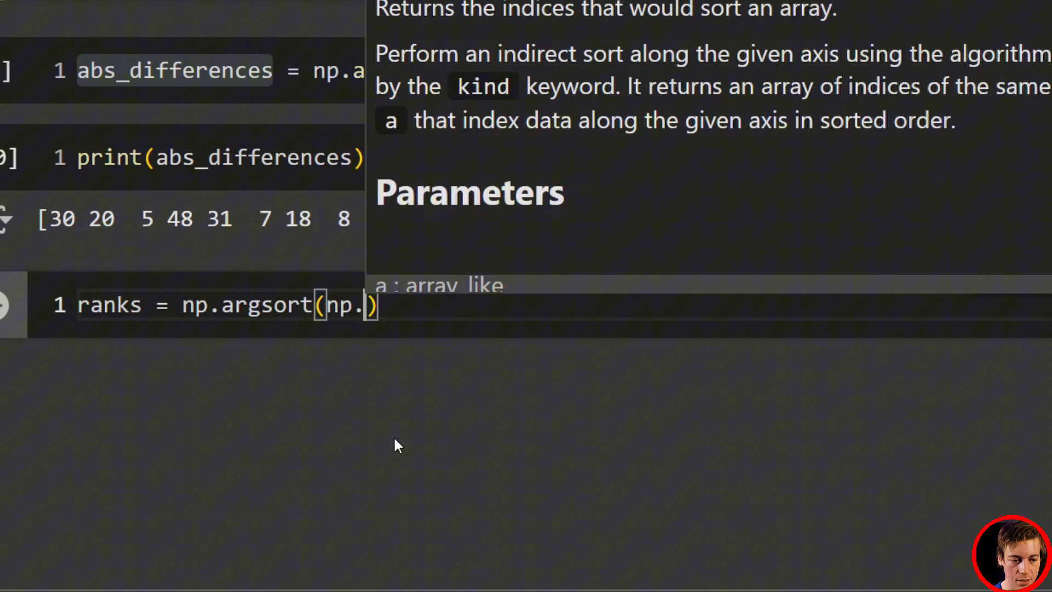
type("argsot")
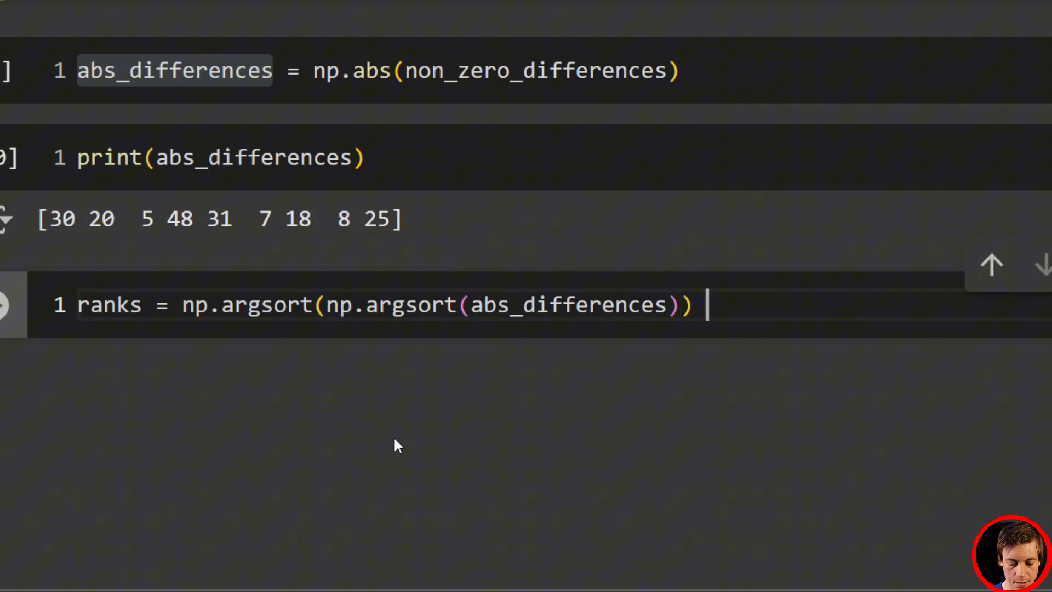
type("+ 1")
type("print(")
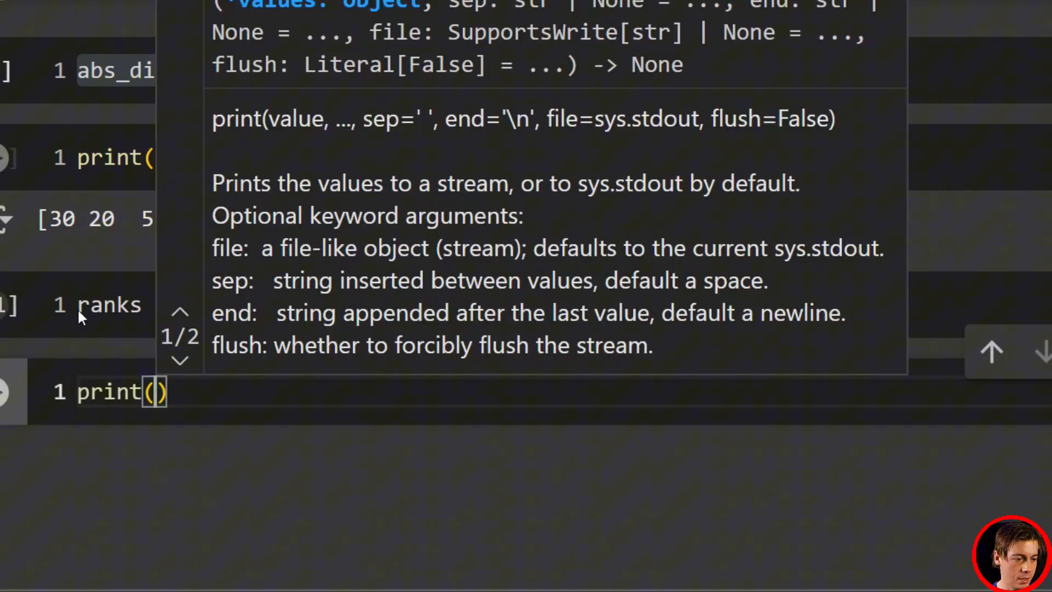
type("ranks")
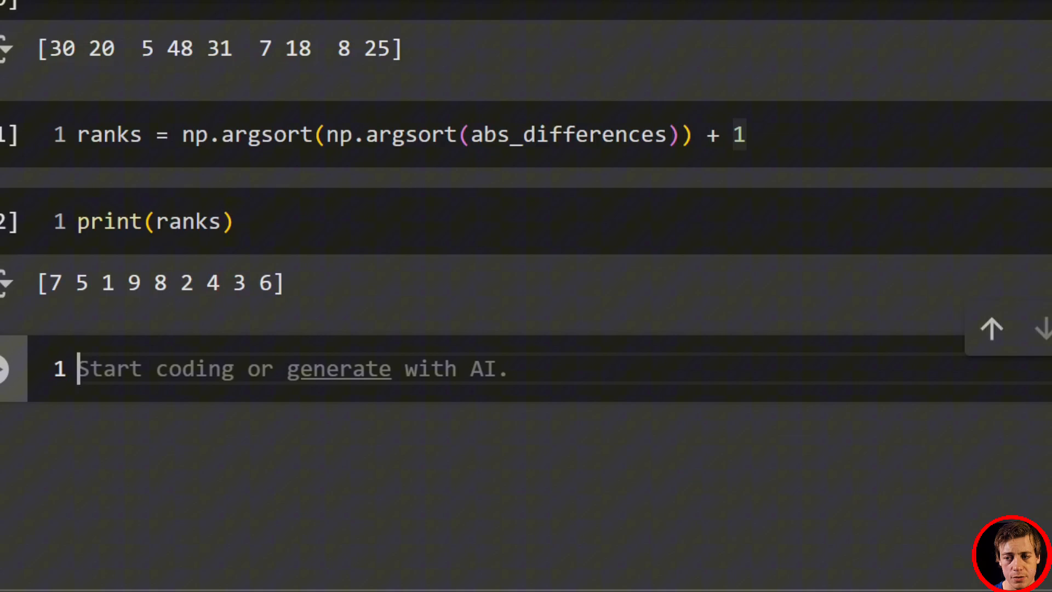
mouse_move(618, 396)
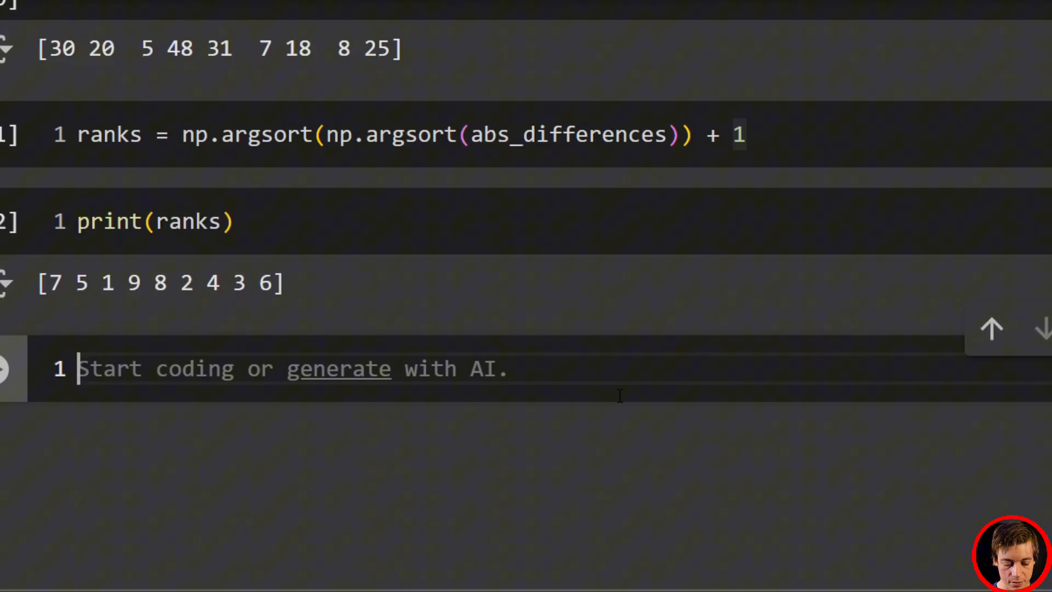
- Define positive_ranks (differences > 0) and negative_ranks (differences < 0) from ranks
type("p")
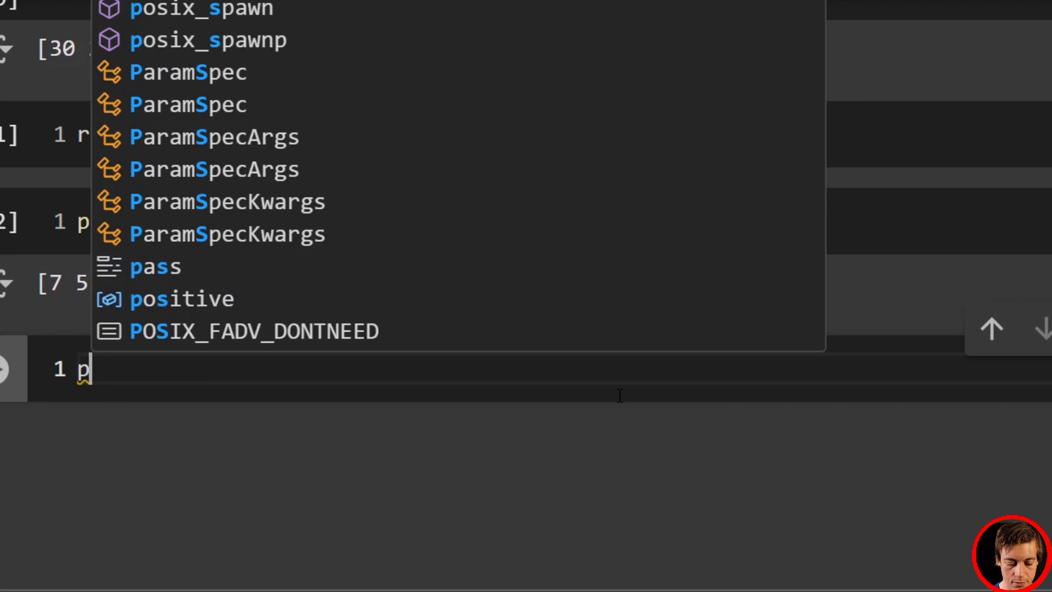
type("ositive_r")
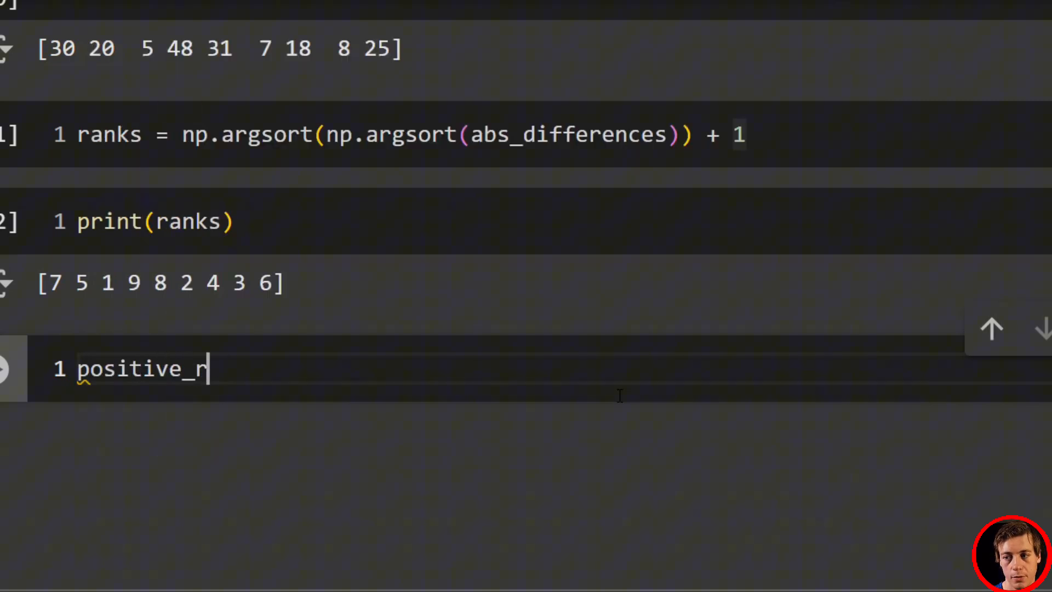
type("anks = ranks[non_zero_differences > 0")
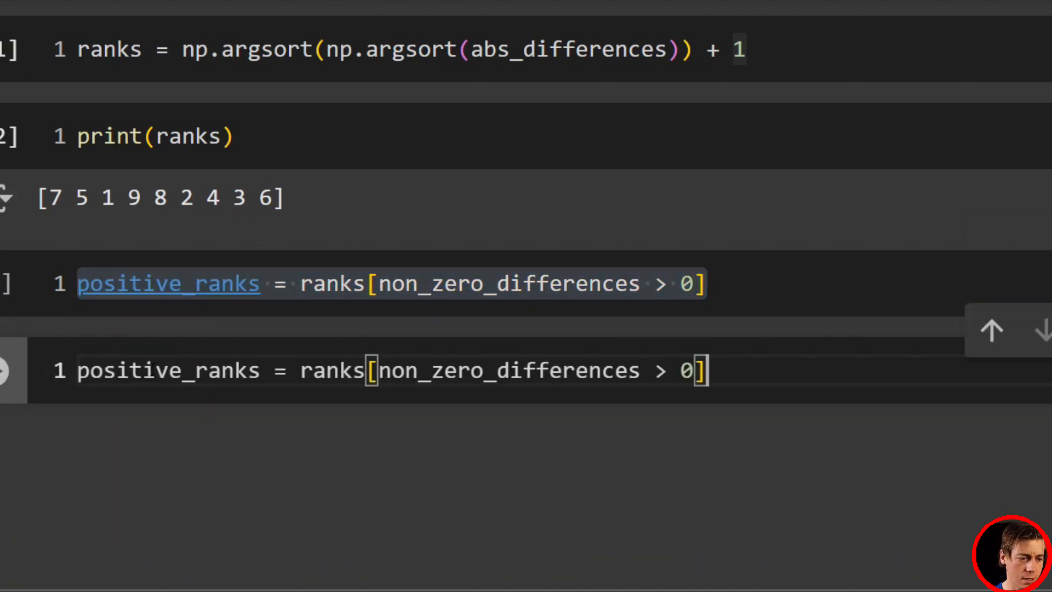
type("negati")
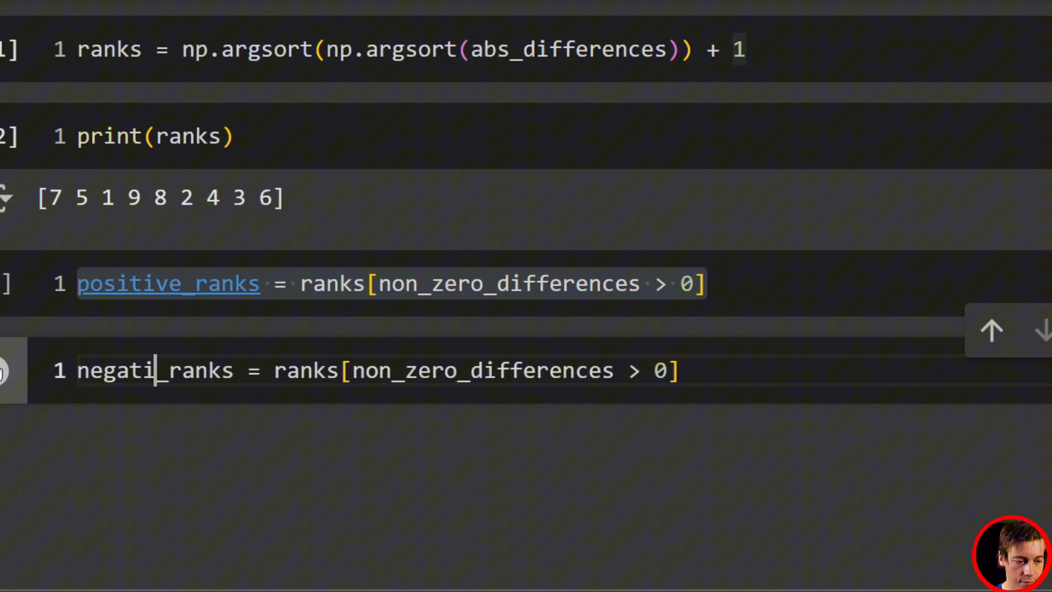
type("ve")
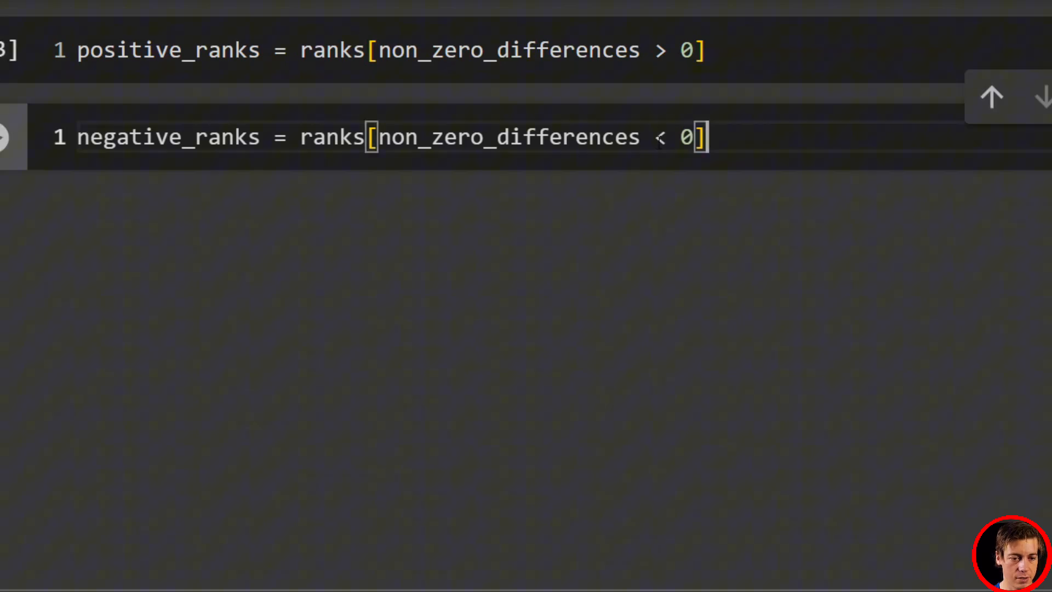
key("Shift+Enter")
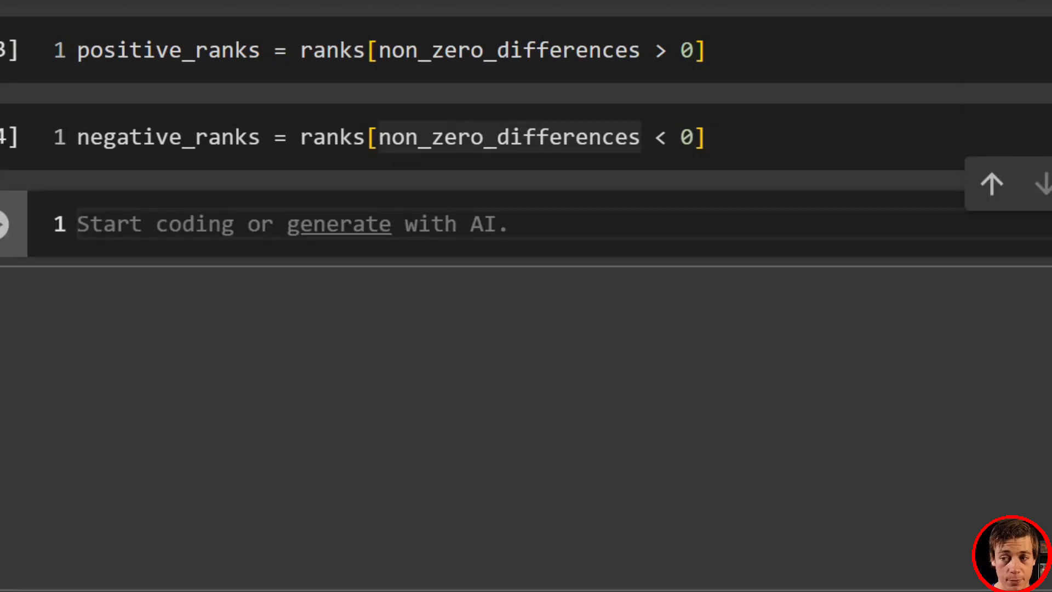
- Compute W_plus = np.sum(positive_ranks)
type("w")
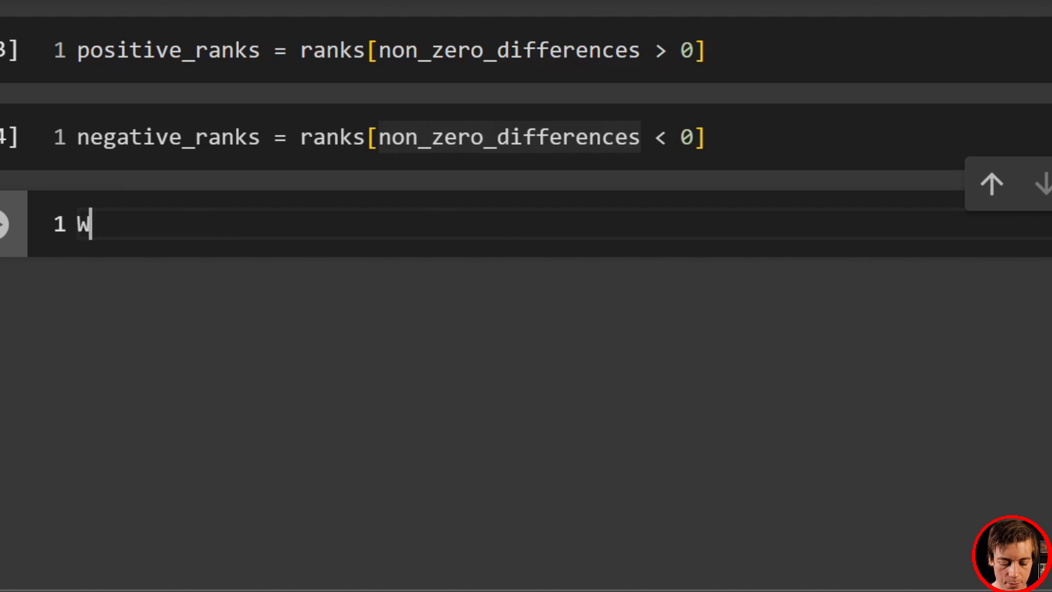
type("_plus")
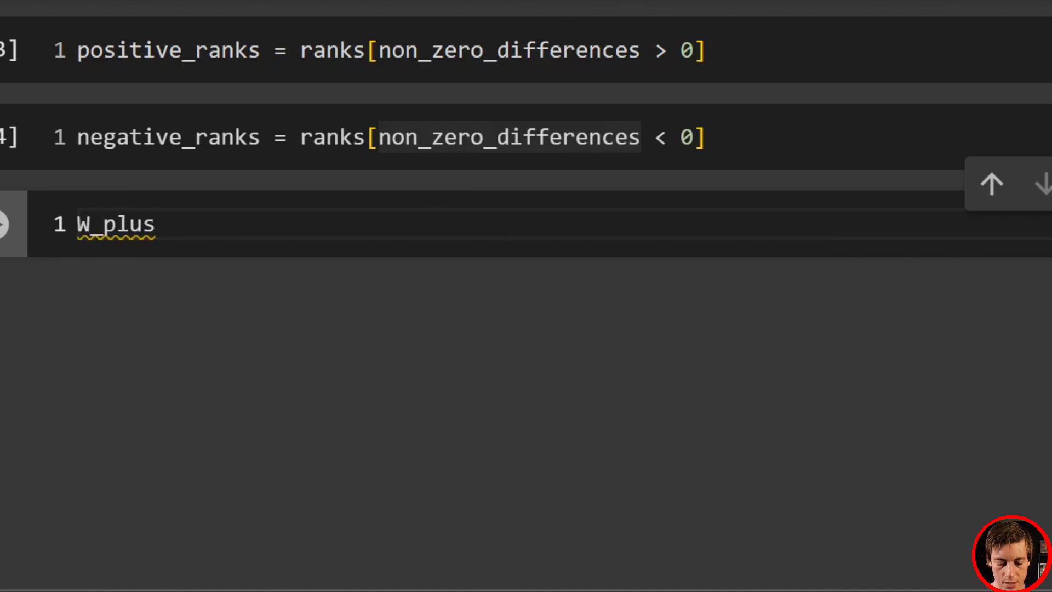
type("= np.sum")
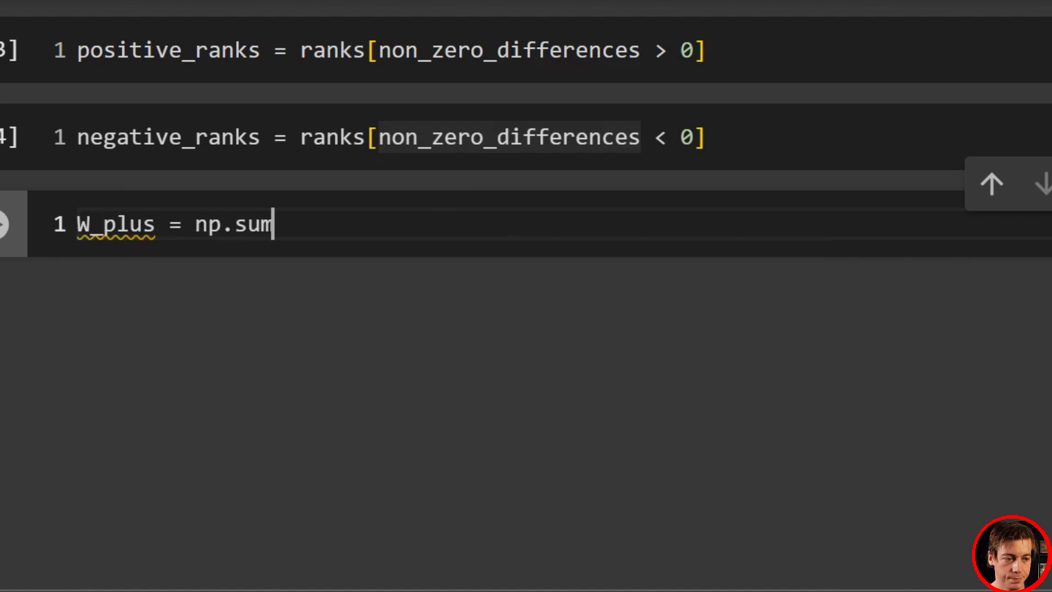
type("(")
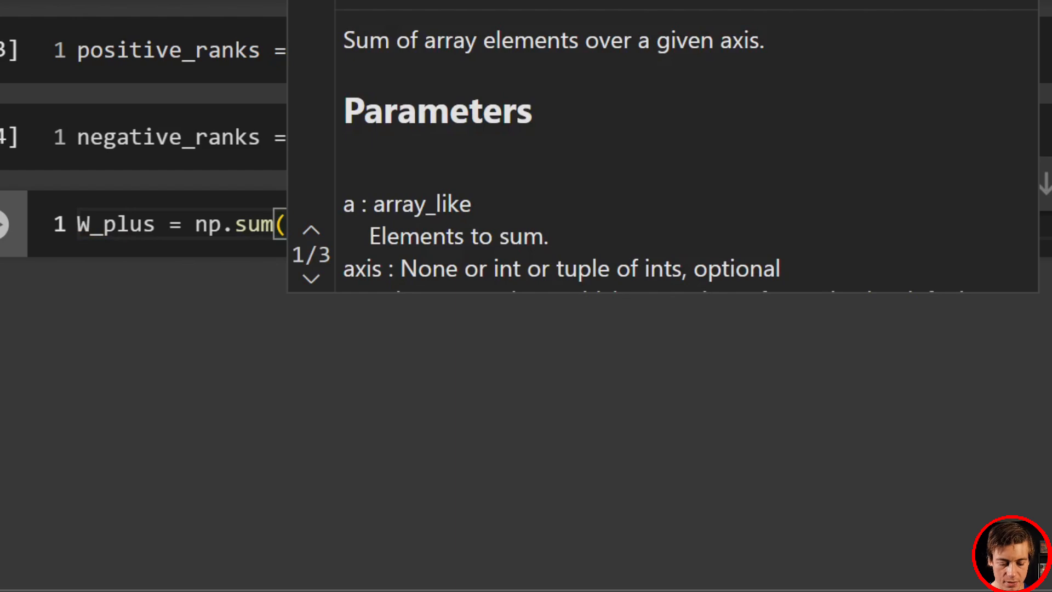
type("positive_ranks")
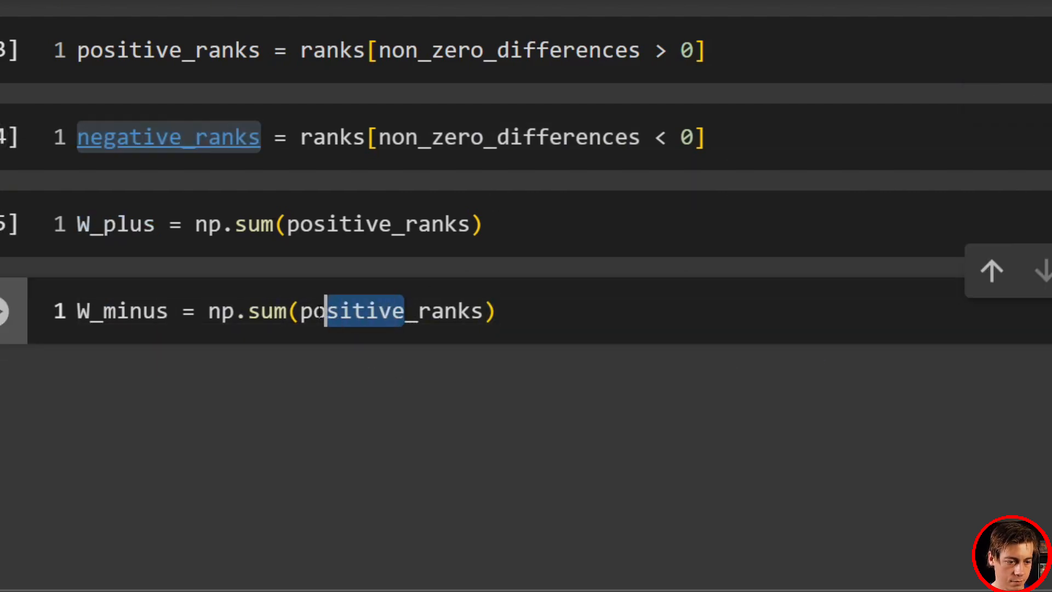
- Compute W_minus = np.sum(negative_ranks), fixing the misspelled variable name and rerunning
type("negative_ranks")
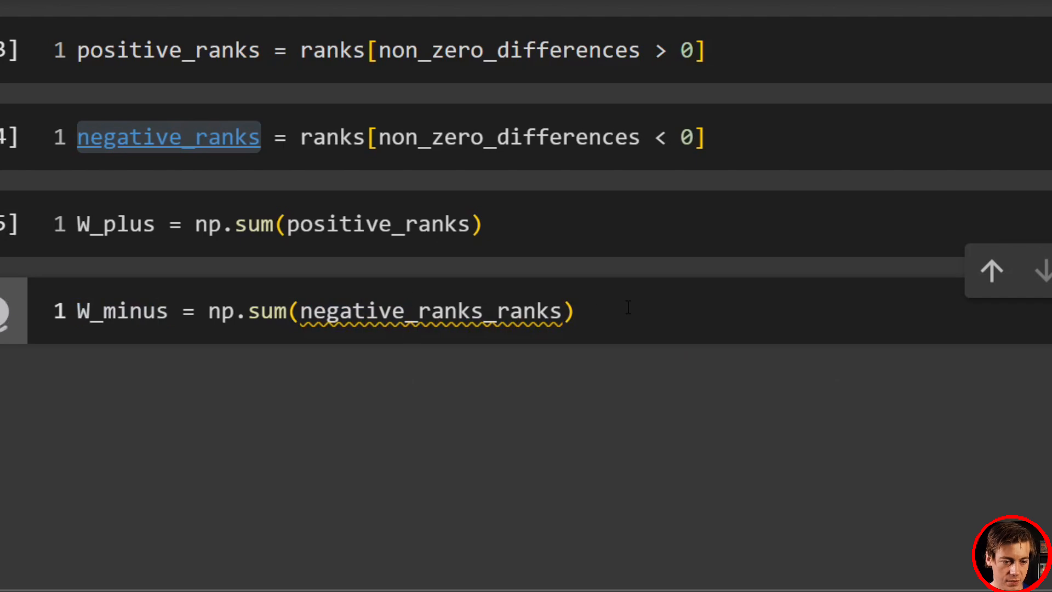
key("shift+enter")
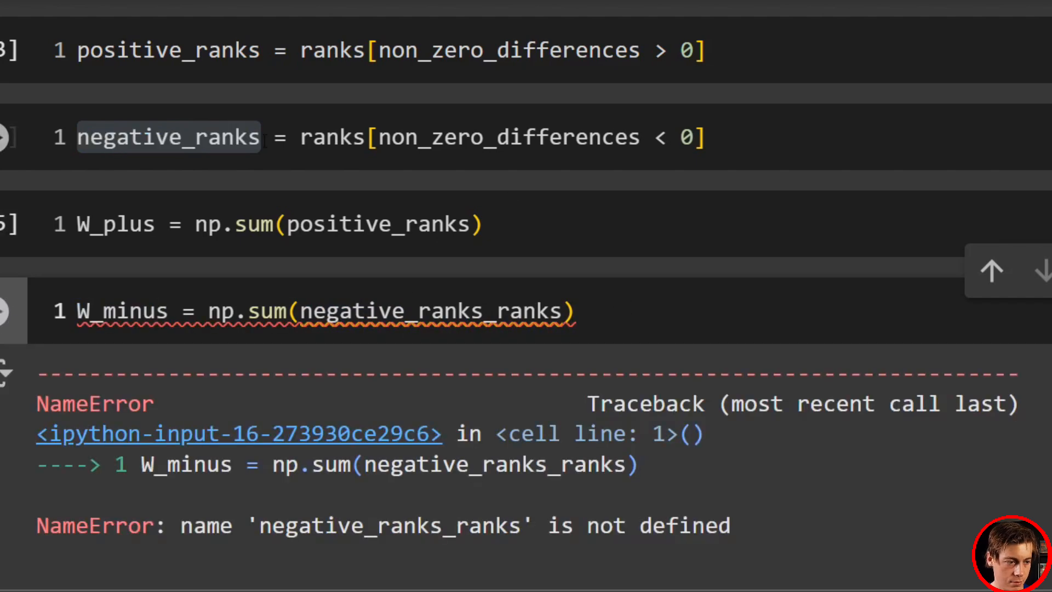
double_click(433, 310)
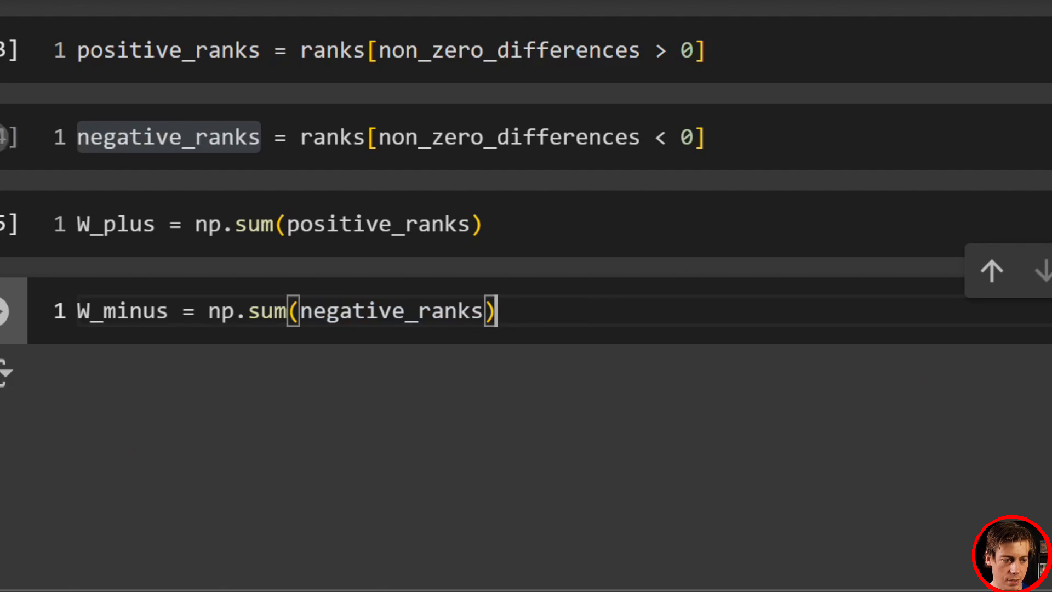
key("Shift+Enter")
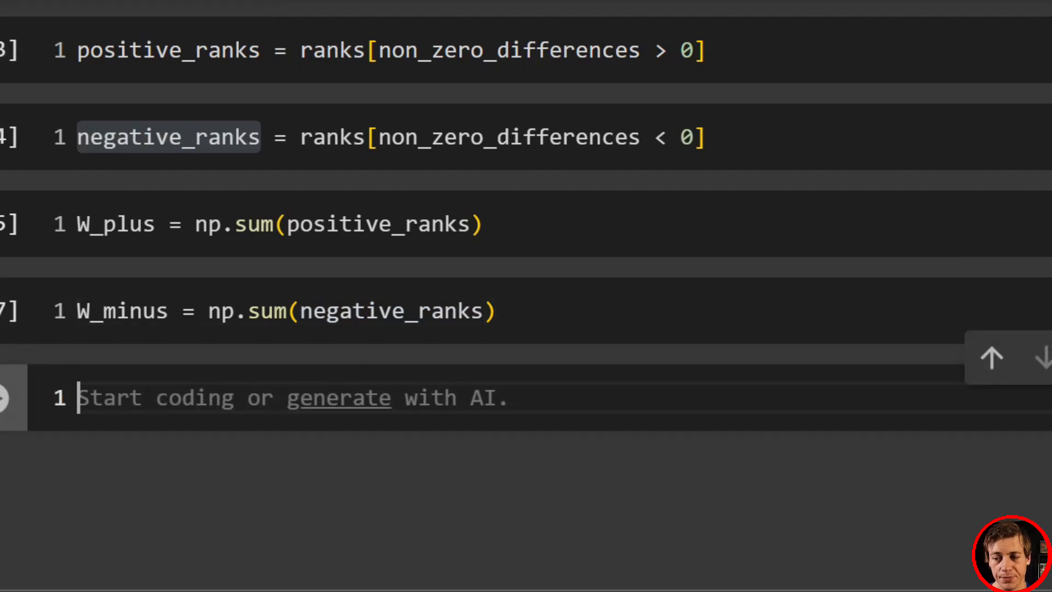
- Set test_stat = min(W_plus, W_minus) and print it, showing 9
type("t")
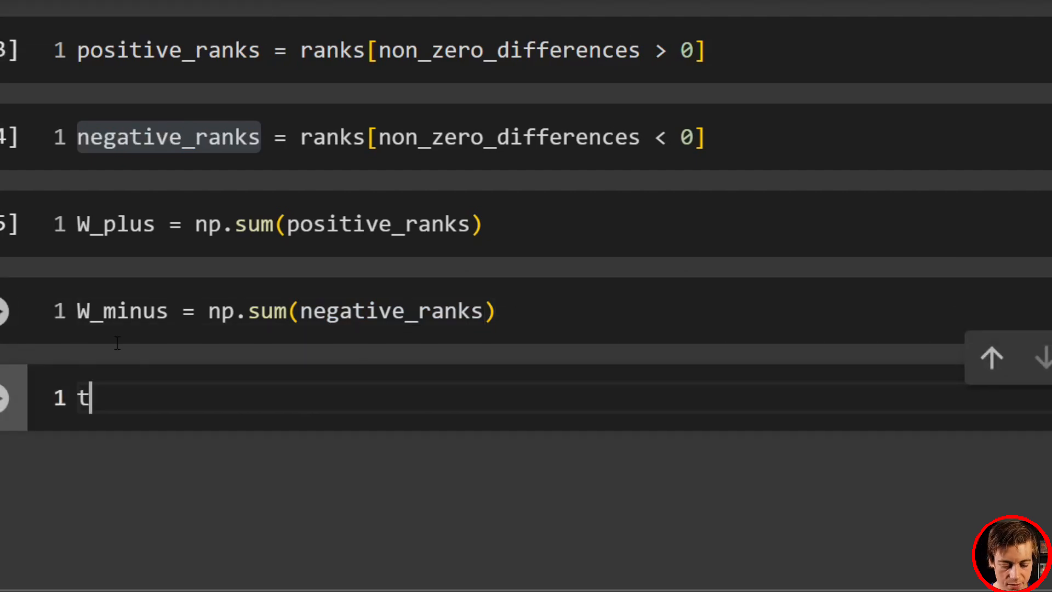
type("est_stat = min(")
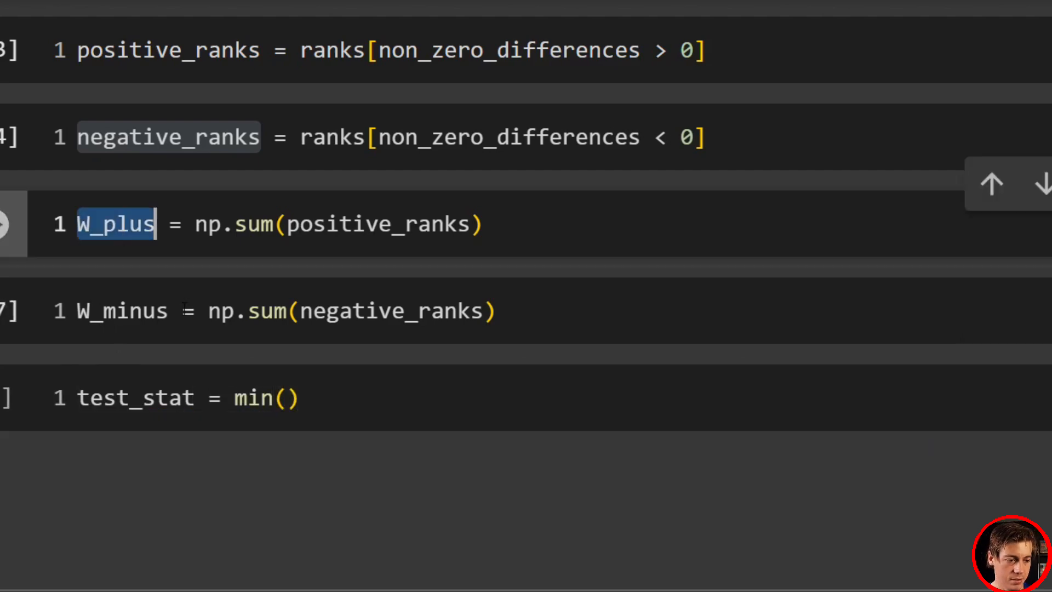
type("W_plus,")
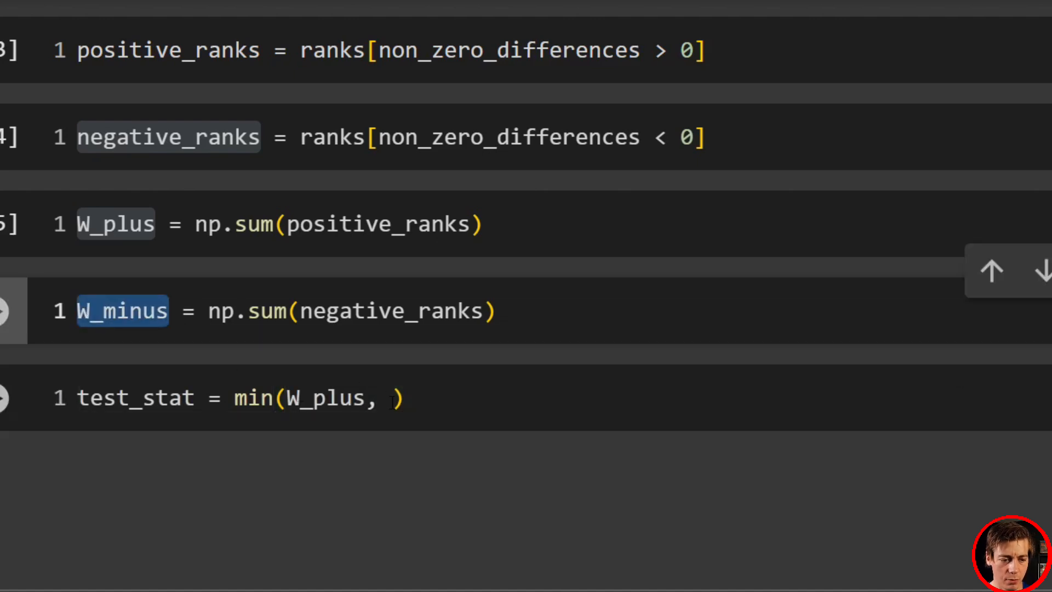
type("W_minus")
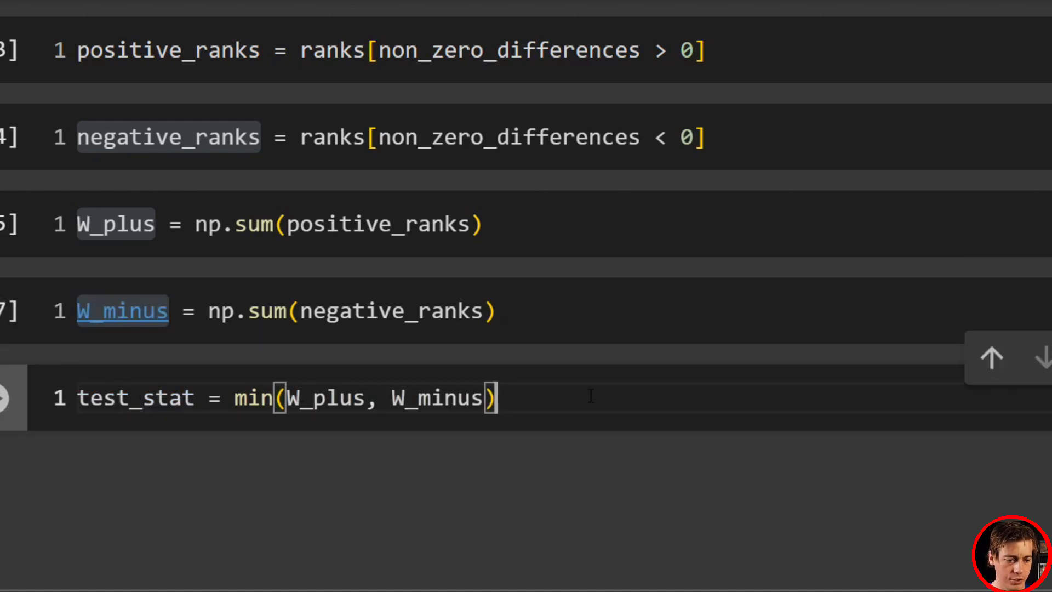
type("pri")
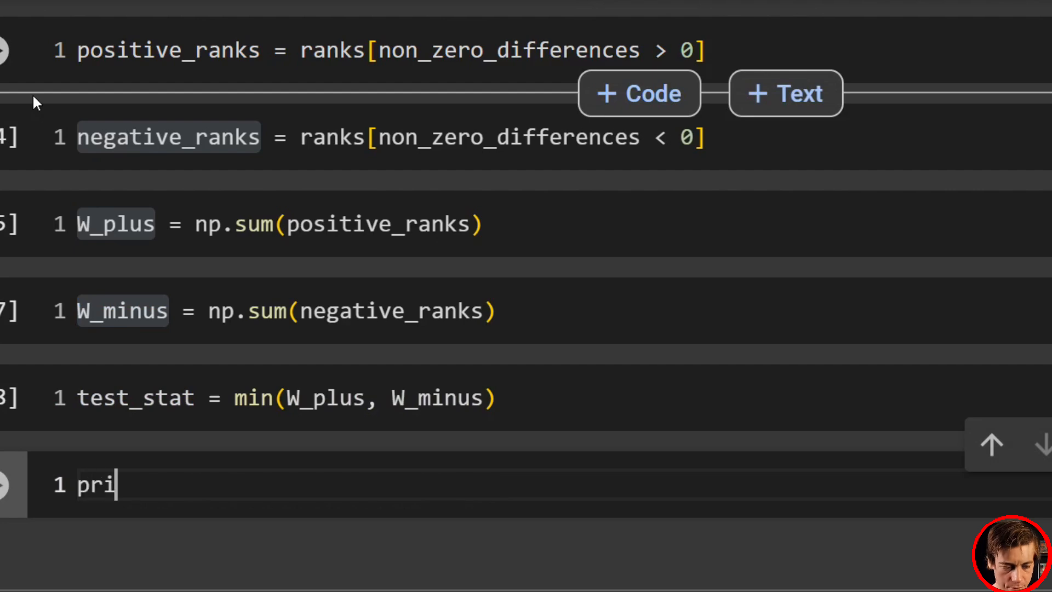
type("nt()")
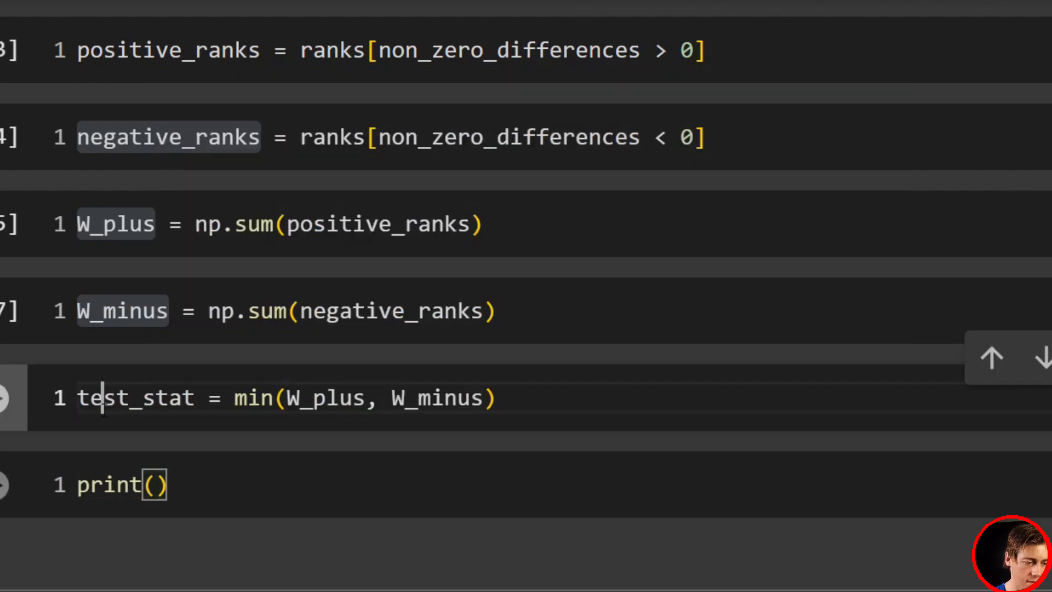
type("test_stat")
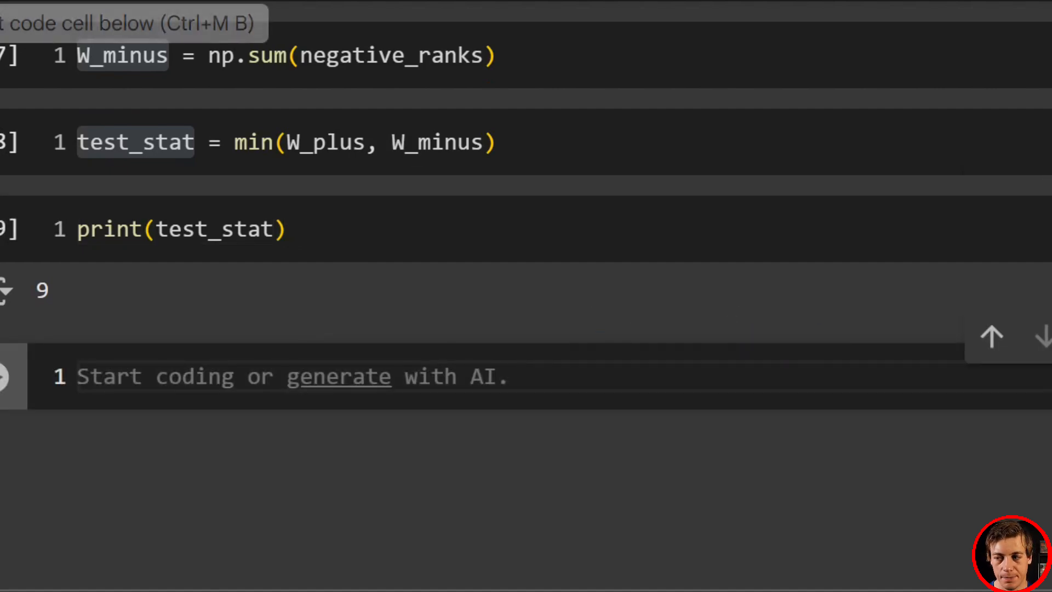
- Write stat, p_value = wilcoxon(differences), correcting a typo along the way
scroll("down", 3)
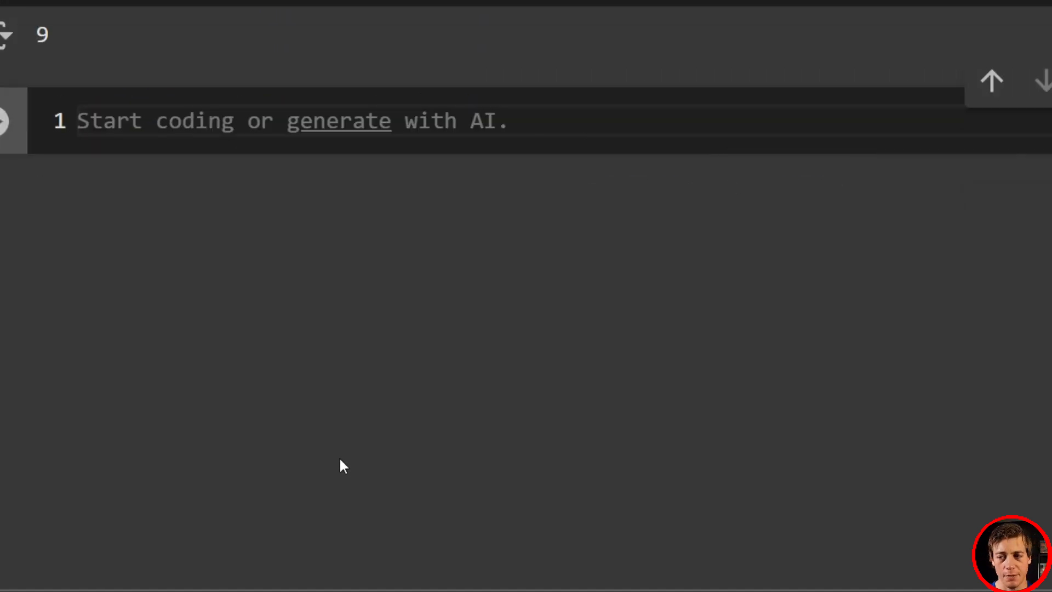
type("st")
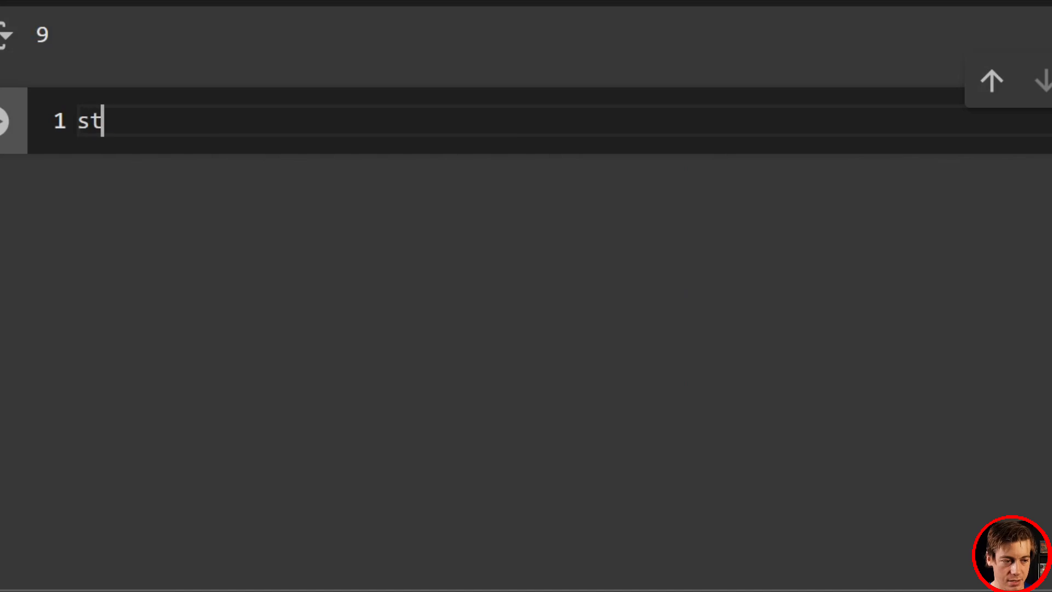
type("atm p_")
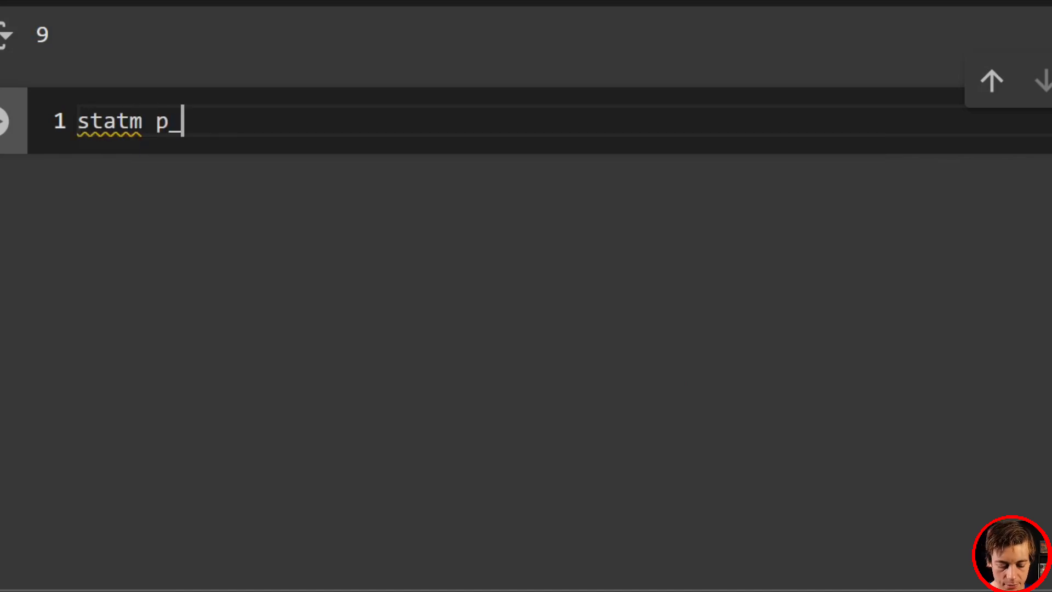
type("value - w")
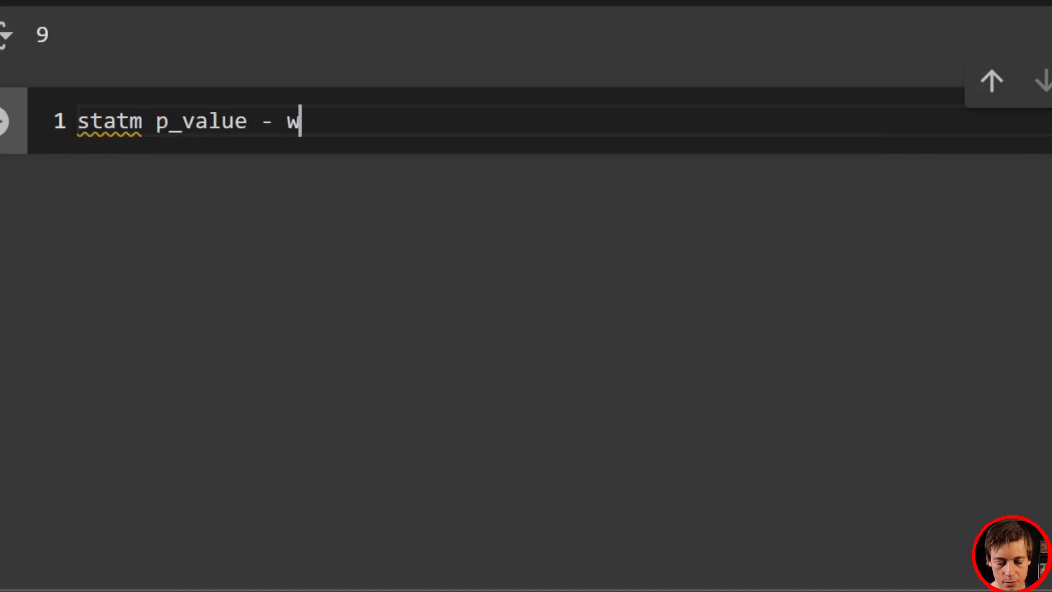
key("backspace")
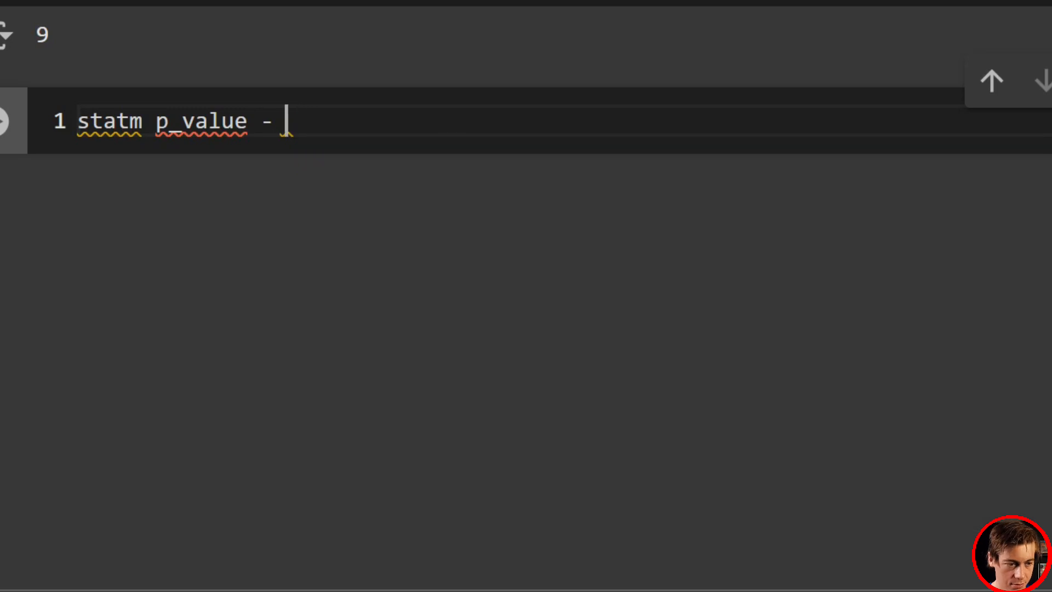
type("= wilco")
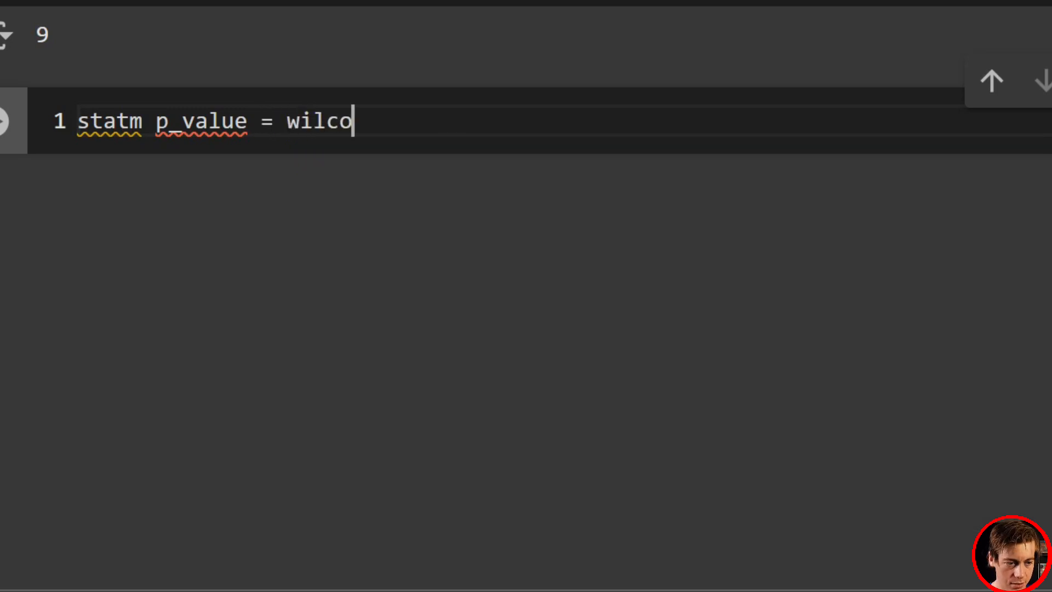
type("xon()")
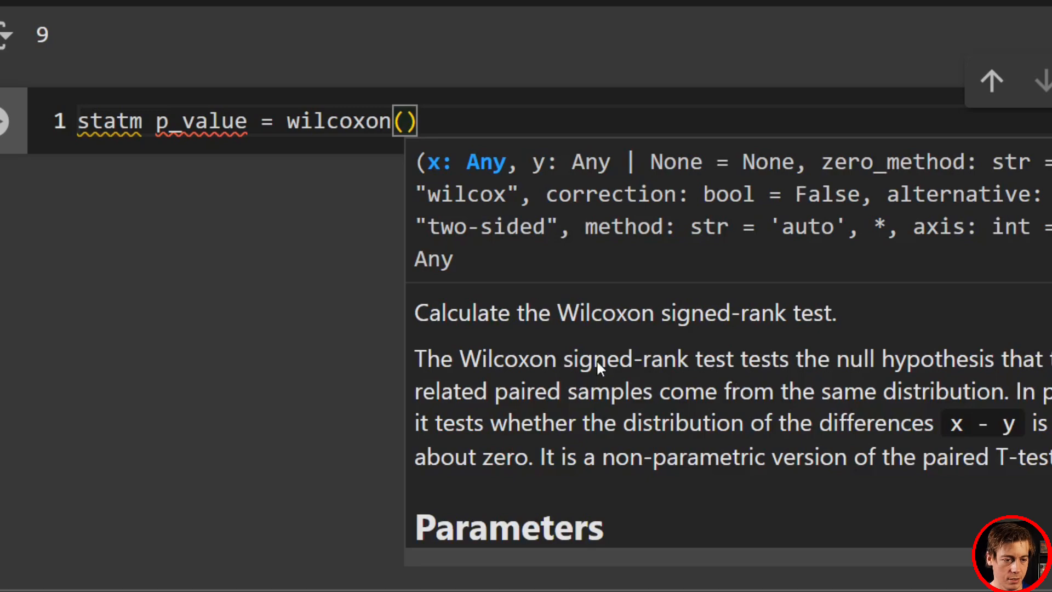
scroll("up", 3)
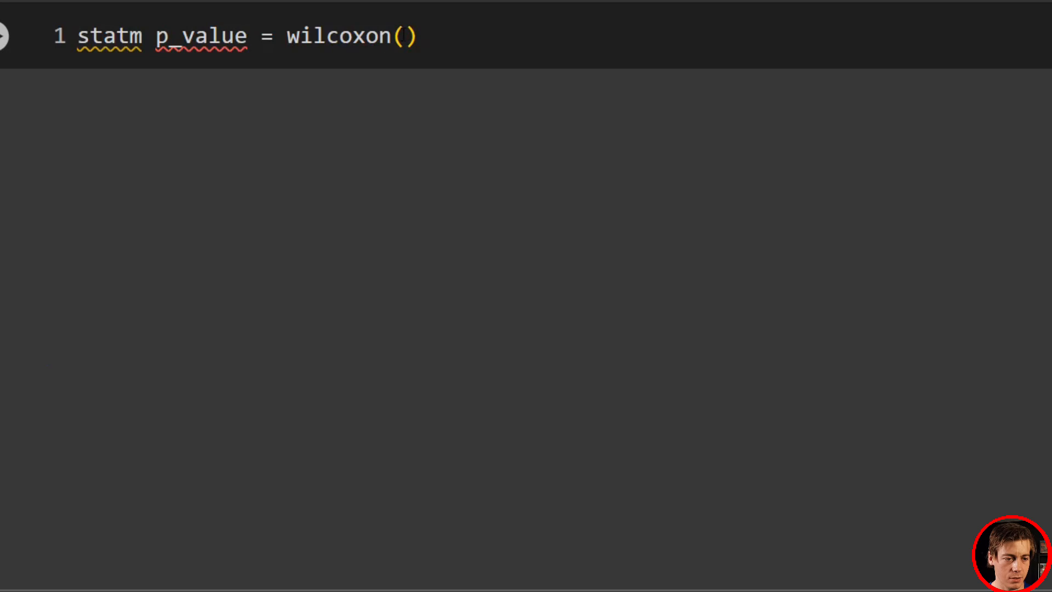
type("differences")
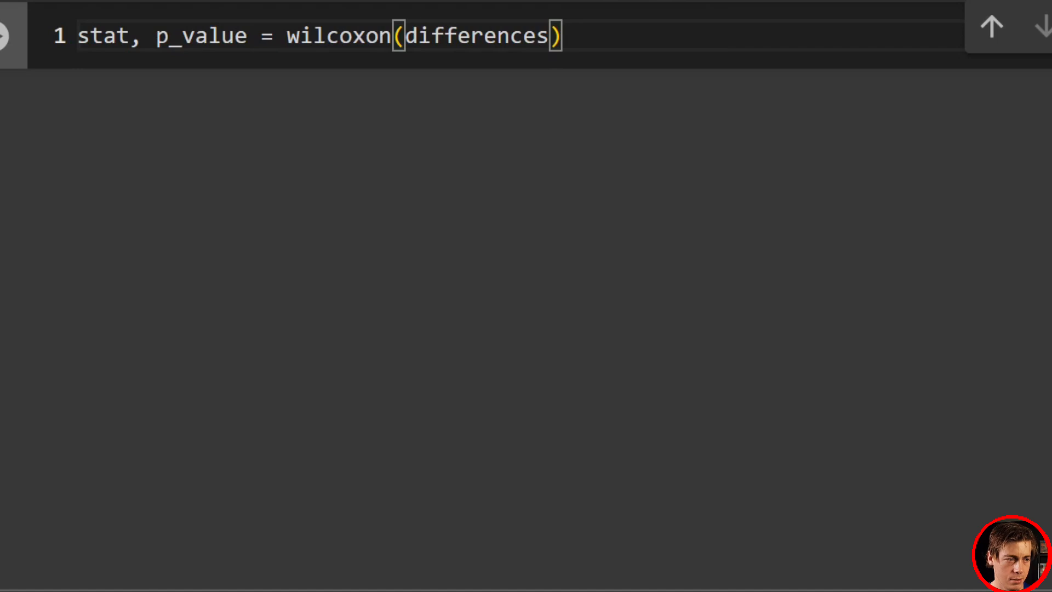
- Print p_value (0.1097) and stat (9.0), then start an 'if p_value < alpha:' conclusion
type("print(")
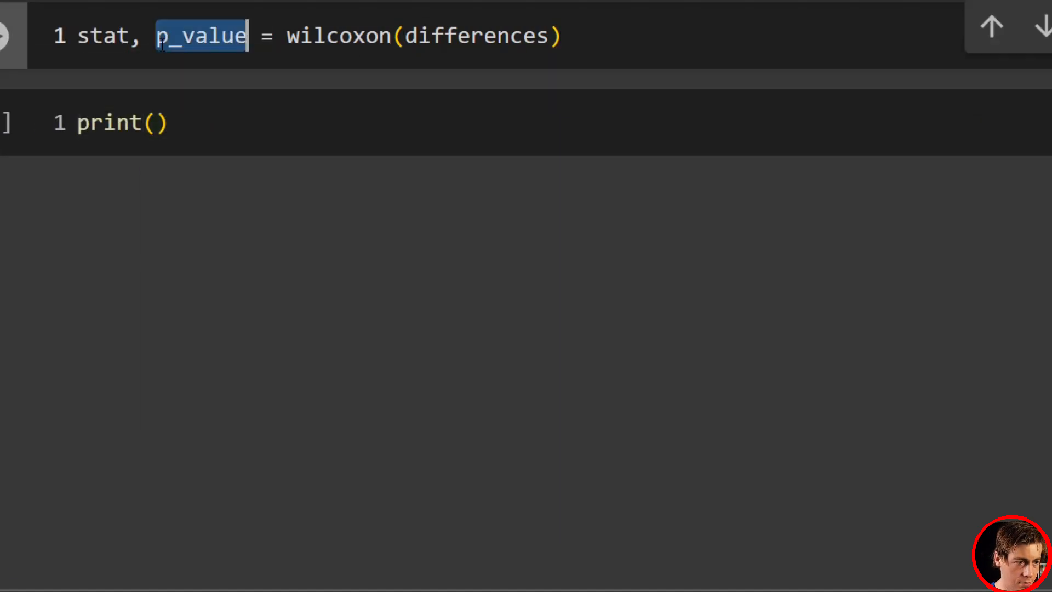
type("p_value")
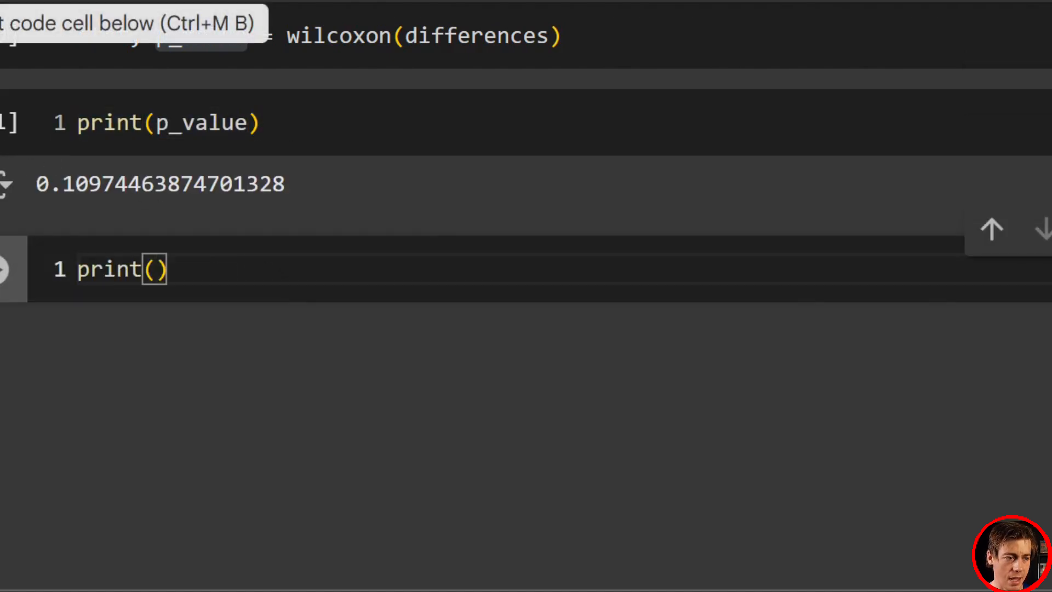
double_click(104, 35)
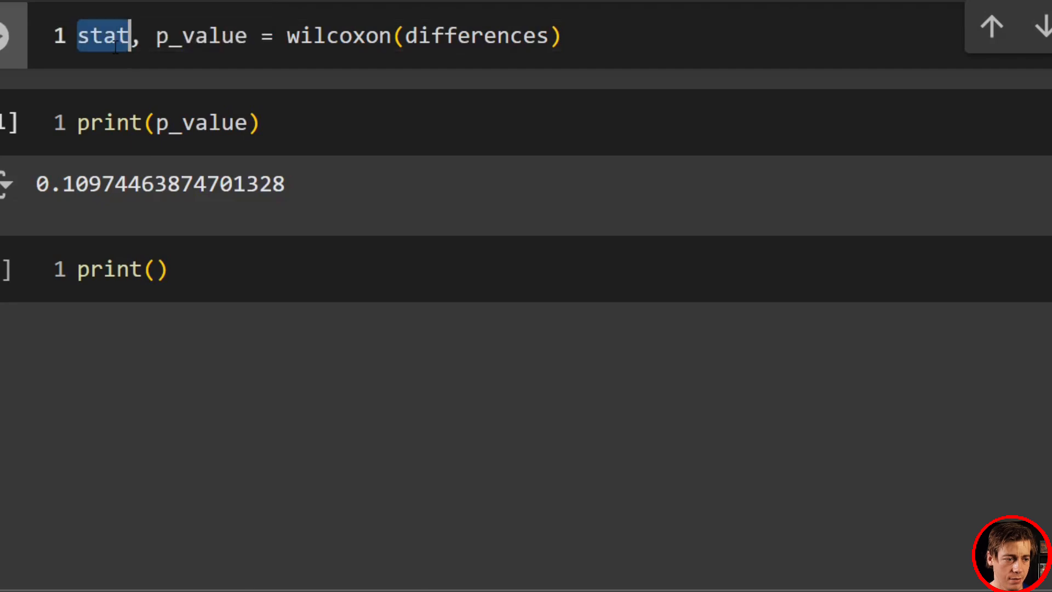
type("stat")
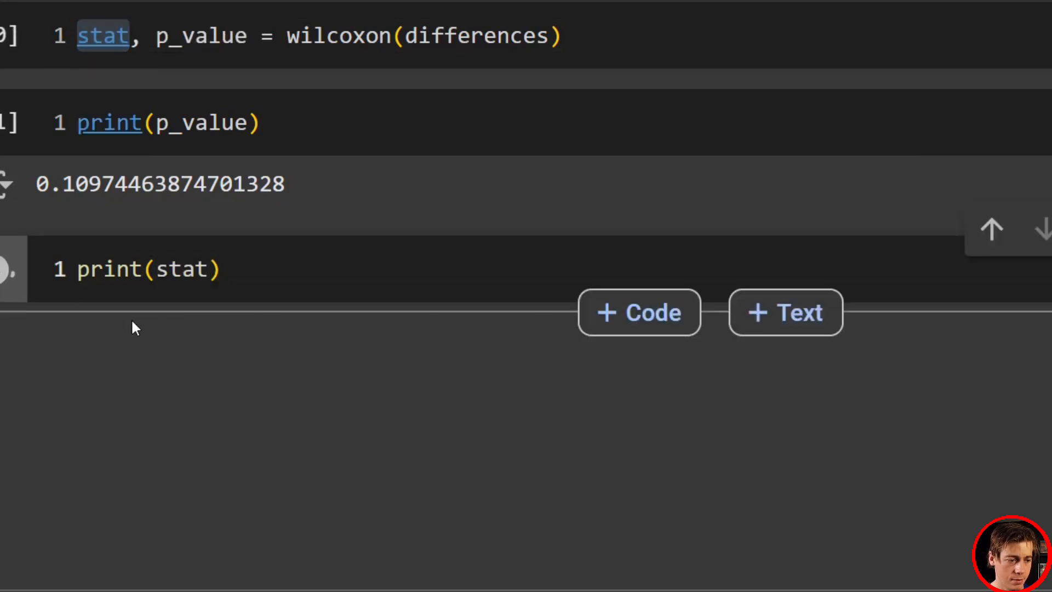
key("Shift+Enter")
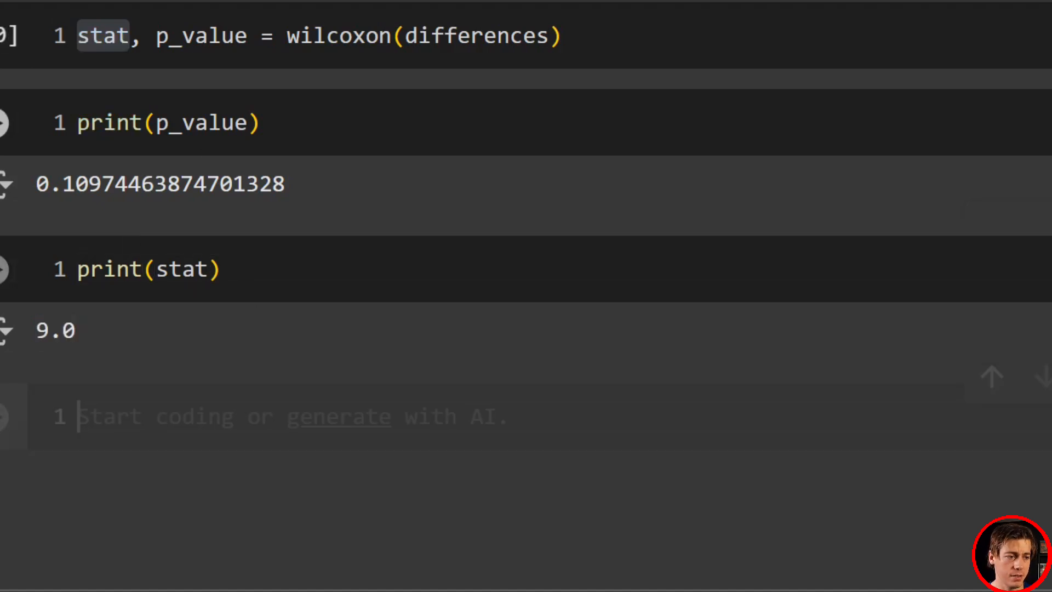
type("if p_value < alpha:")
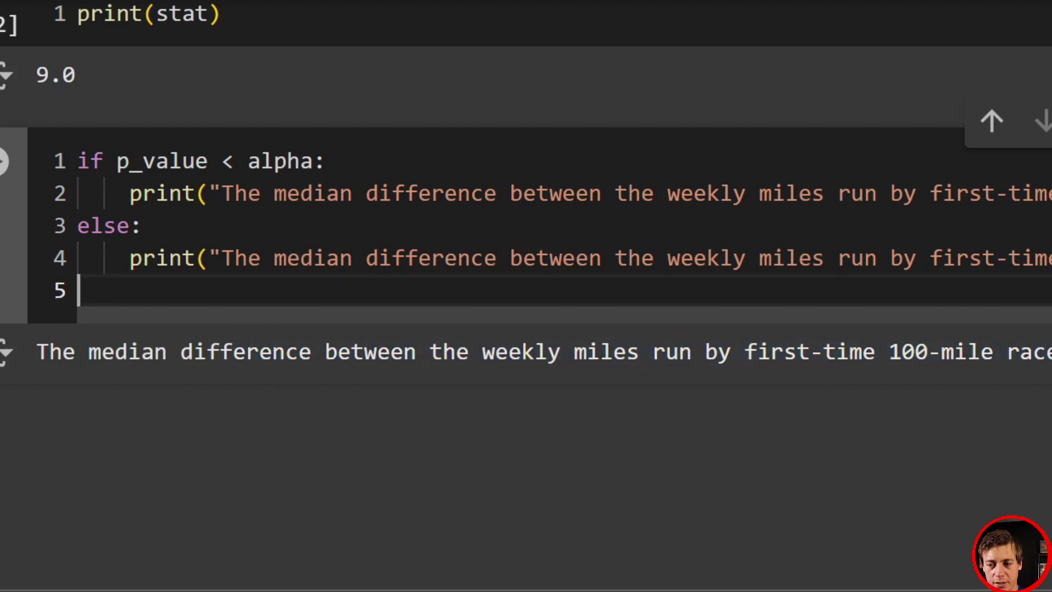
mouse_move(128, 283)
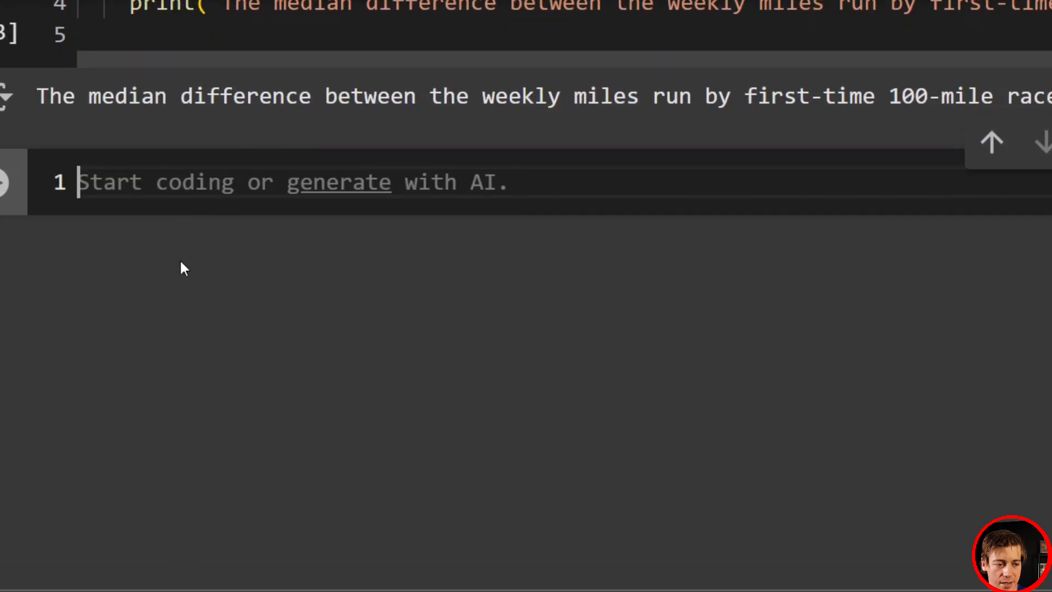
- Add the comment '#Example 2 strikeouts for two seasons'
type("#Exa")
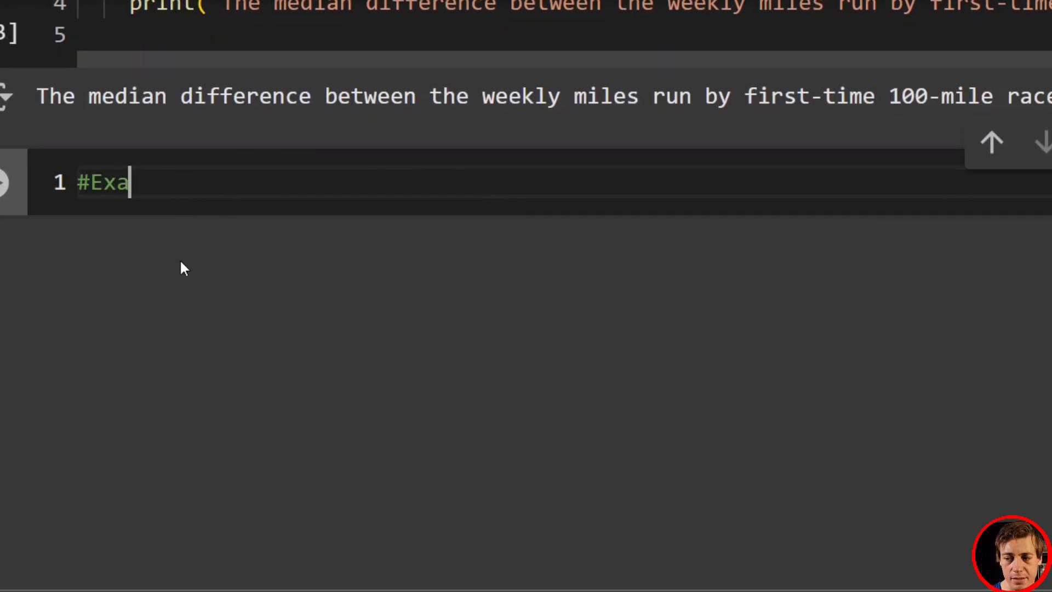
type("mple")
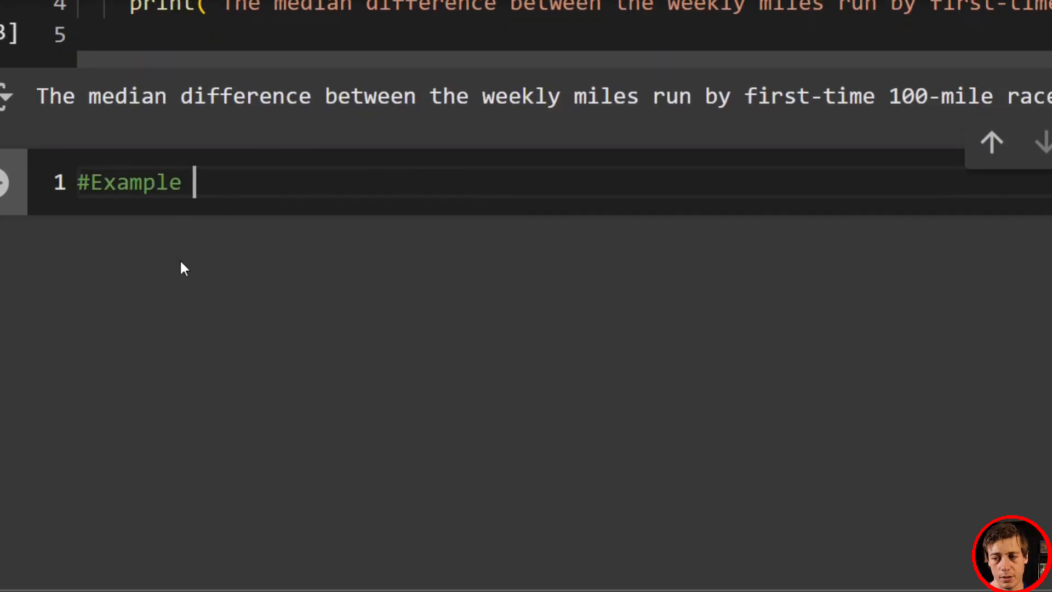
type("2")
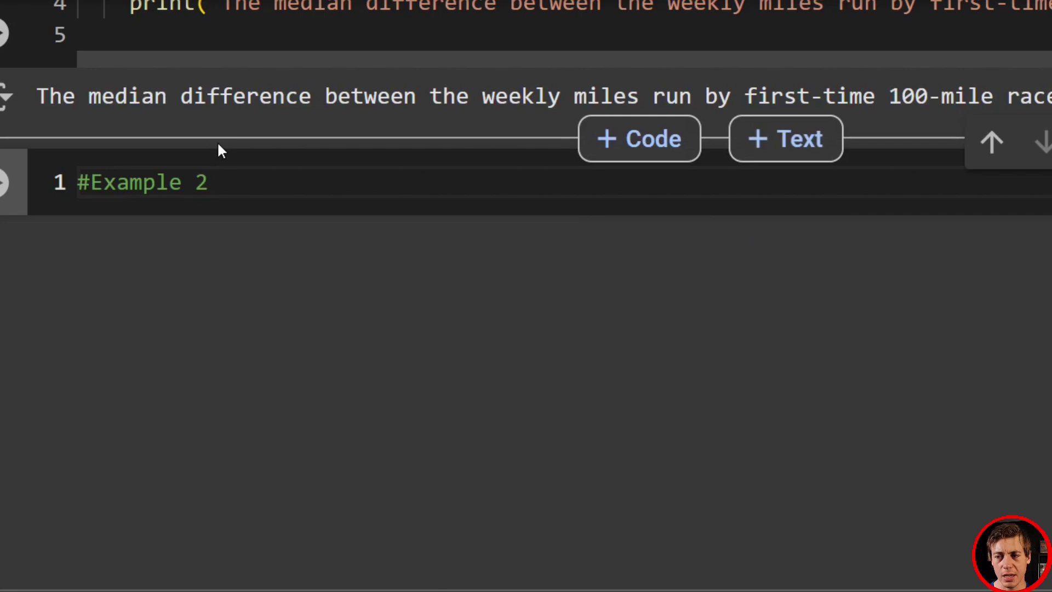
type("s")
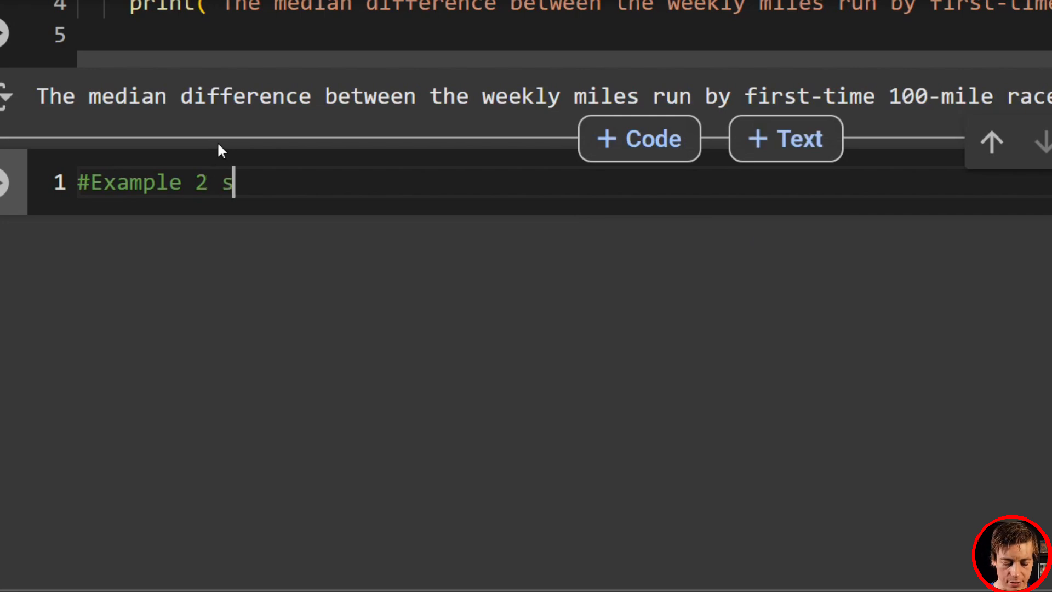
type("trikeouts")
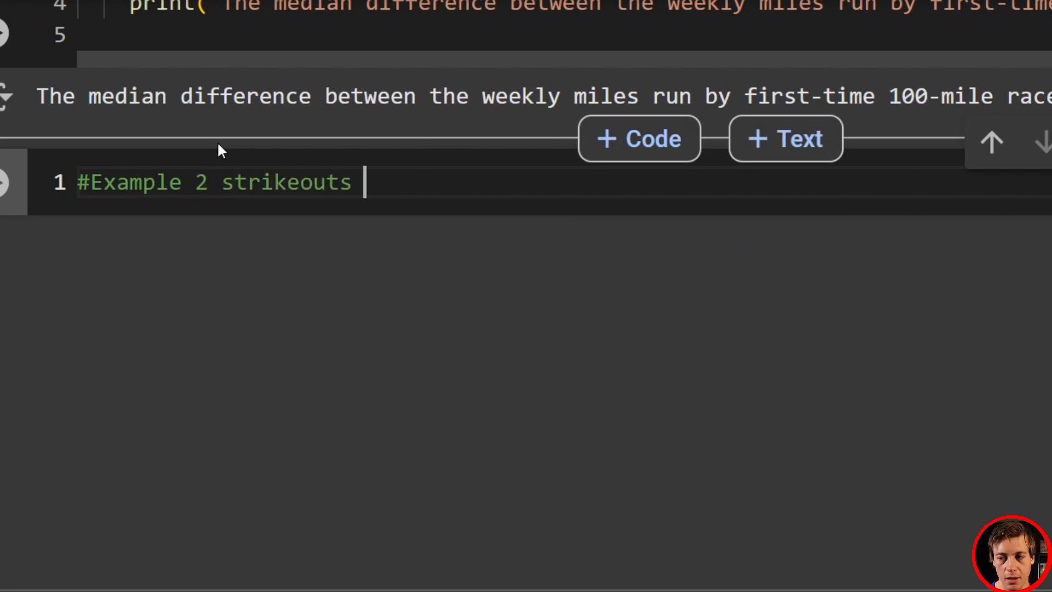
type("fd")
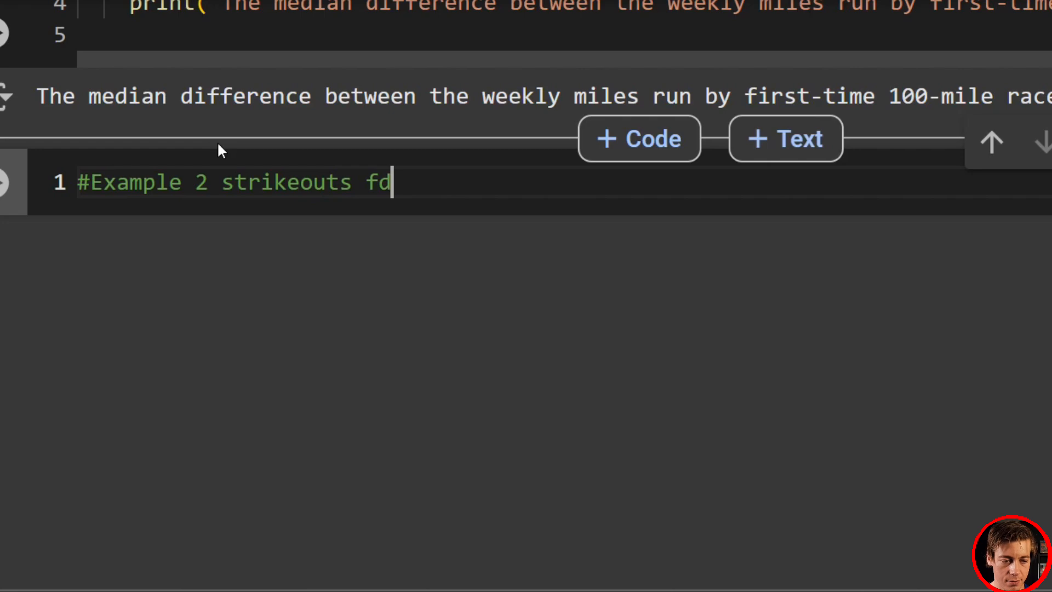
type("or two seasons")
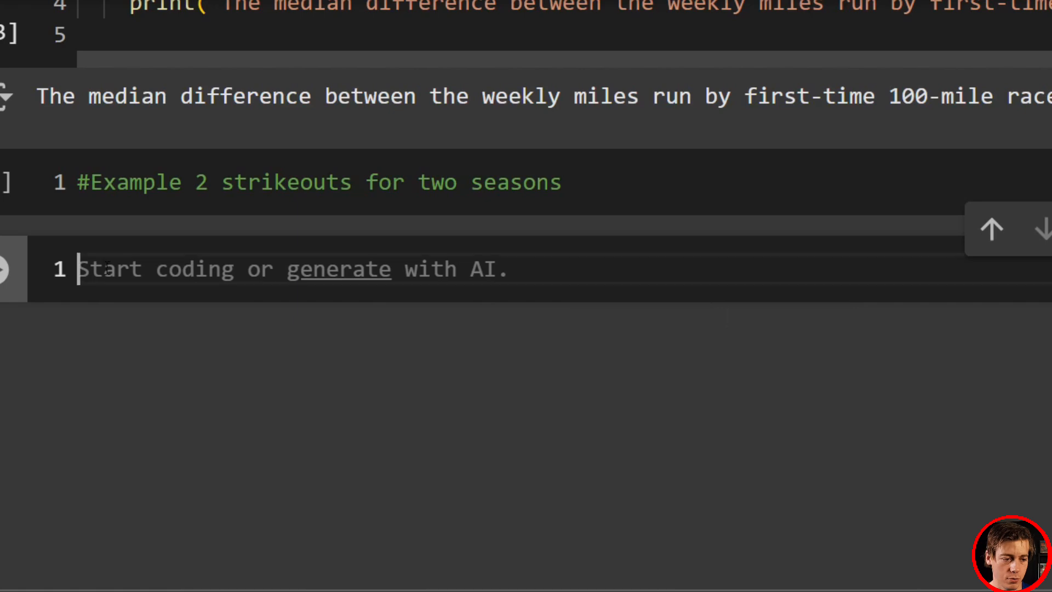
- Define Season1 as np.array([220, 195, 210, 230, 185, 240, 200, 215, 225, 205])
type("Season1 = np.array([220, 195, 210, 230, 185, 240, 200, 215, 225, 205])")
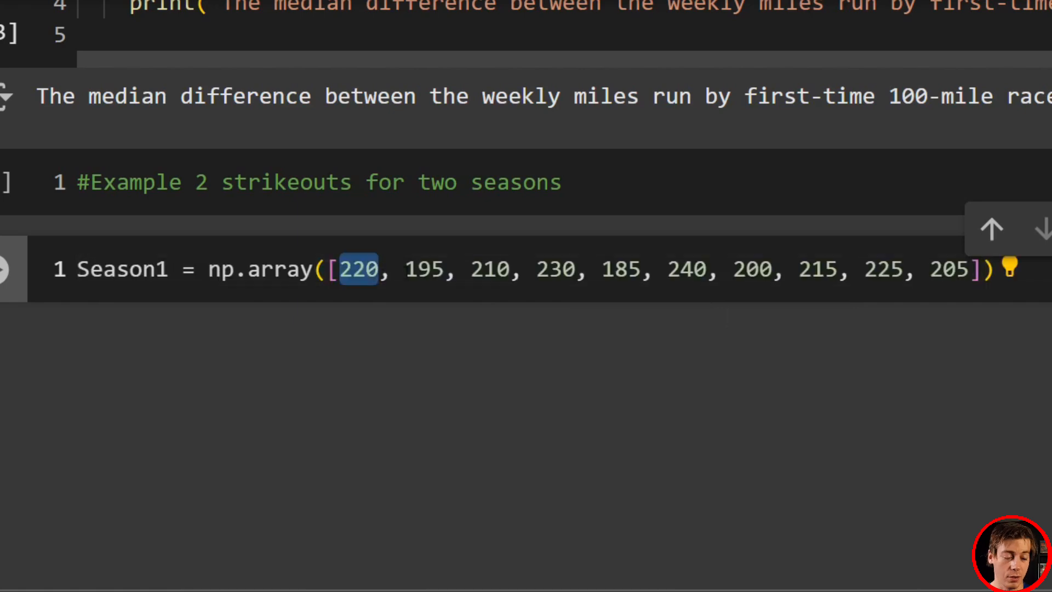
double_click(490, 269)
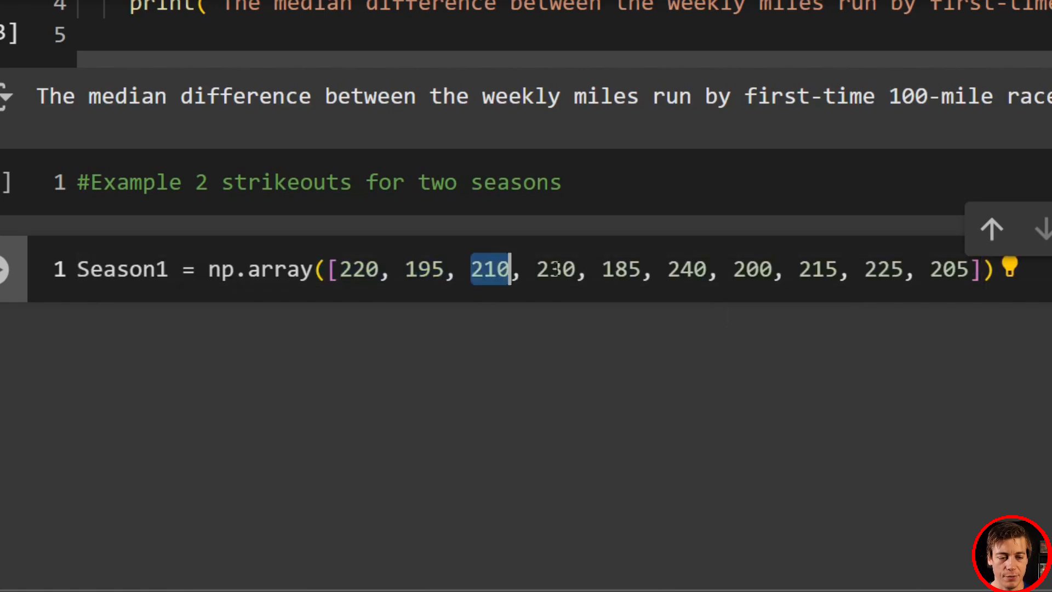
double_click(619, 269)
type("Season2 = np.array([215, 198, 205, 225, 190, 235, 202, 220, 218, 200])")
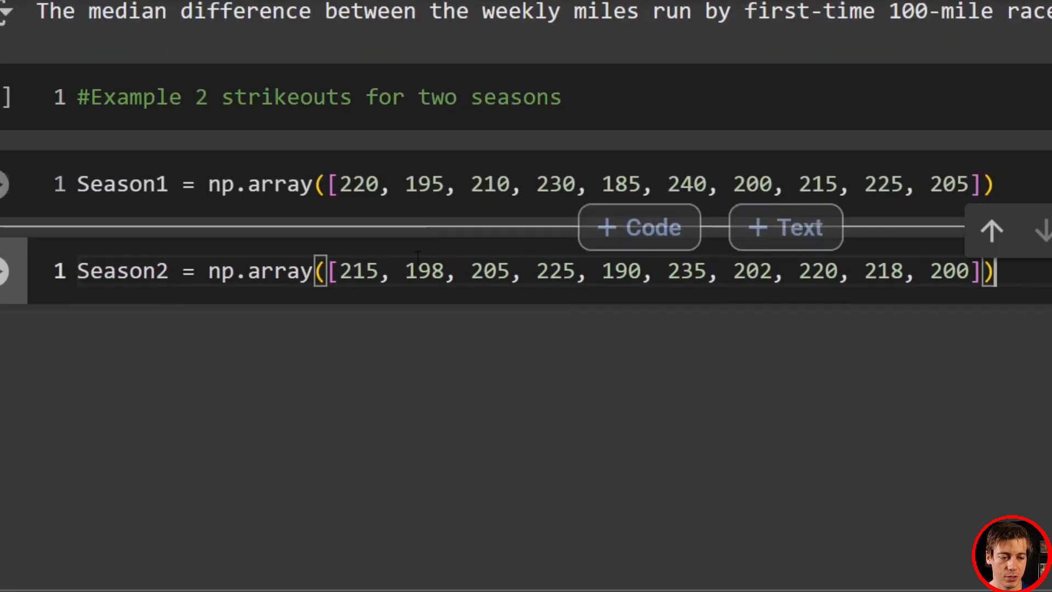
mouse_move(487, 245)
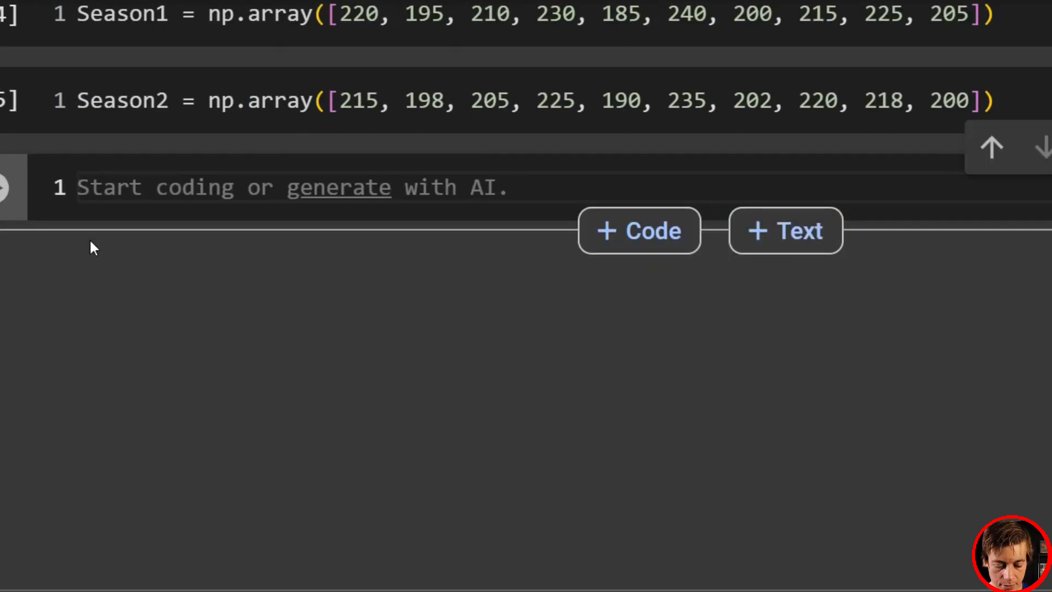
- Run a cell defining strikeout_diff = Season2 - Season1
type("strikeou")
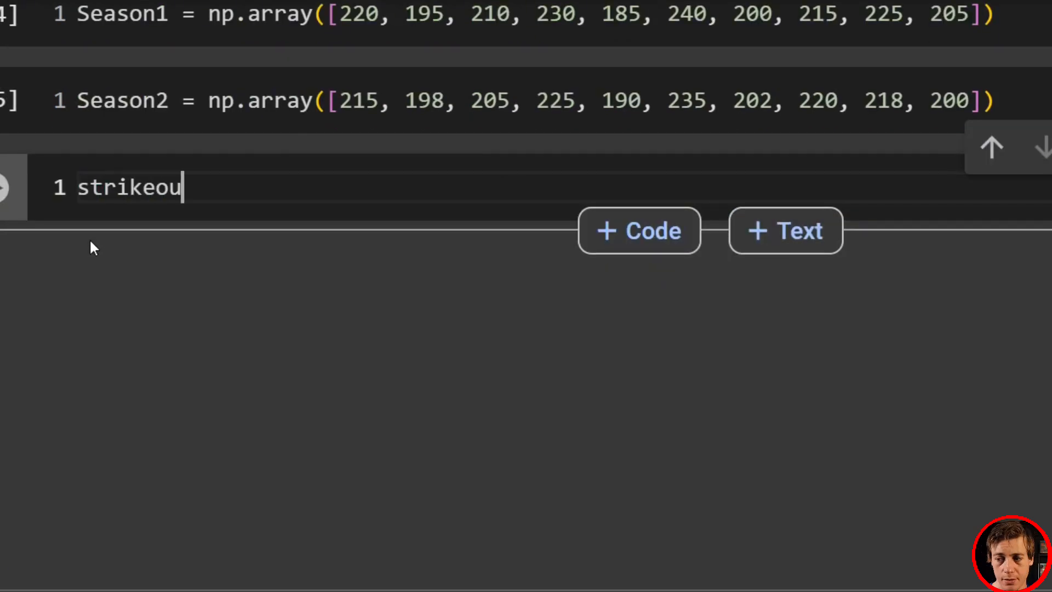
type("t_dif")
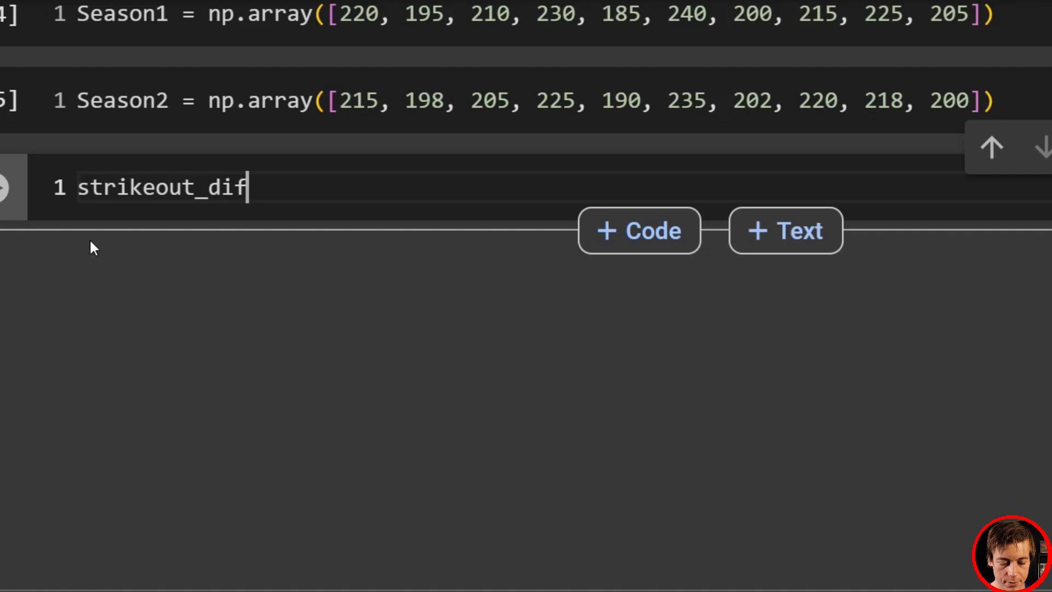
type("f =")
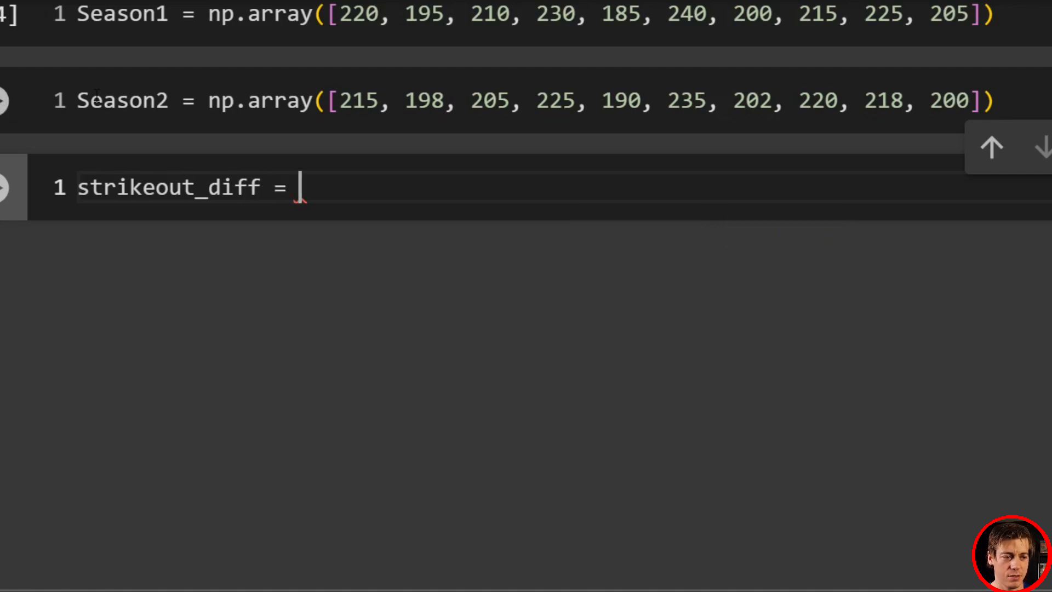
type("Season2")
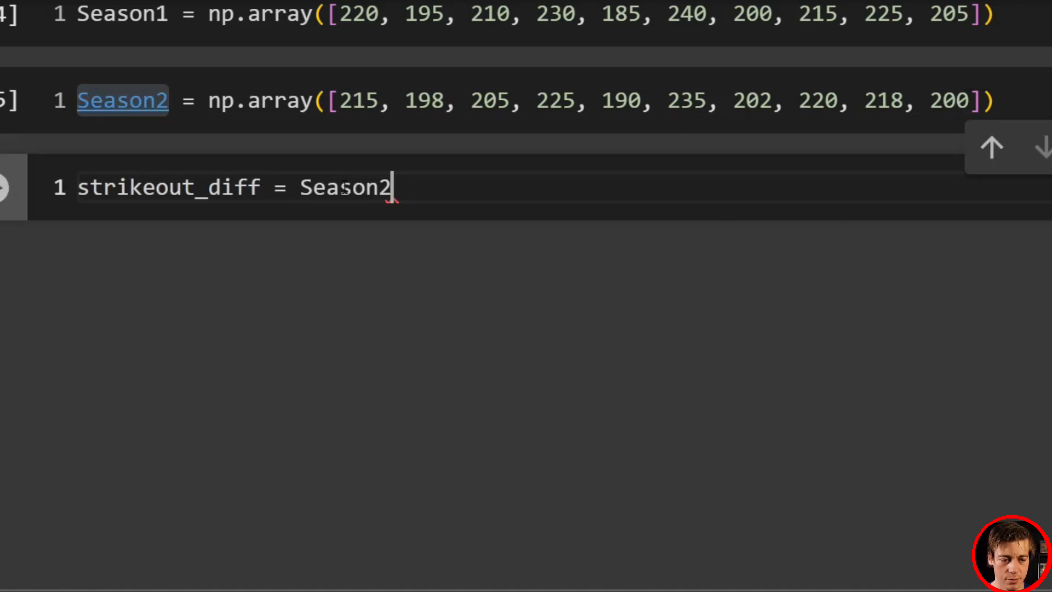
type("- Season")
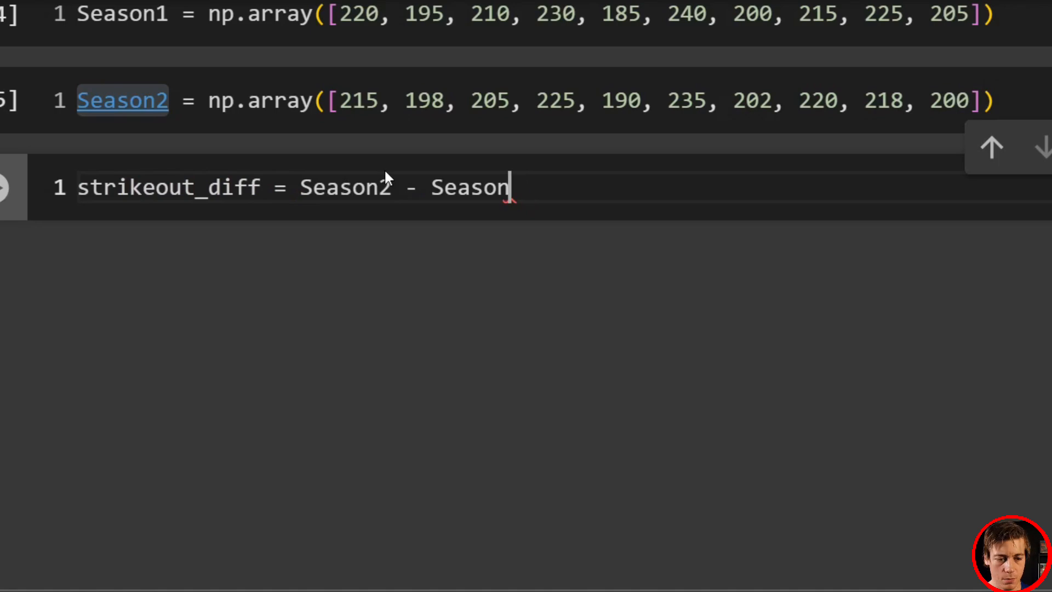
type("1")
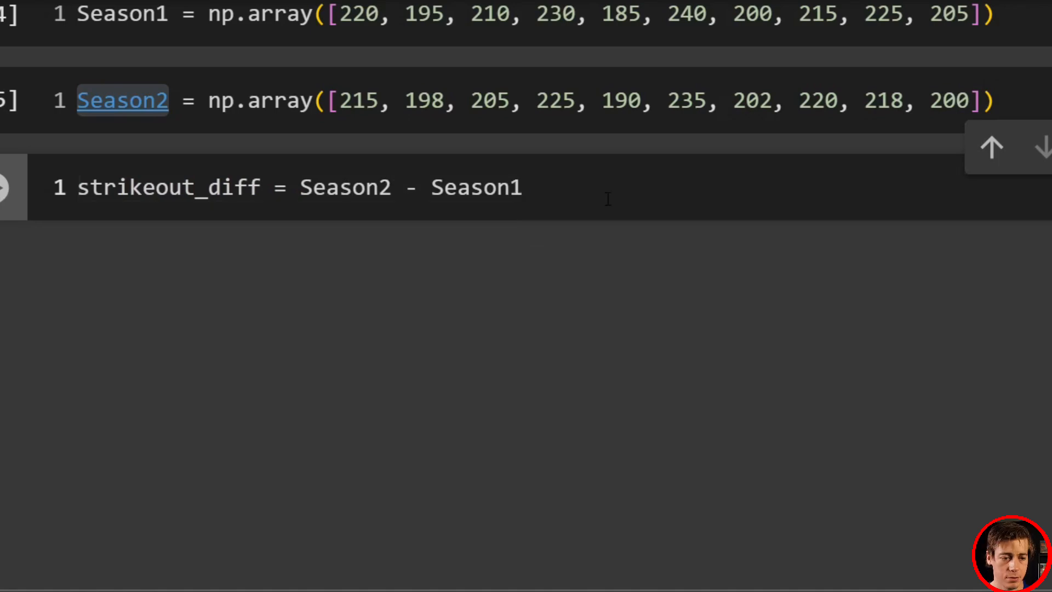
left_click(122, 22)
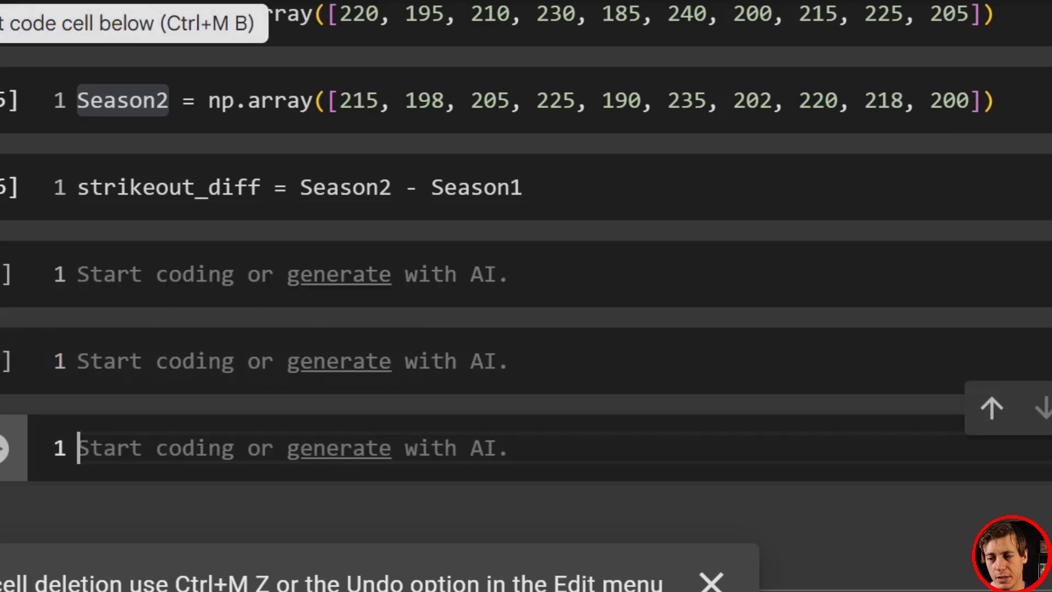
mouse_move(704, 326)
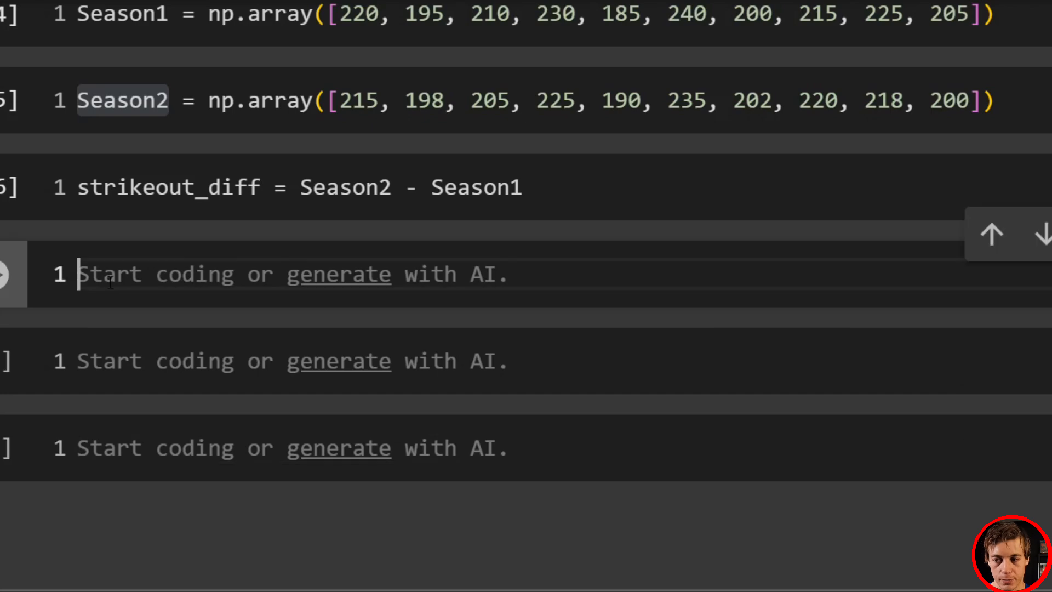
- Compute stat, shapiro_p_value = shapiro(strikeout_diff) and begin a print cell
type("stat,")
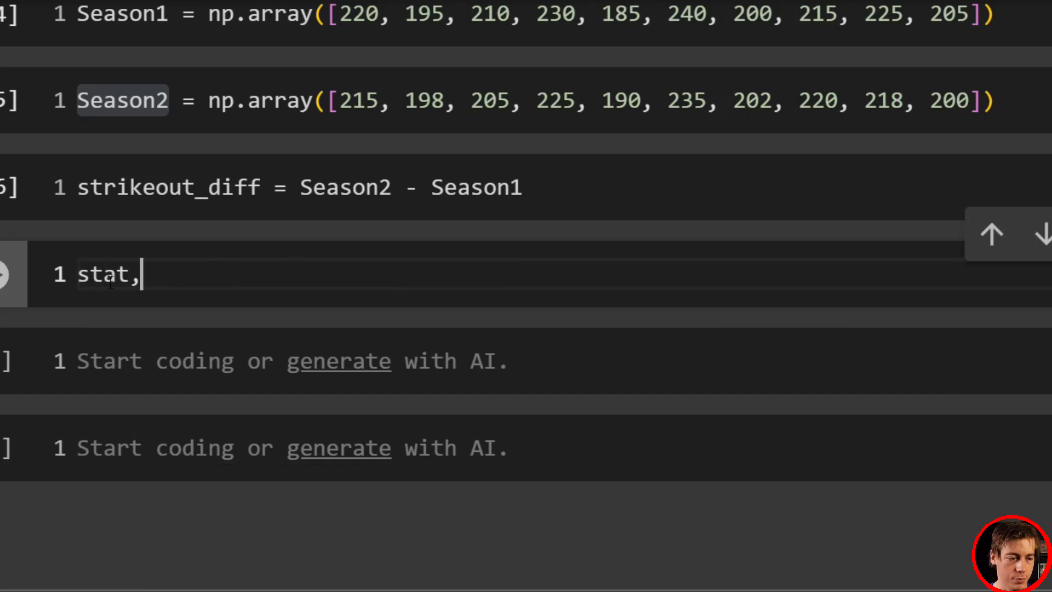
type("shap")
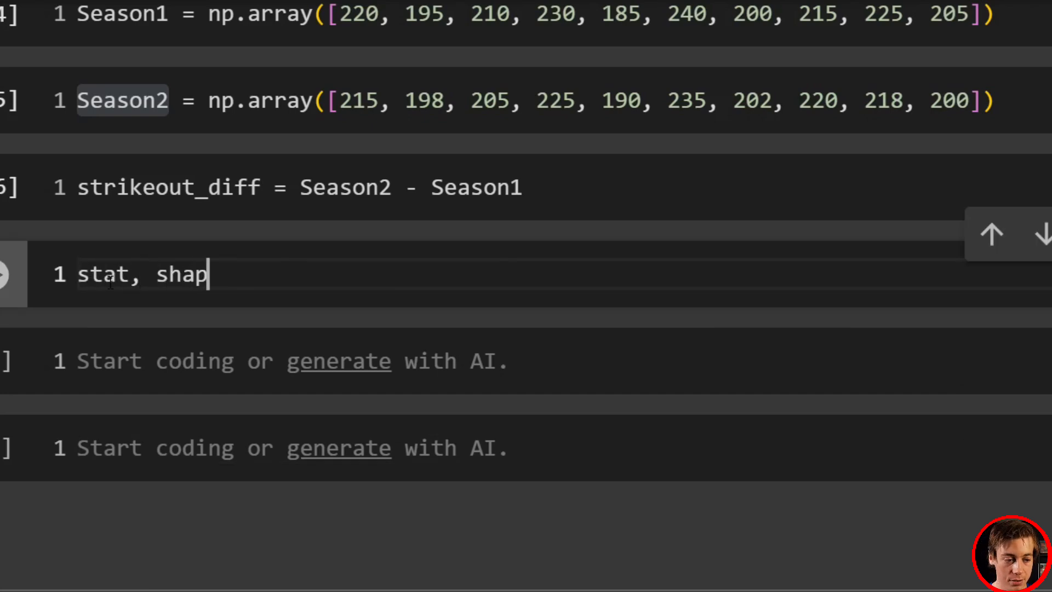
type("iro")
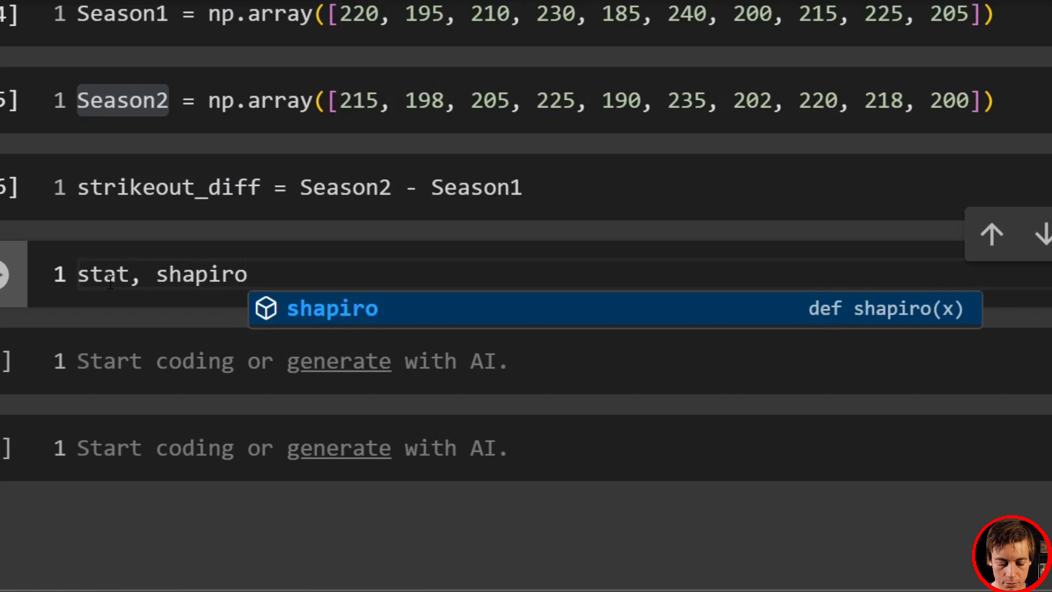
type("_p_v")
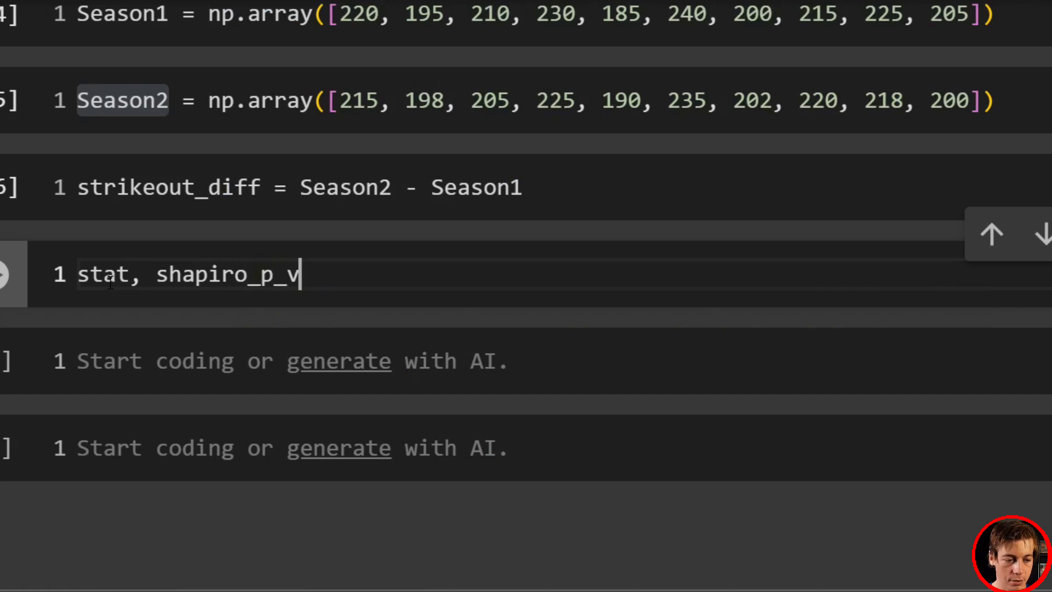
type("alue = s")
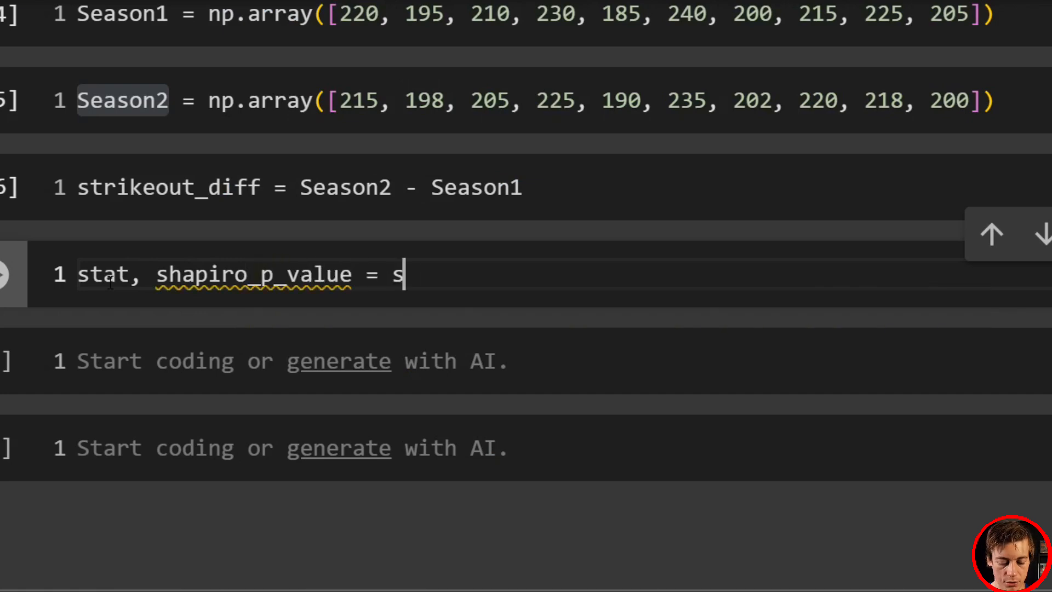
type("hapiro(")
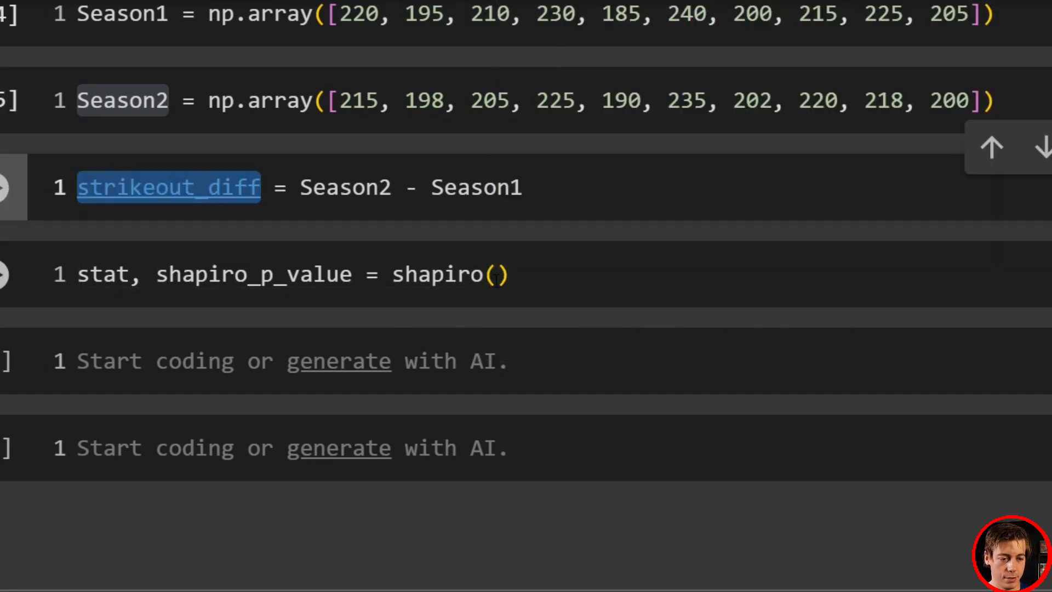
type("strikeout_diff")
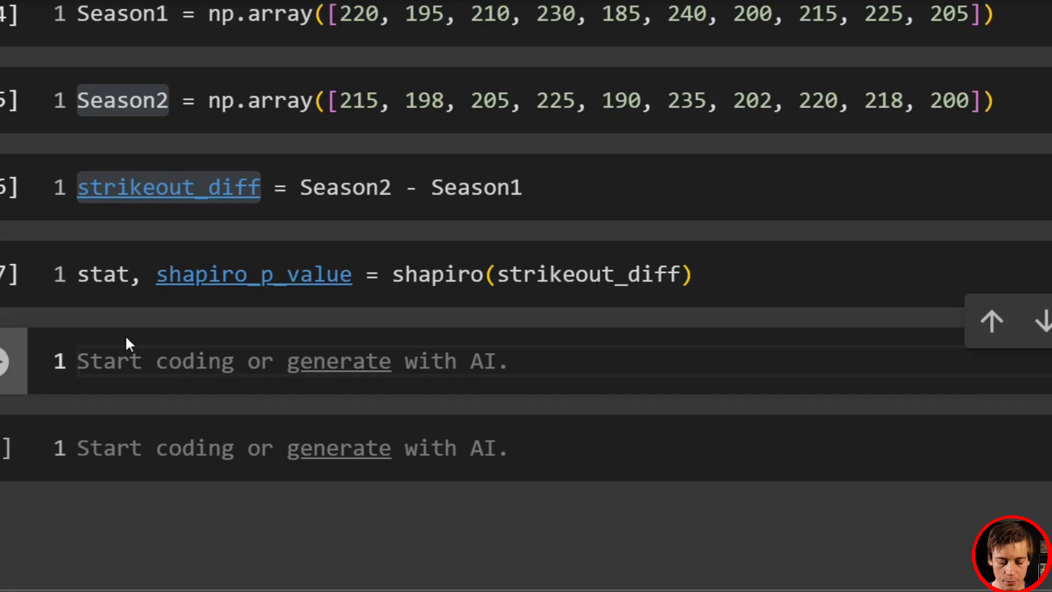
type("print(shapiro_p_value")
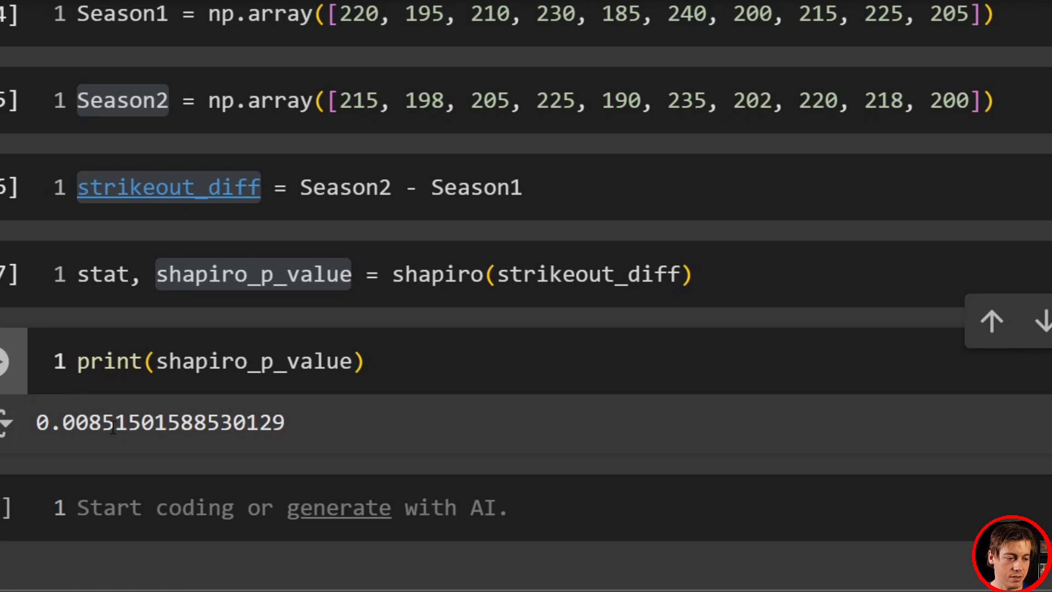
- Run the print and alpha-comparison cells showing p-value 0.0085, data NOT normal
left_click(126, 423)
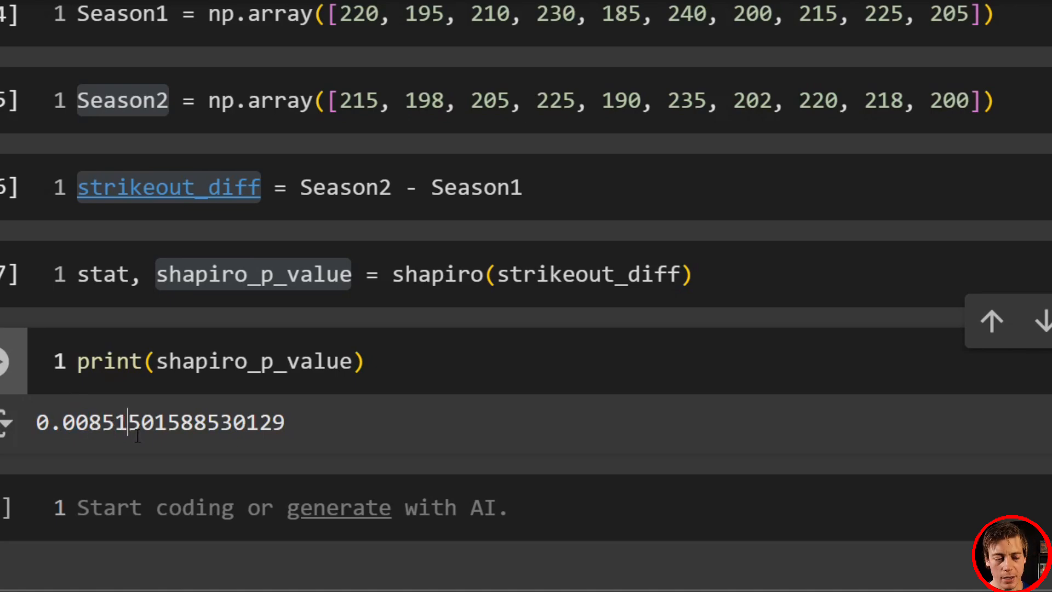
scroll("down", 3)
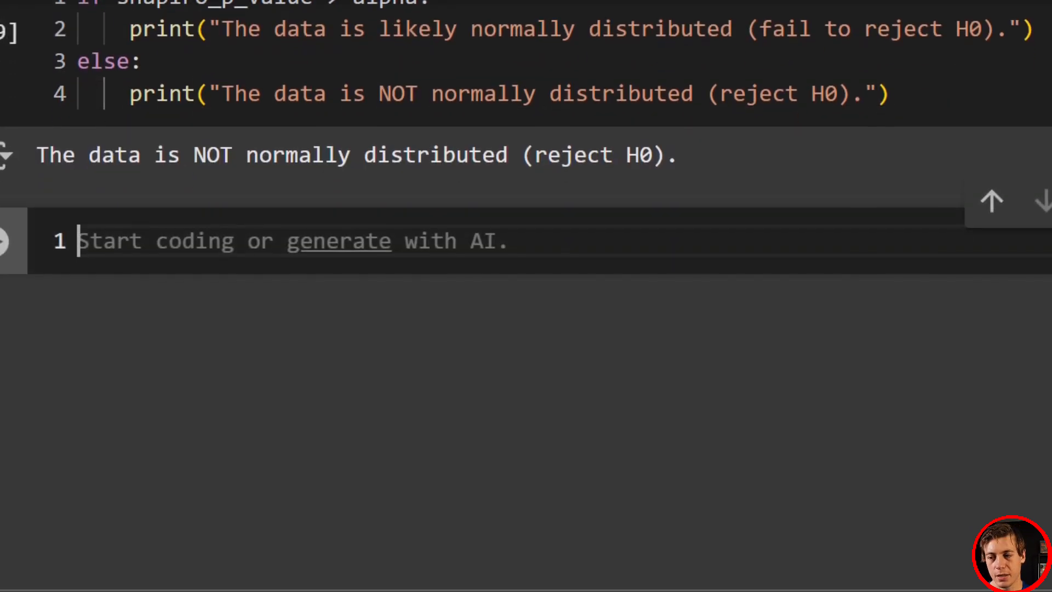
mouse_move(264, 393)
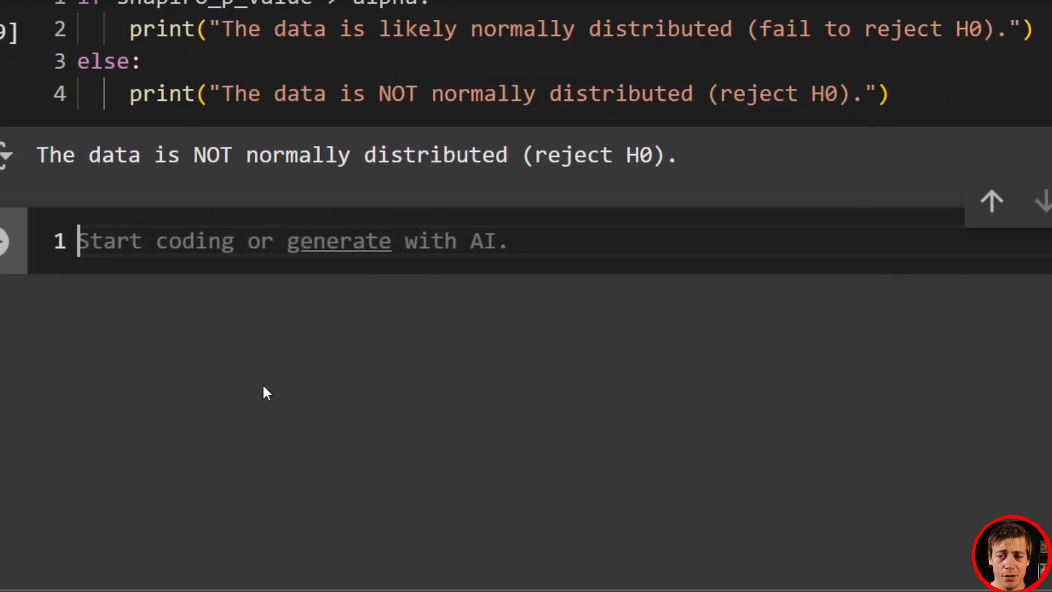
- Run stat, p_value = wilcoxon(strikeout_diff)
type("st")
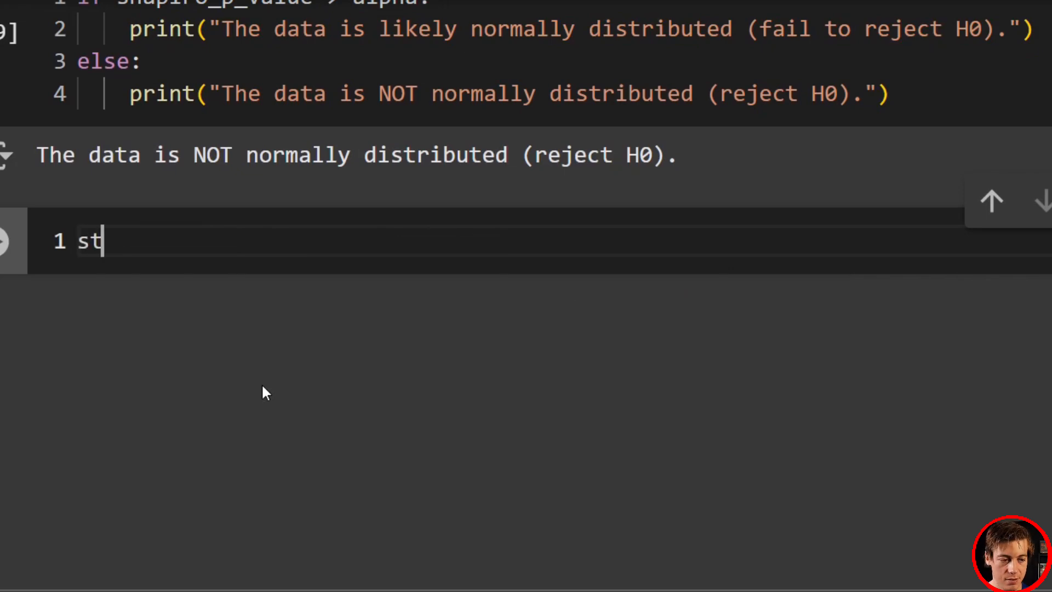
type("at")
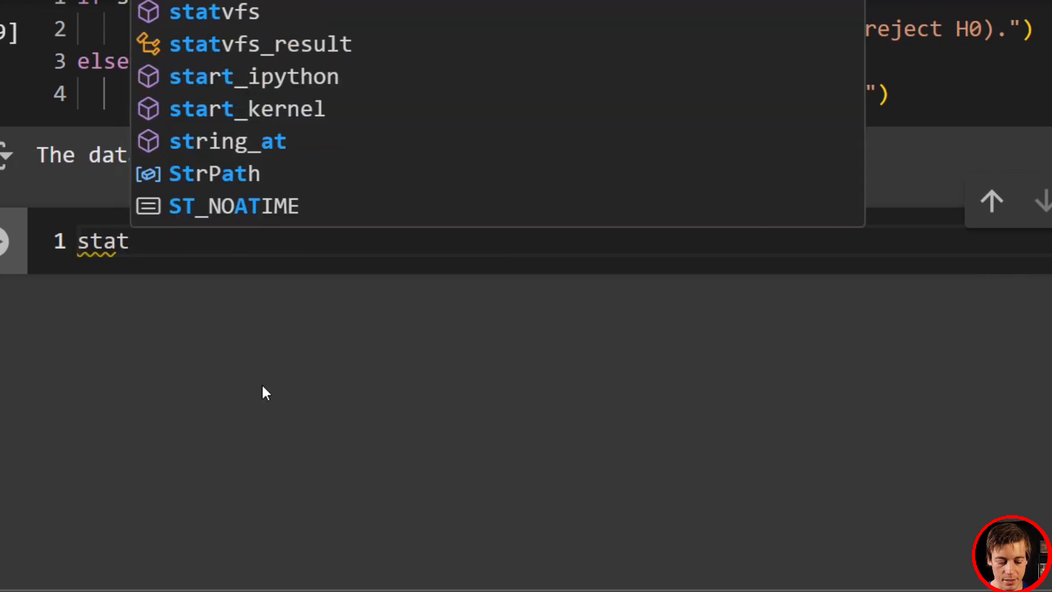
type(", p_val")
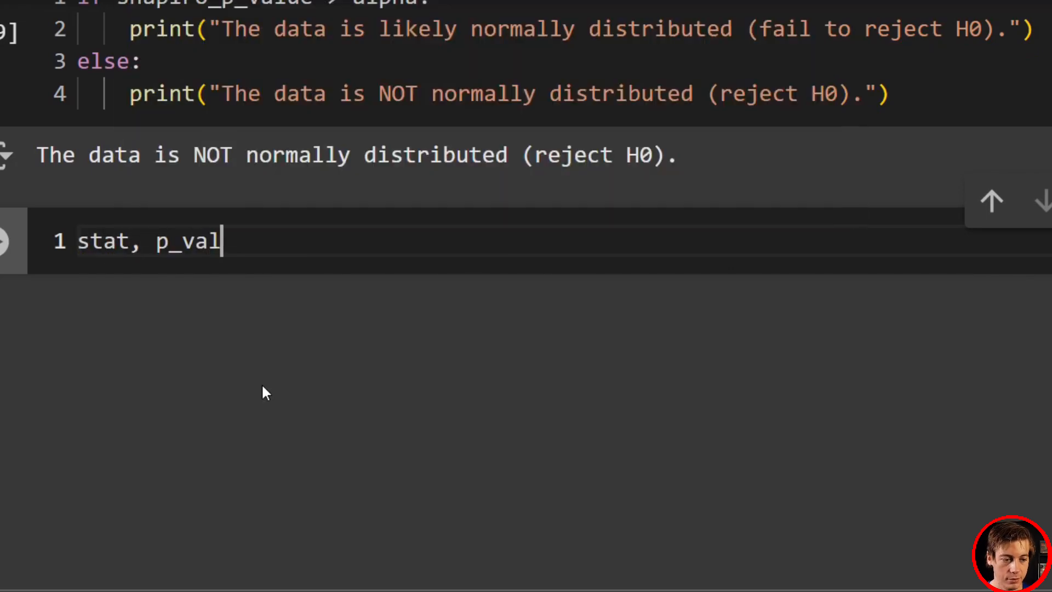
type("ue = wilcoxo")
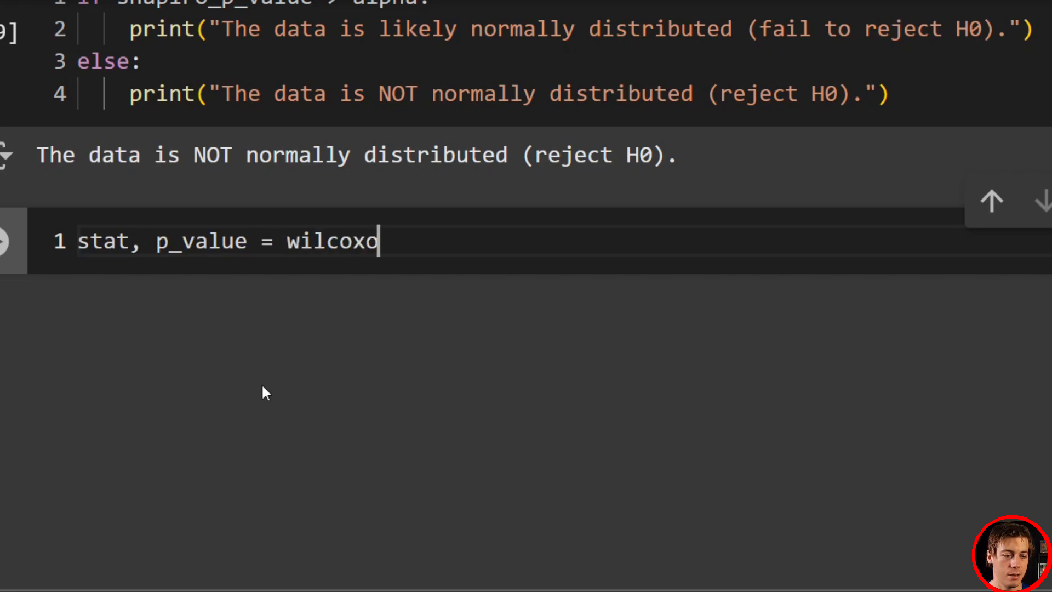
type("n()")
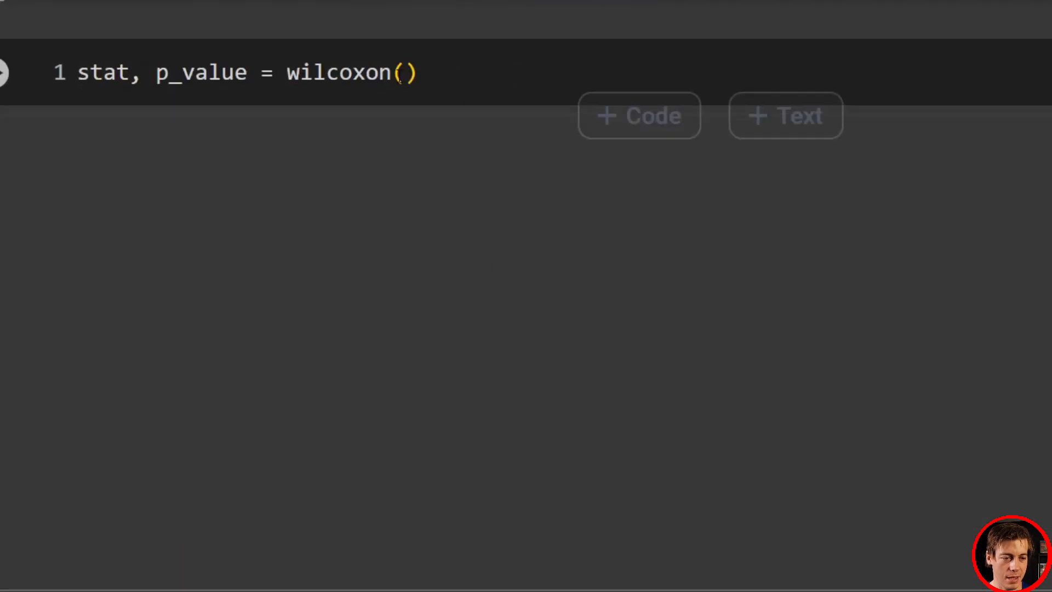
type("strikeout_diff")
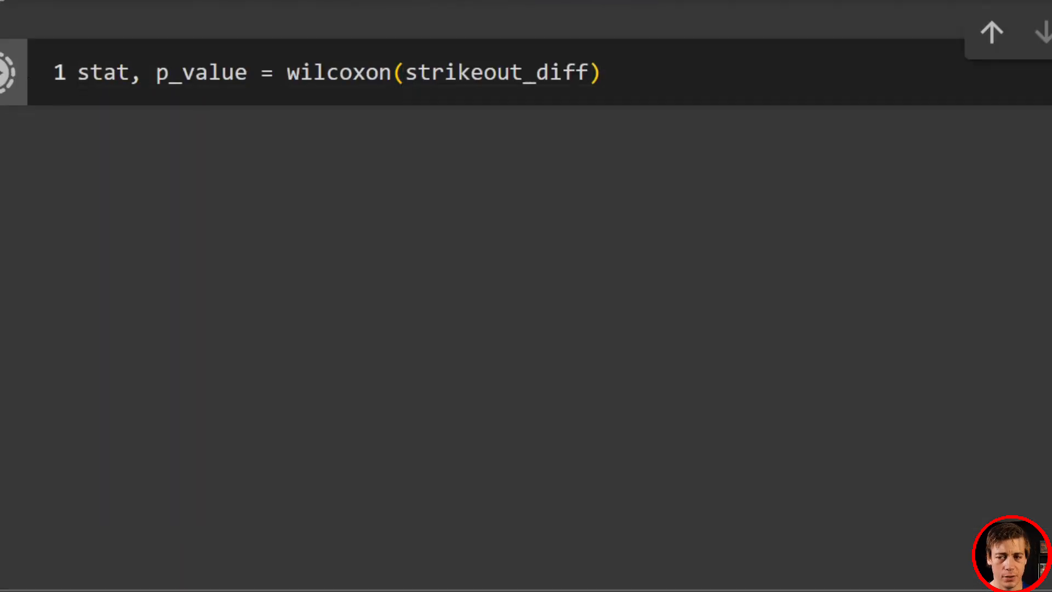
left_click(597, 72)
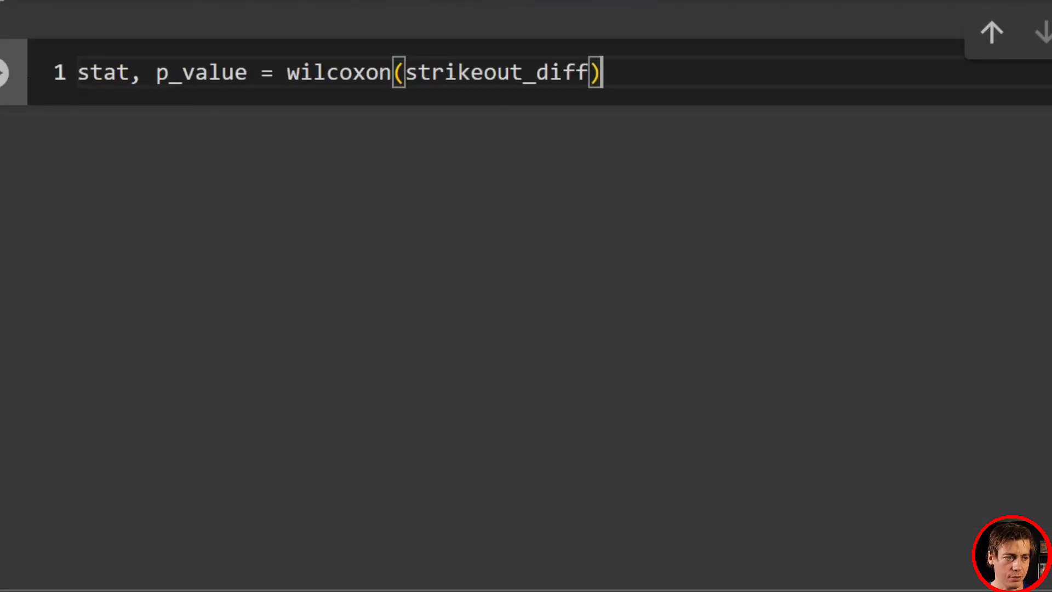
- Type print(p_value) in a new cell
type("p")
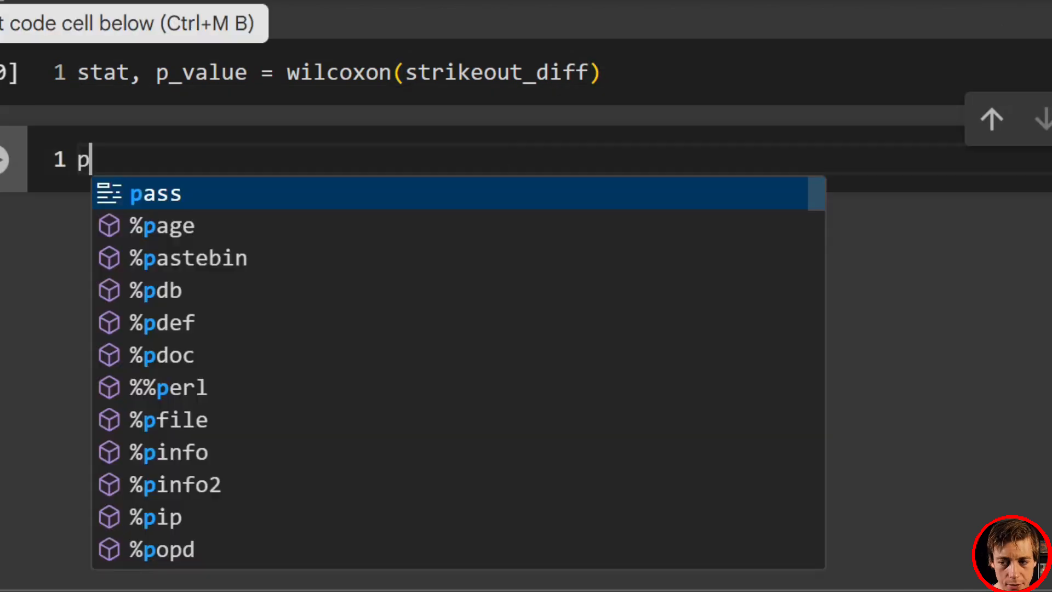
type("rint()")
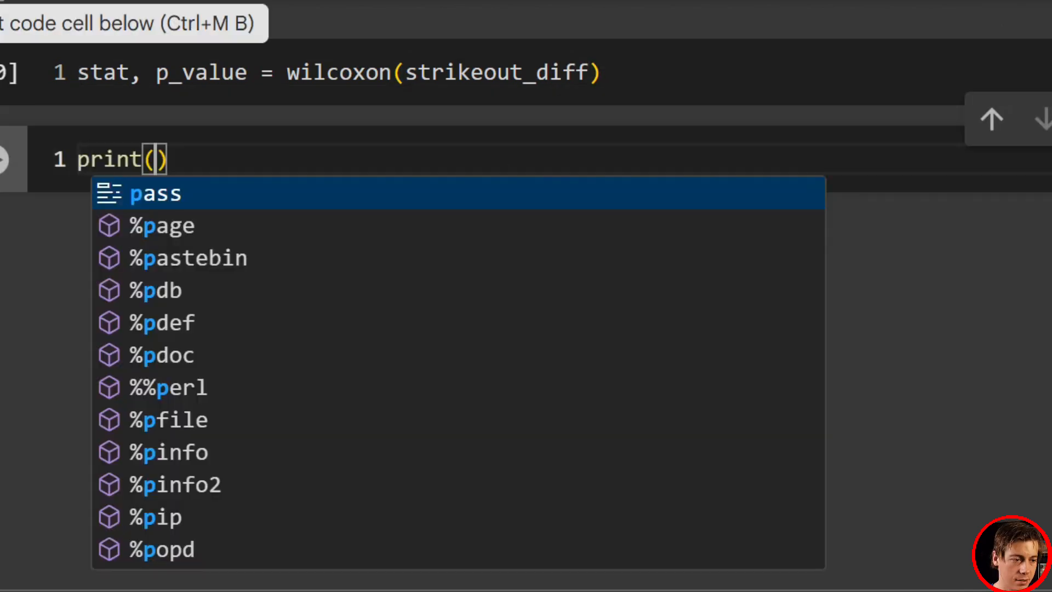
type("p_value")
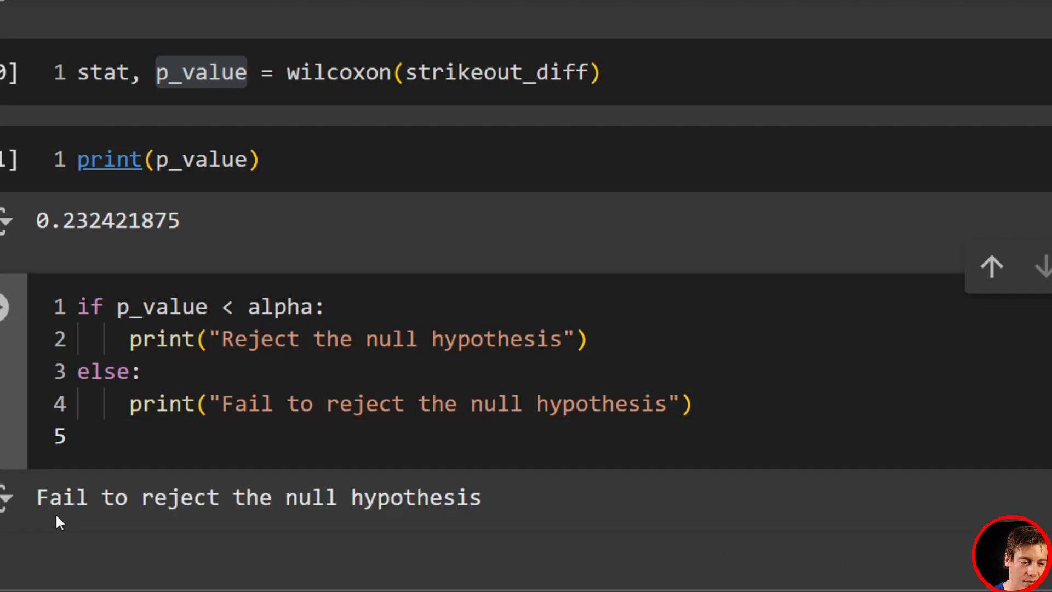
- Scroll back up through Example 2's Season arrays and Shapiro test cells
scroll("up", 3)
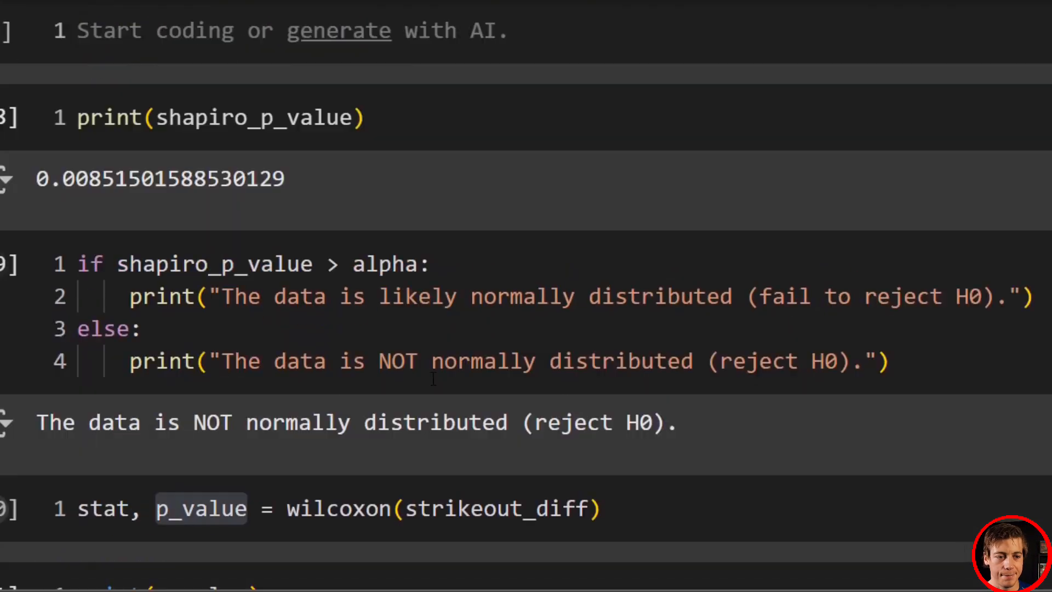
scroll("up", 3)
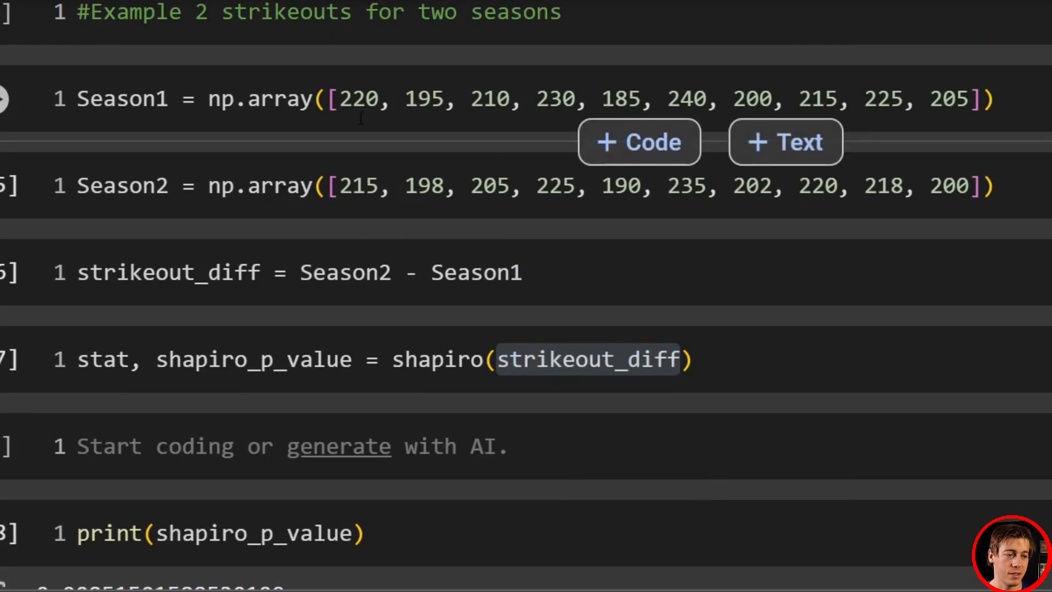
mouse_move(258, 99)
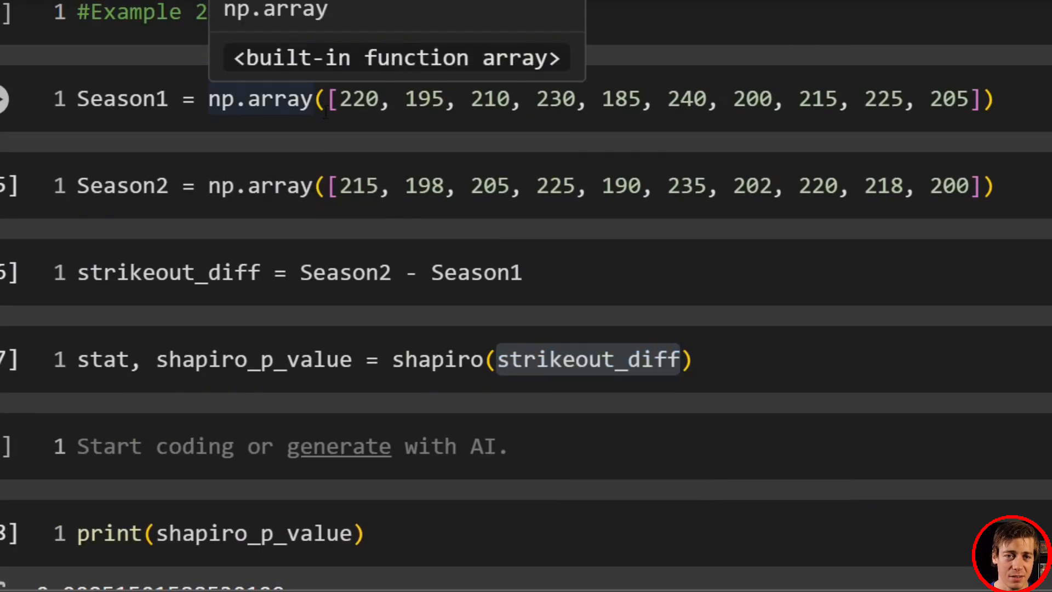